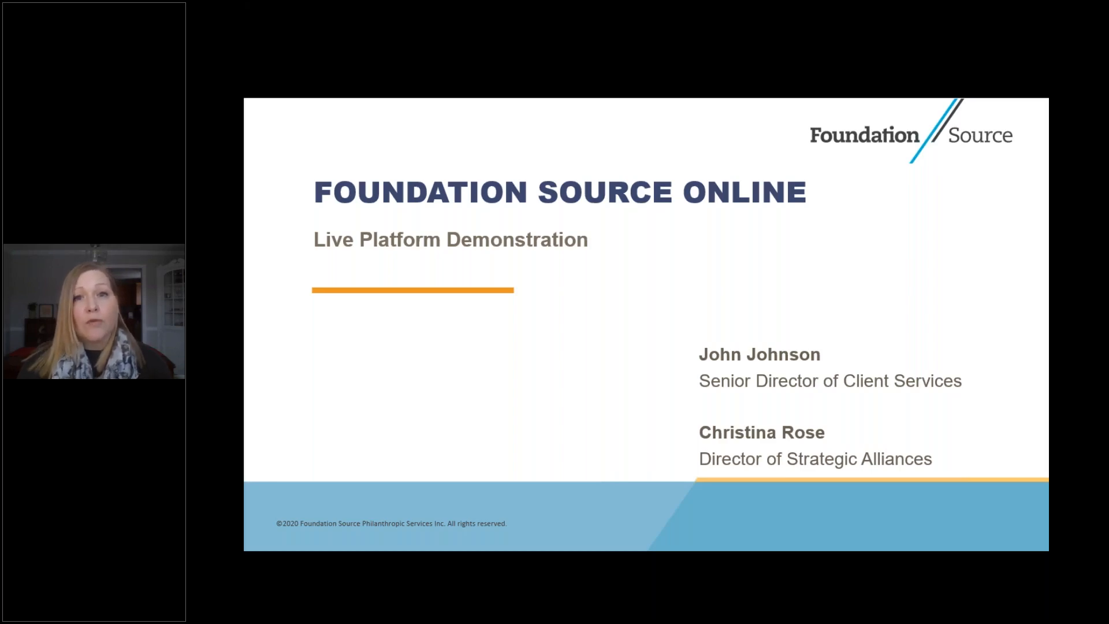
mouse_move(697, 423)
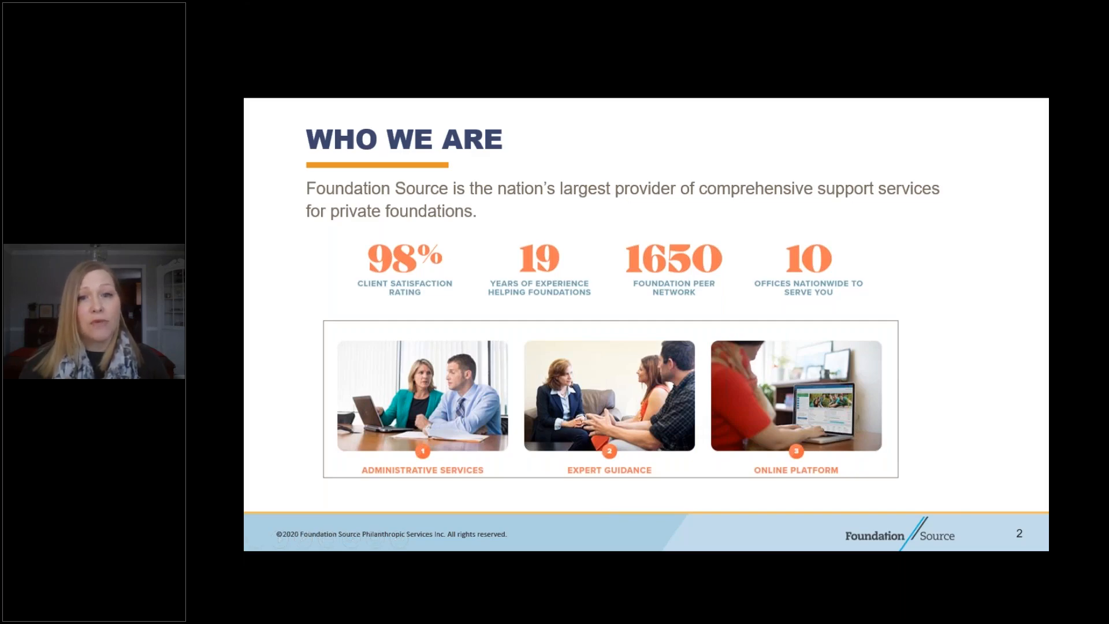
Advance the slideshow from Who We Are to the What We Do slide.
key(Right)
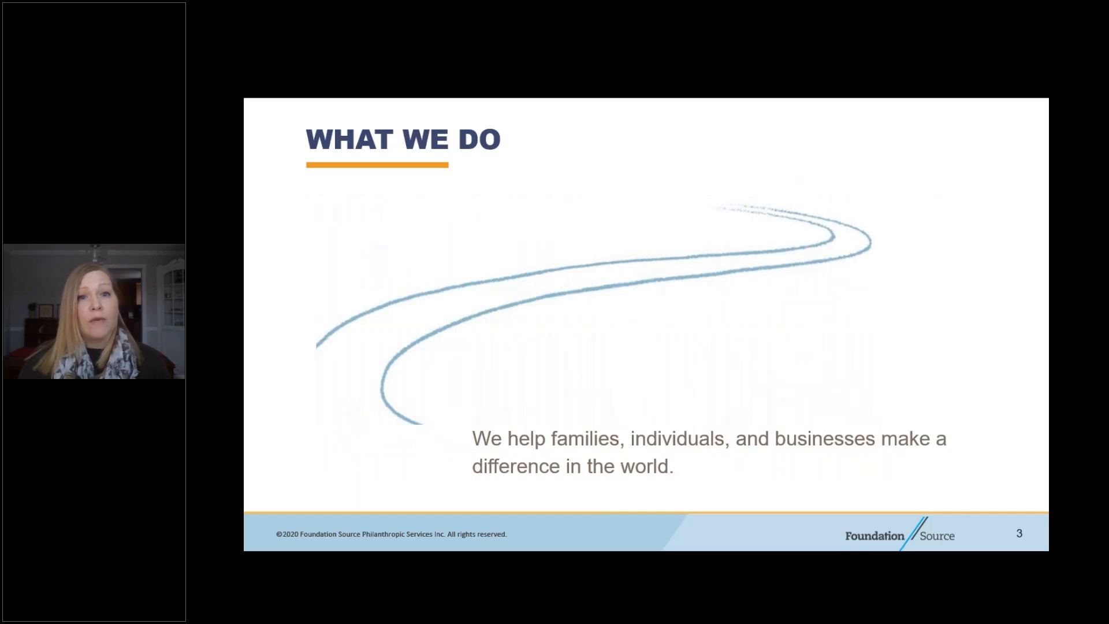
key(right)
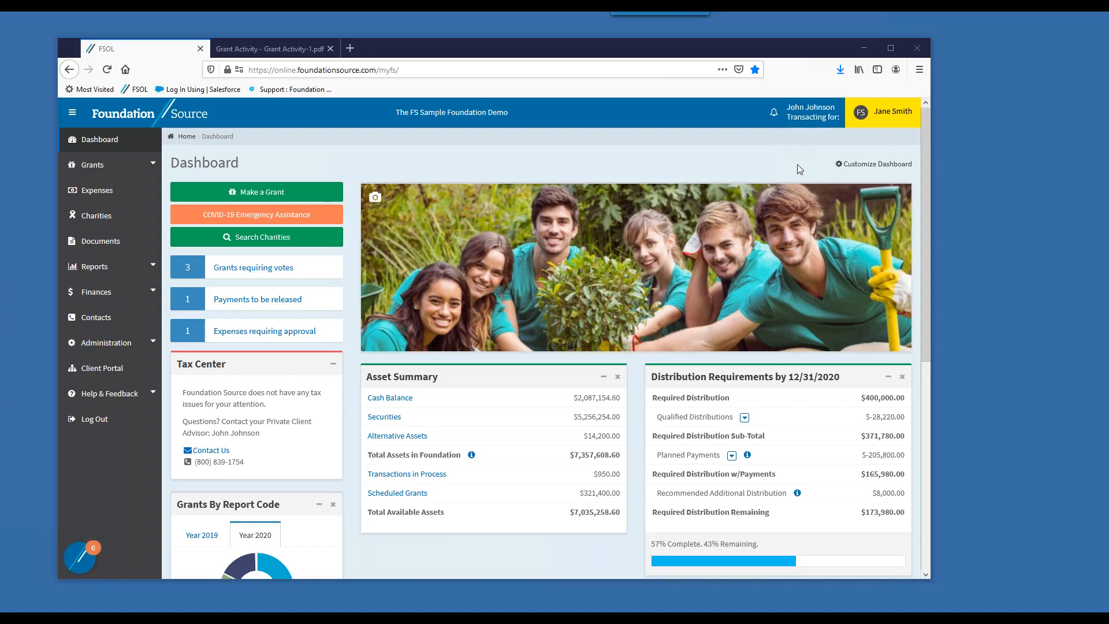
mouse_move(804, 178)
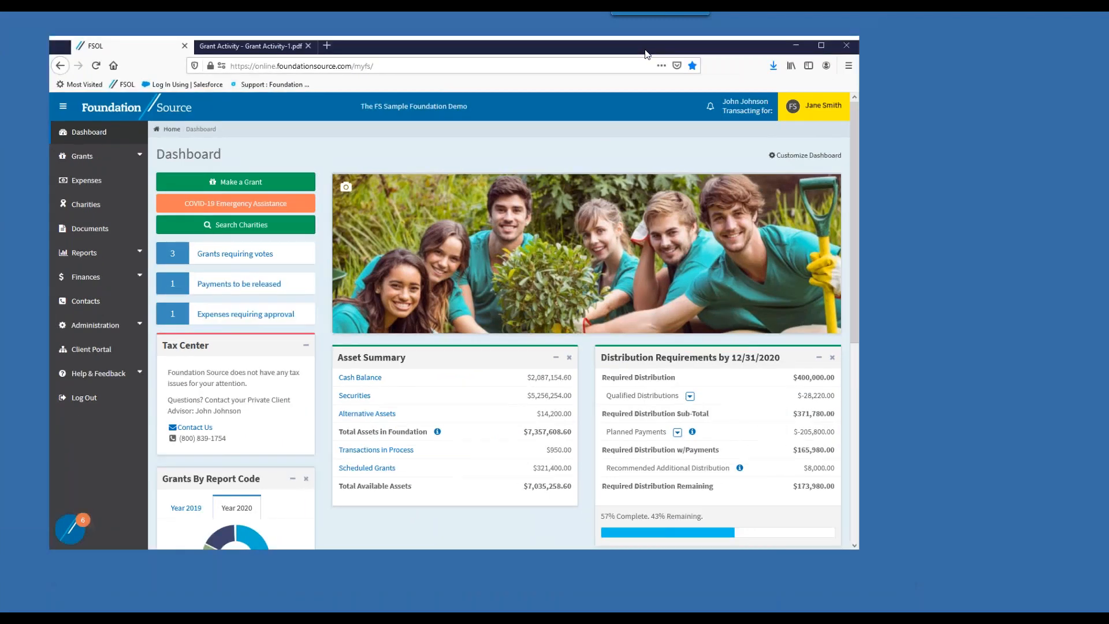
click(804, 156)
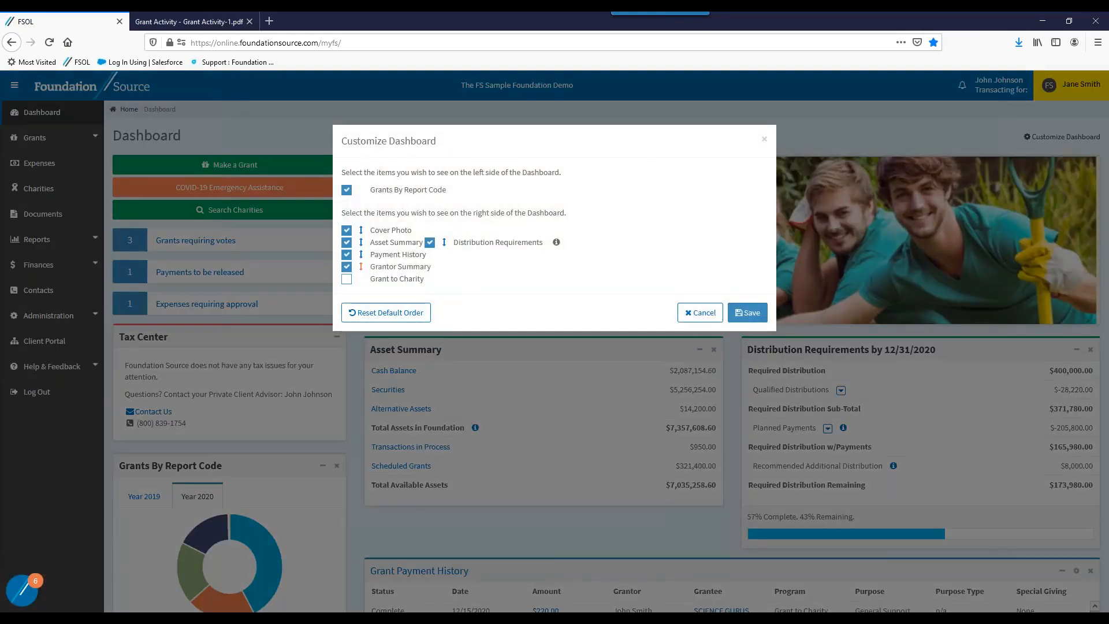
click(347, 254)
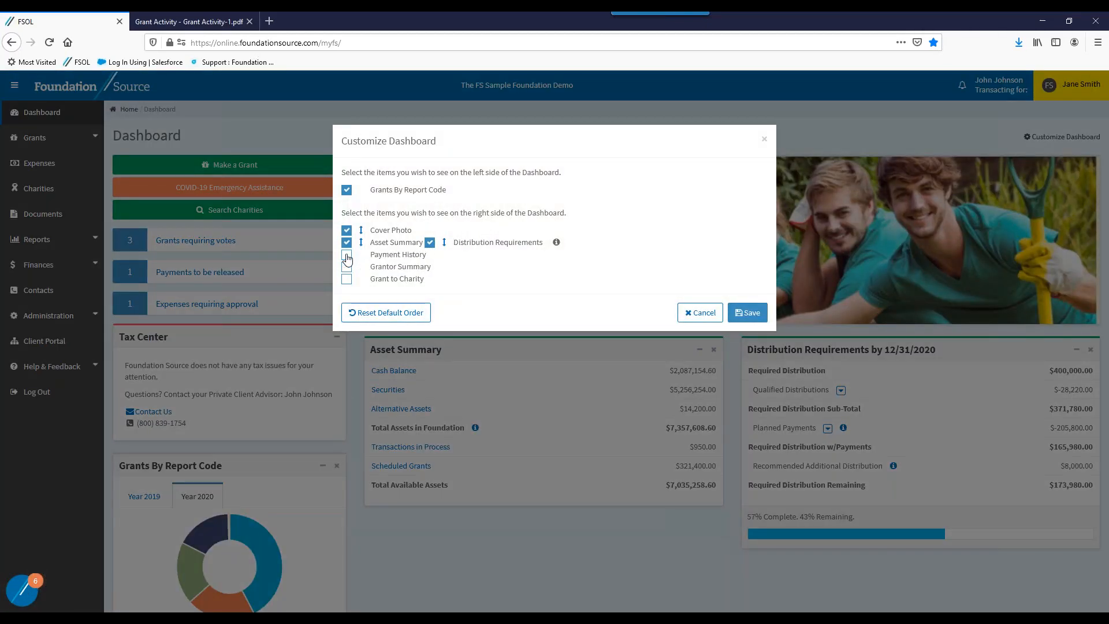
click(346, 257)
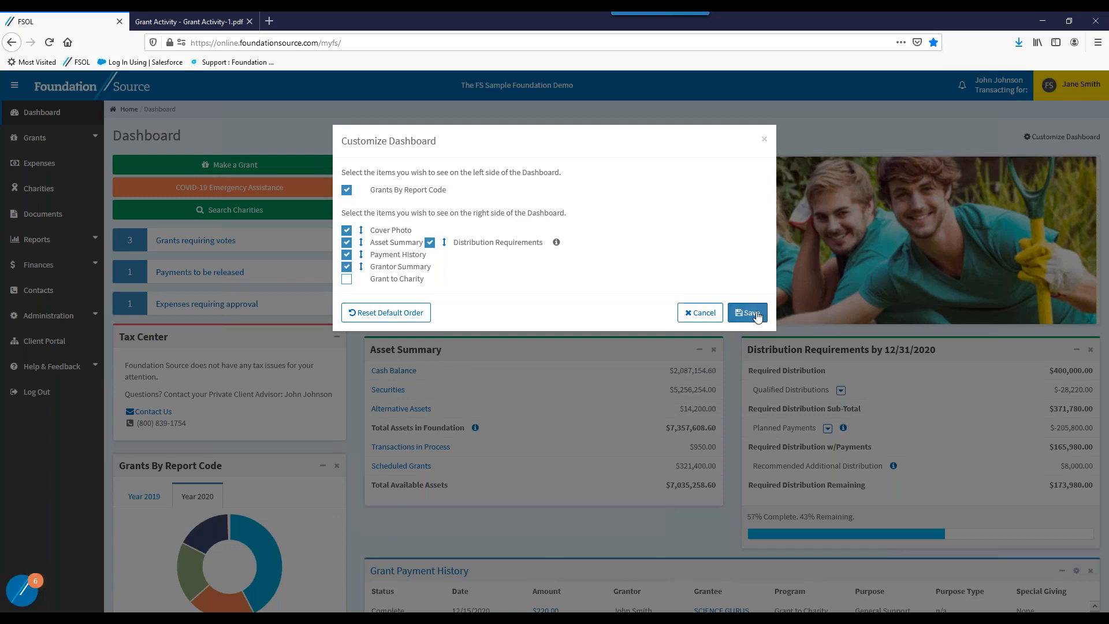
click(747, 313)
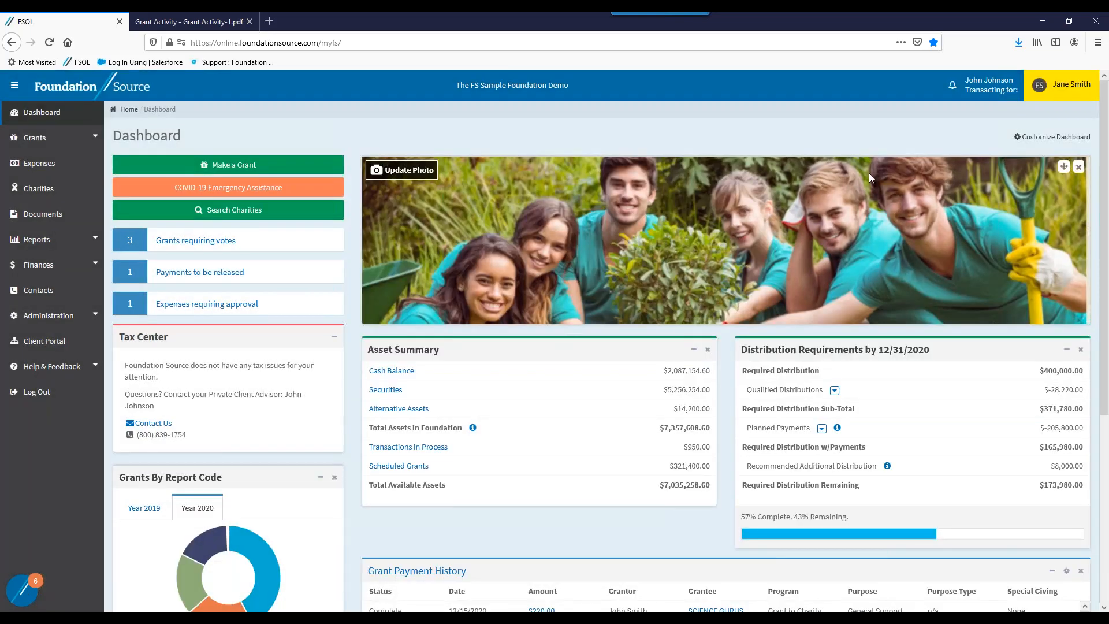
mouse_move(401, 170)
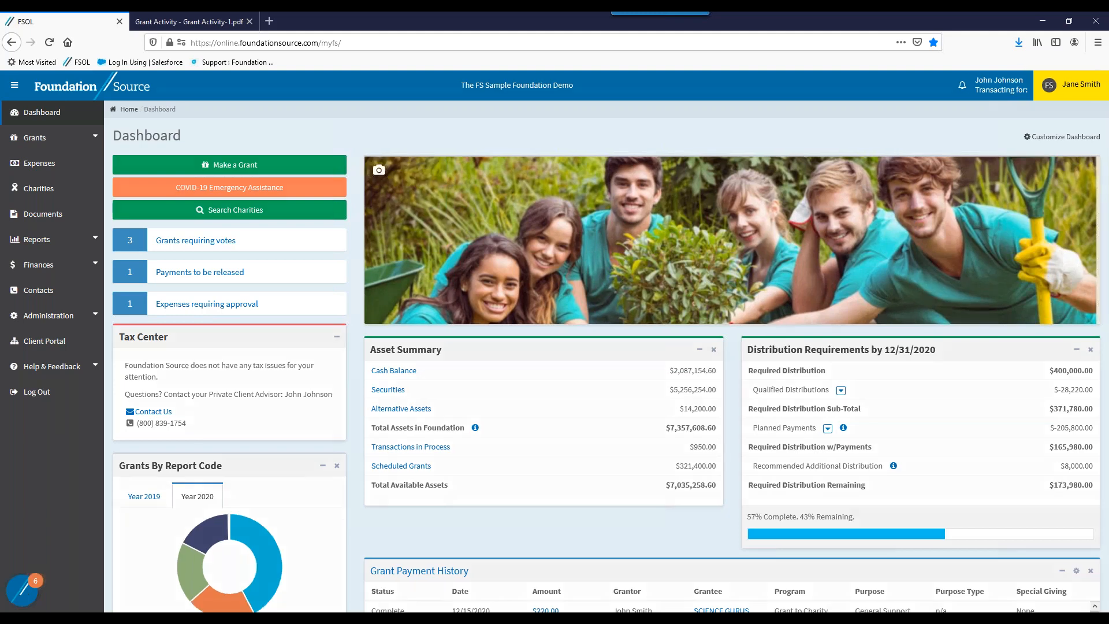
click(379, 169)
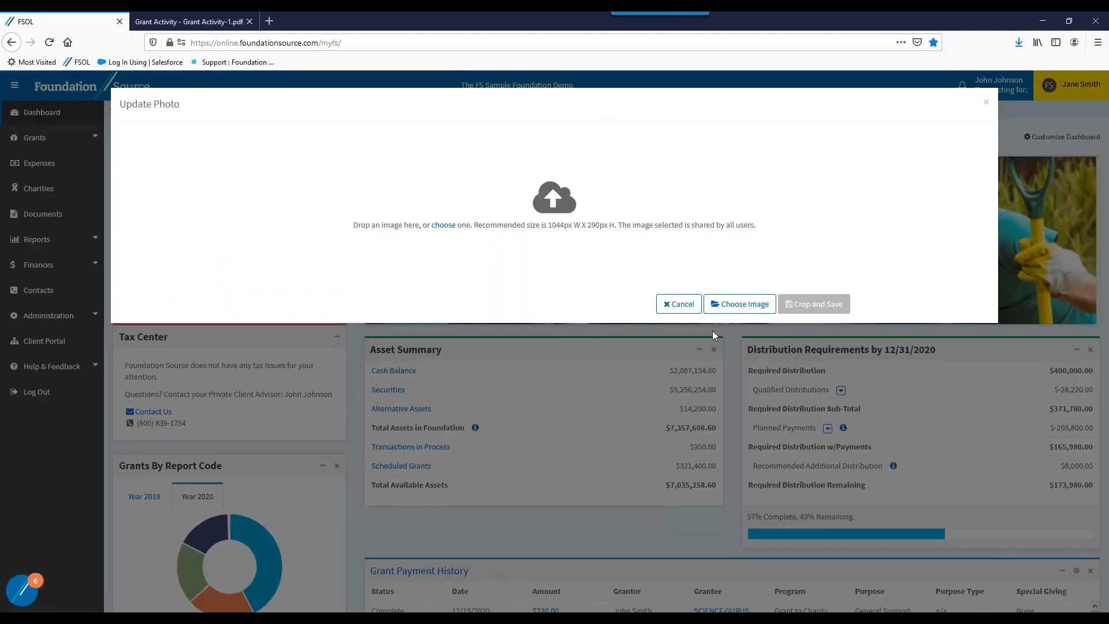
mouse_move(681, 307)
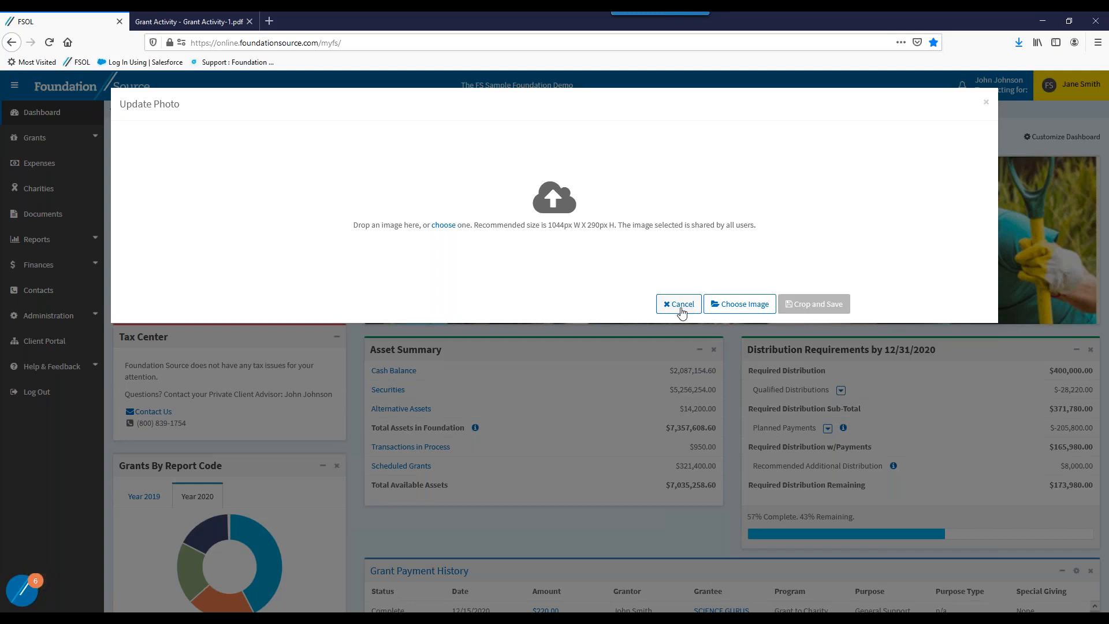
click(678, 304)
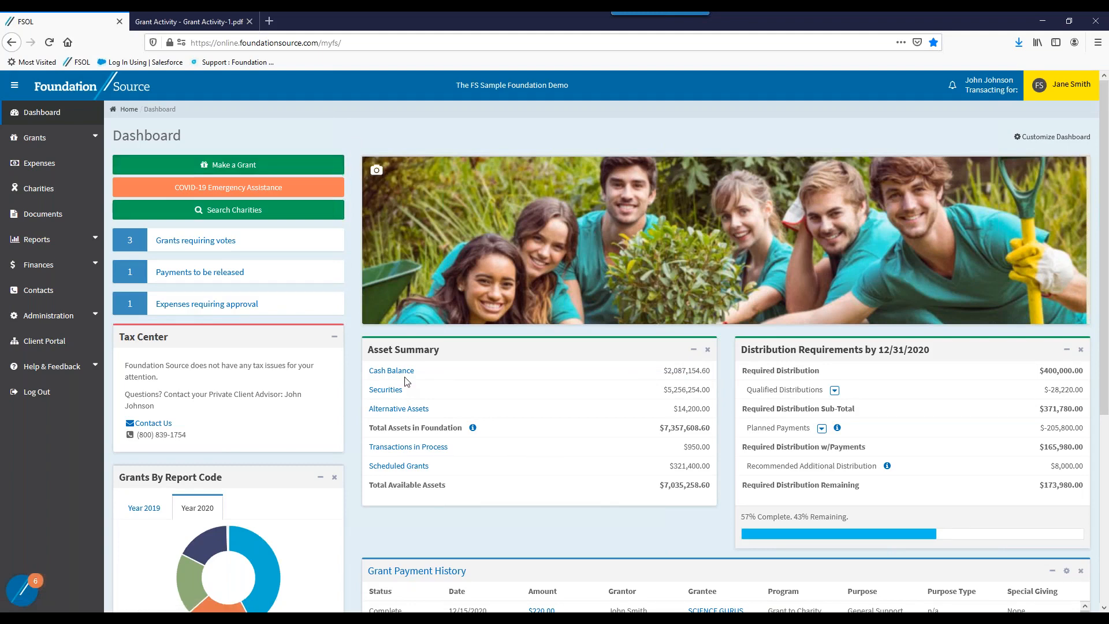
mouse_move(590, 406)
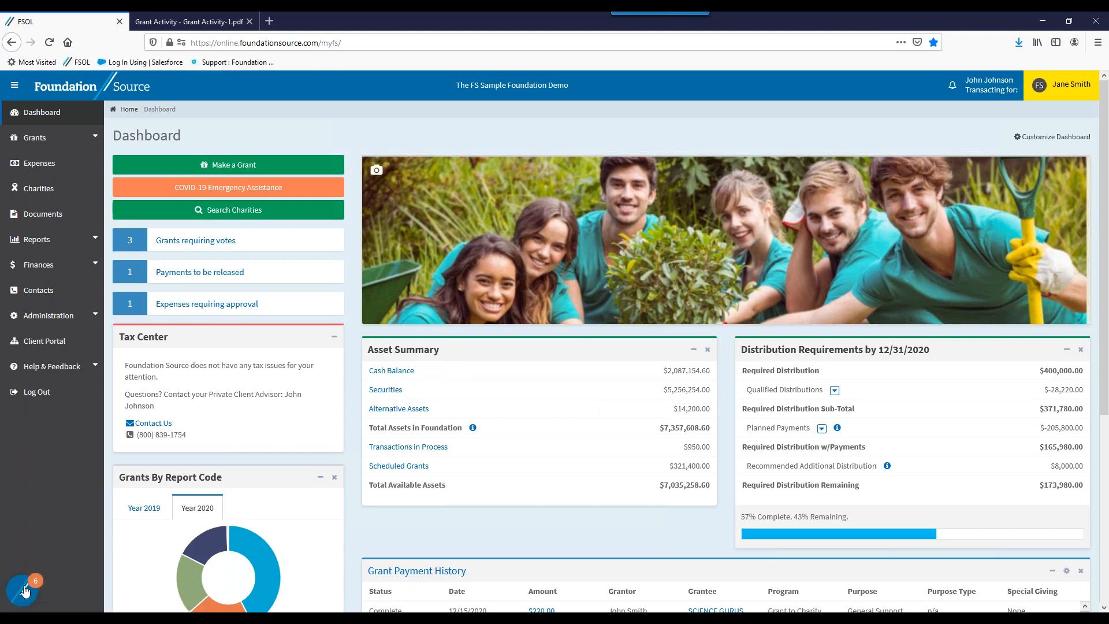
click(25, 585)
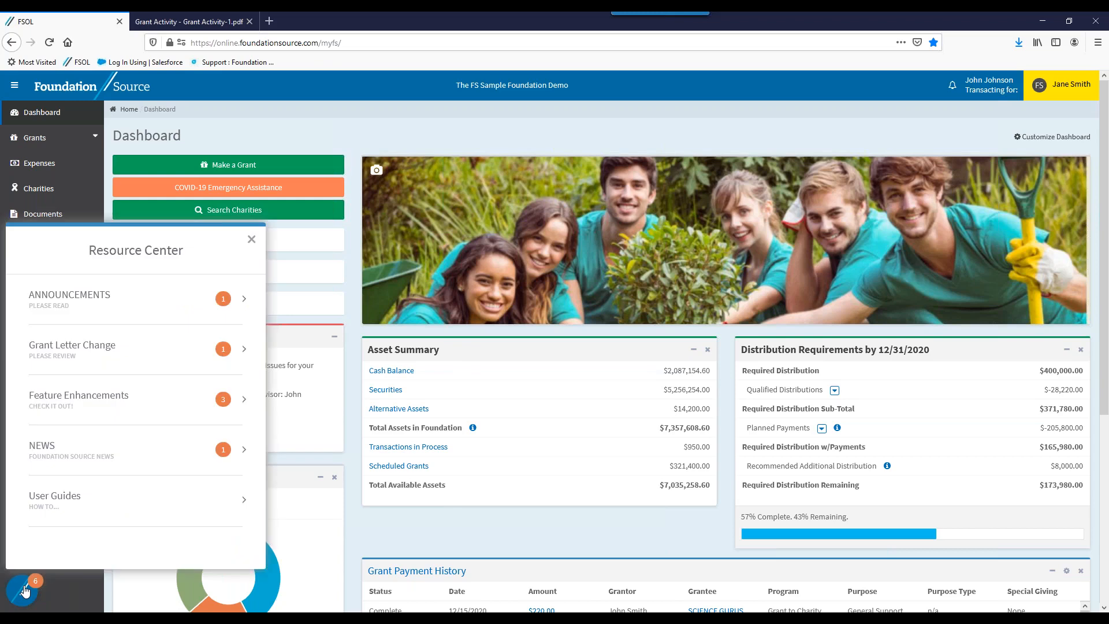
mouse_move(56, 579)
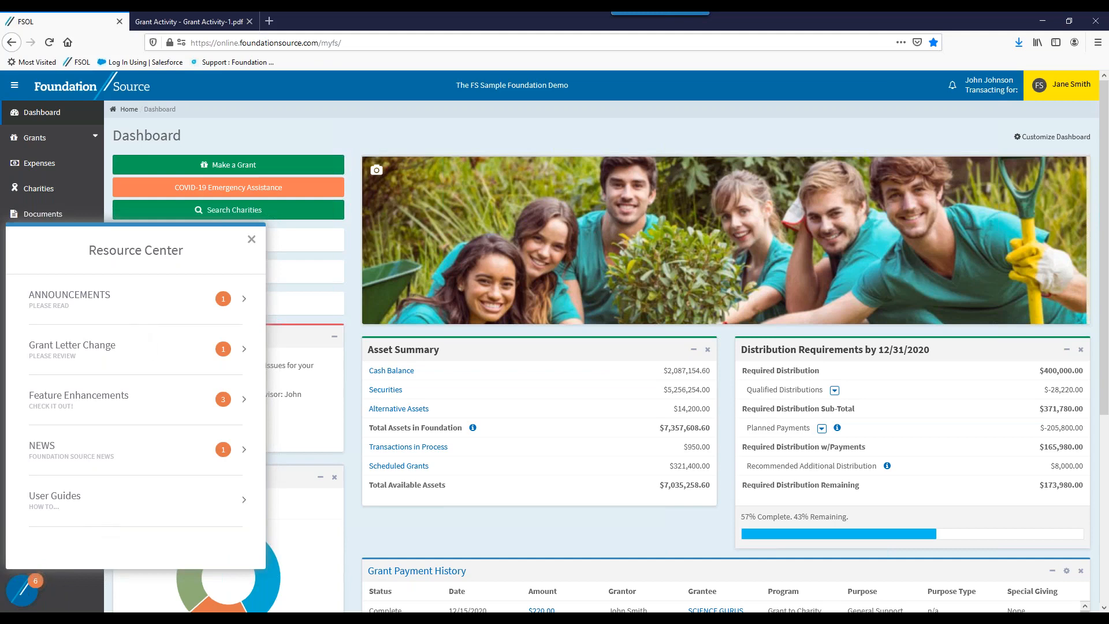
click(251, 238)
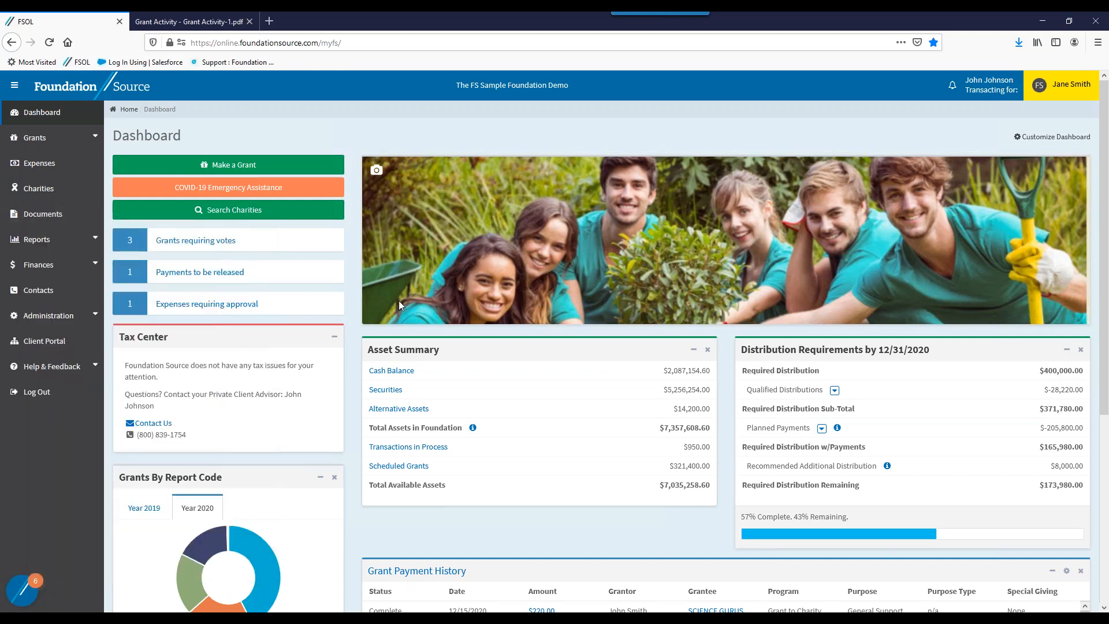
mouse_move(1073, 80)
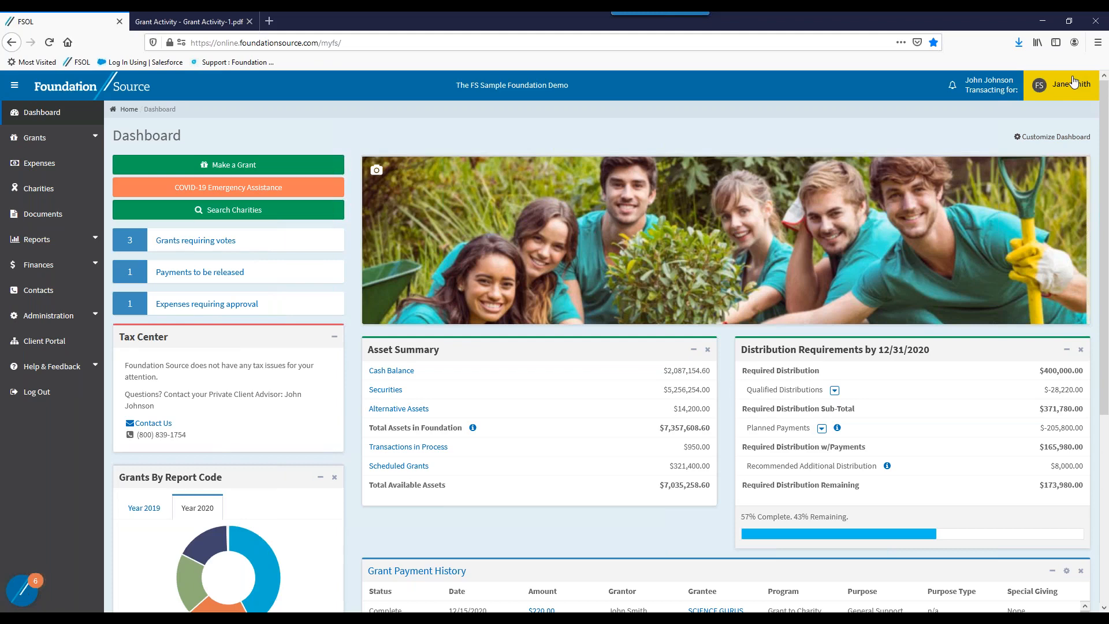
mouse_move(1000, 188)
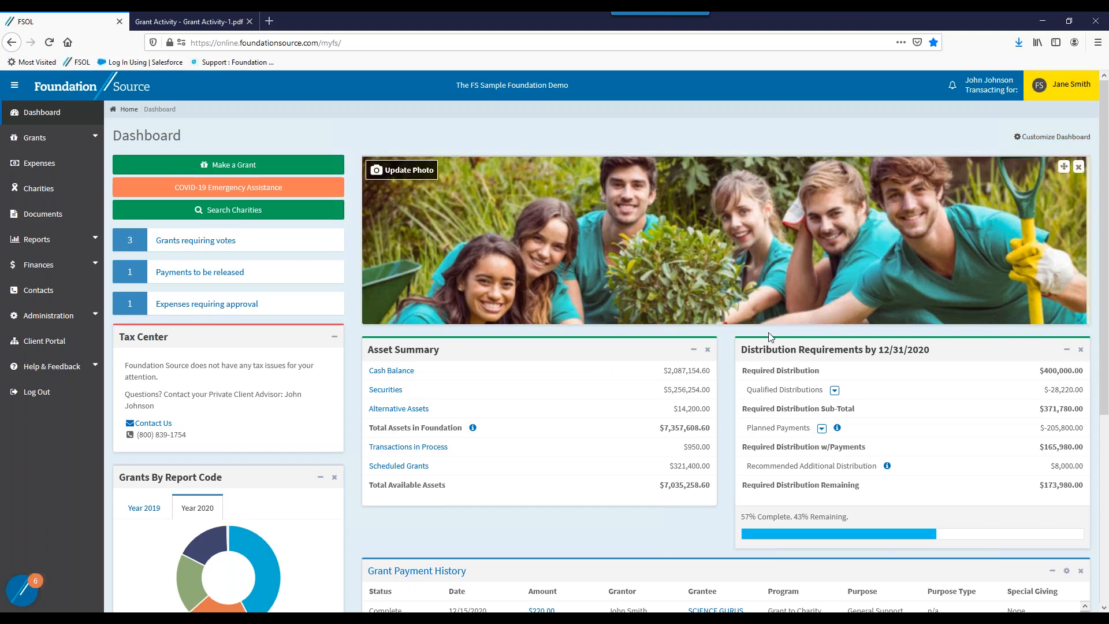
mouse_move(887, 318)
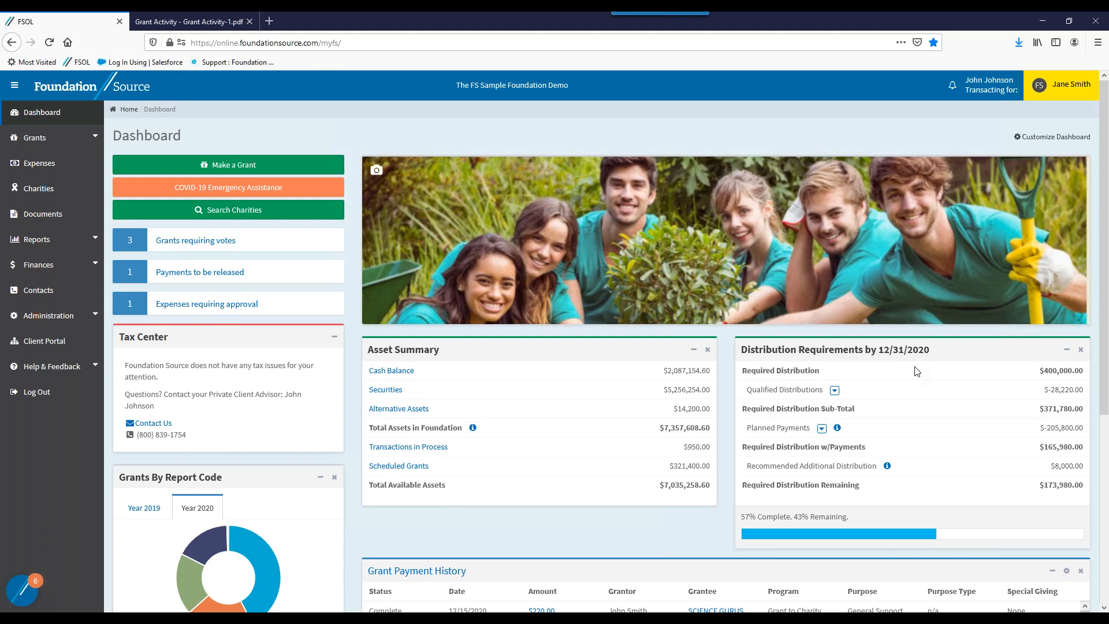
double_click(1059, 370)
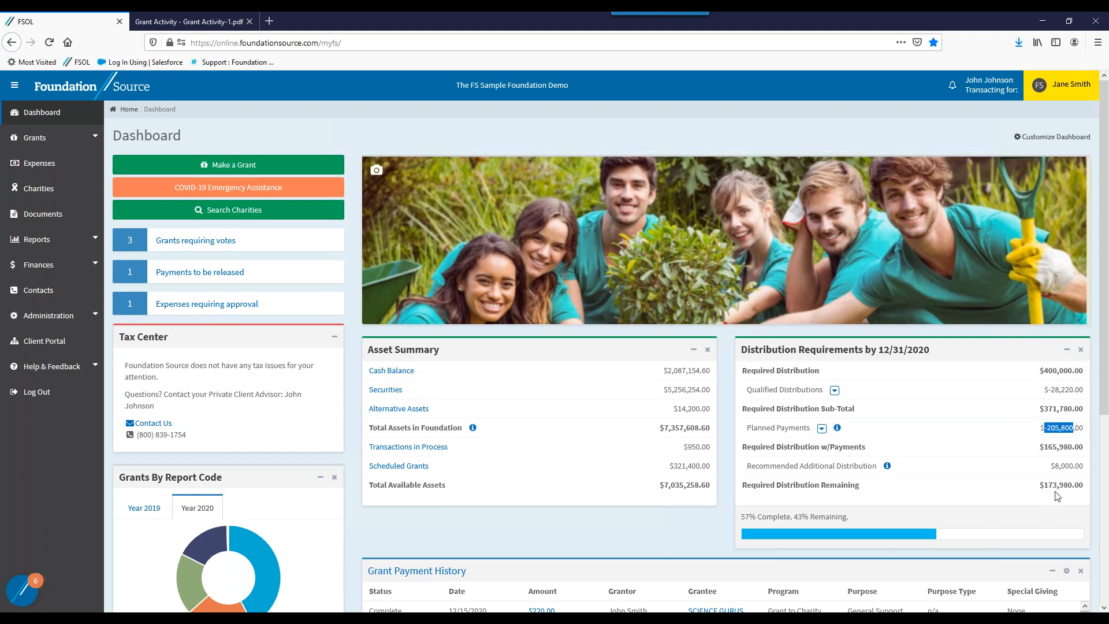
mouse_move(1072, 490)
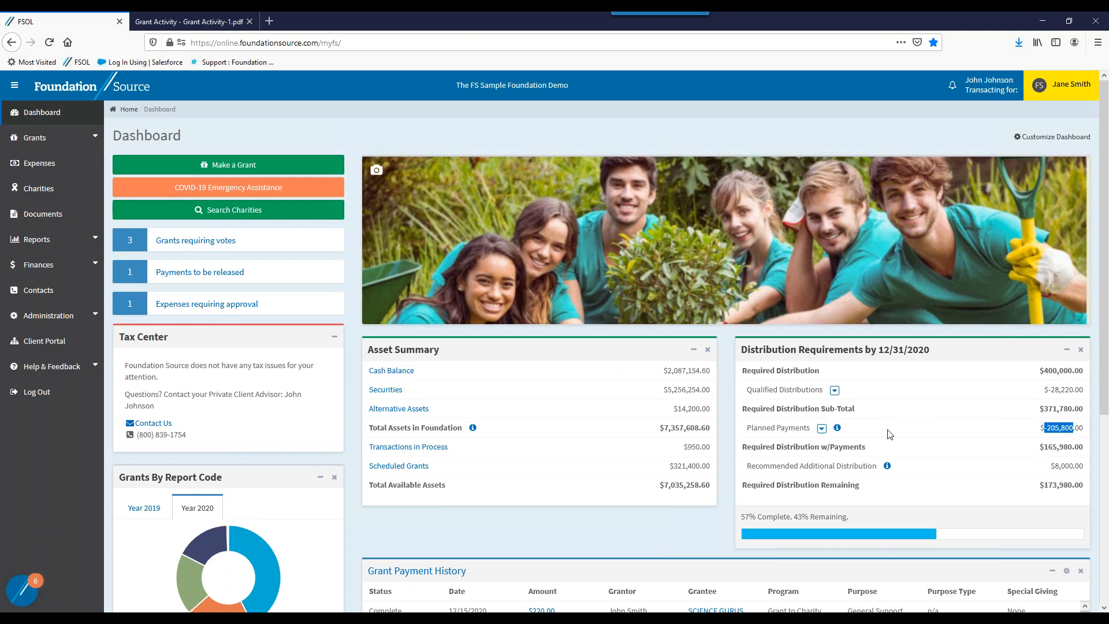
mouse_move(1089, 509)
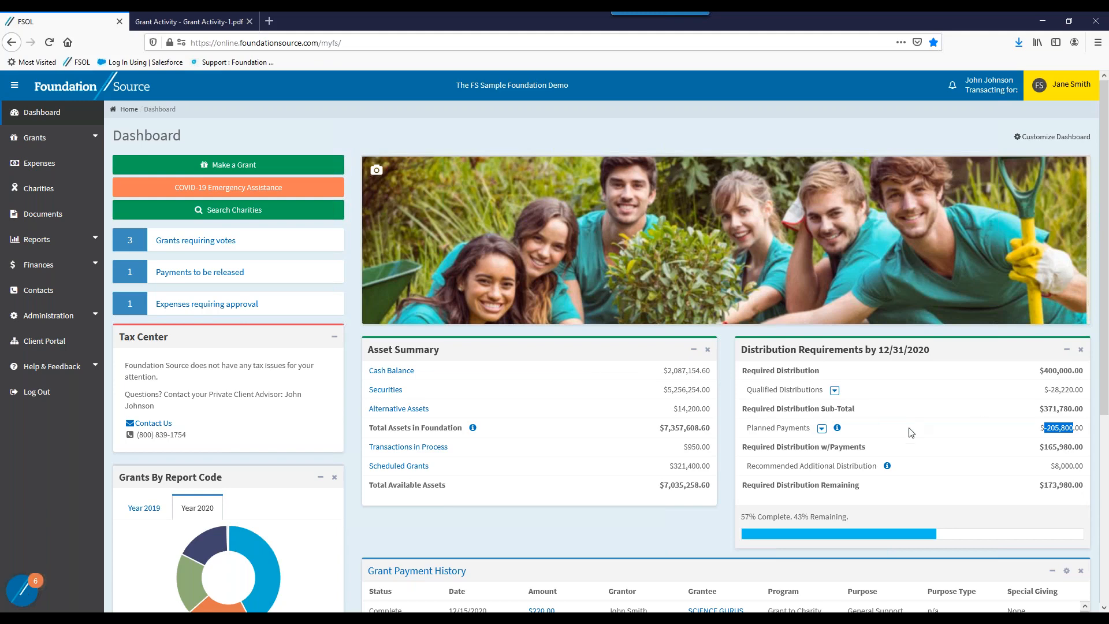
mouse_move(902, 460)
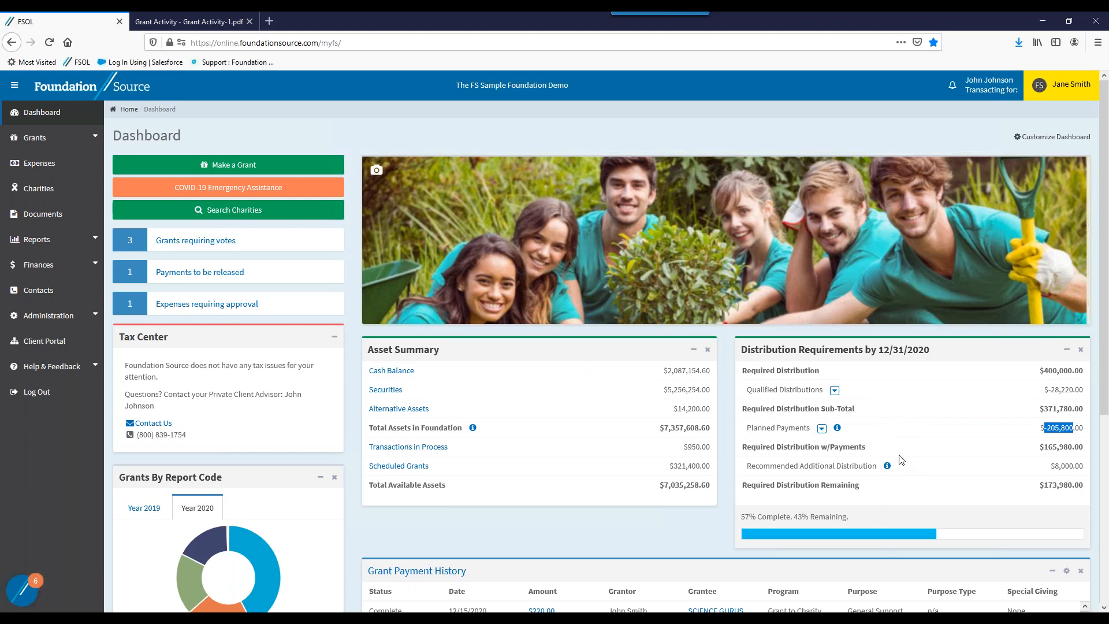
mouse_move(889, 465)
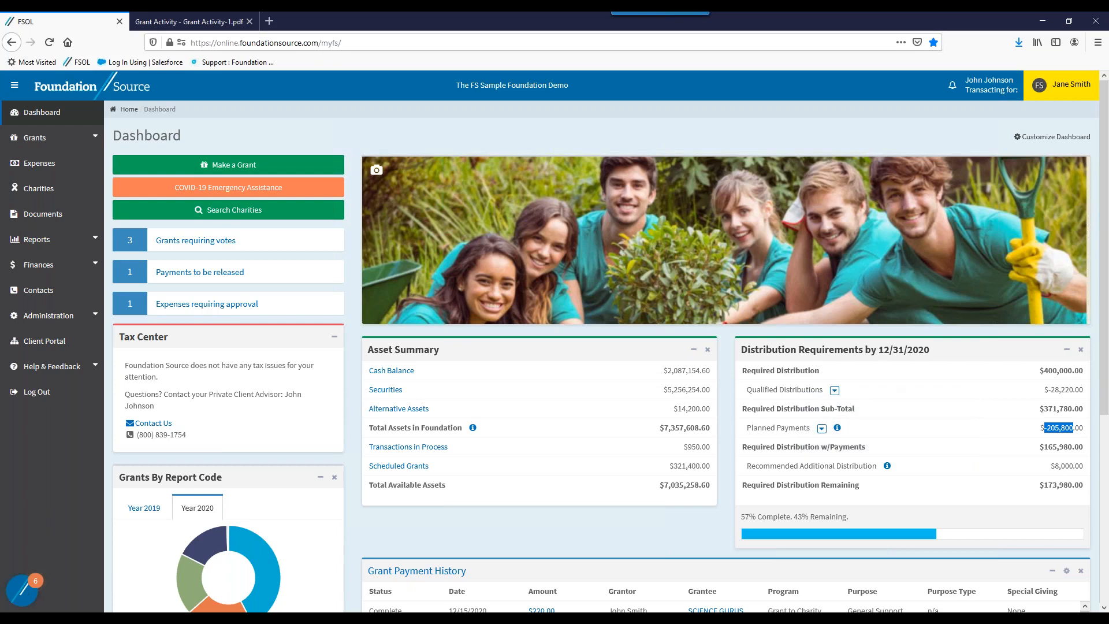
mouse_move(610, 303)
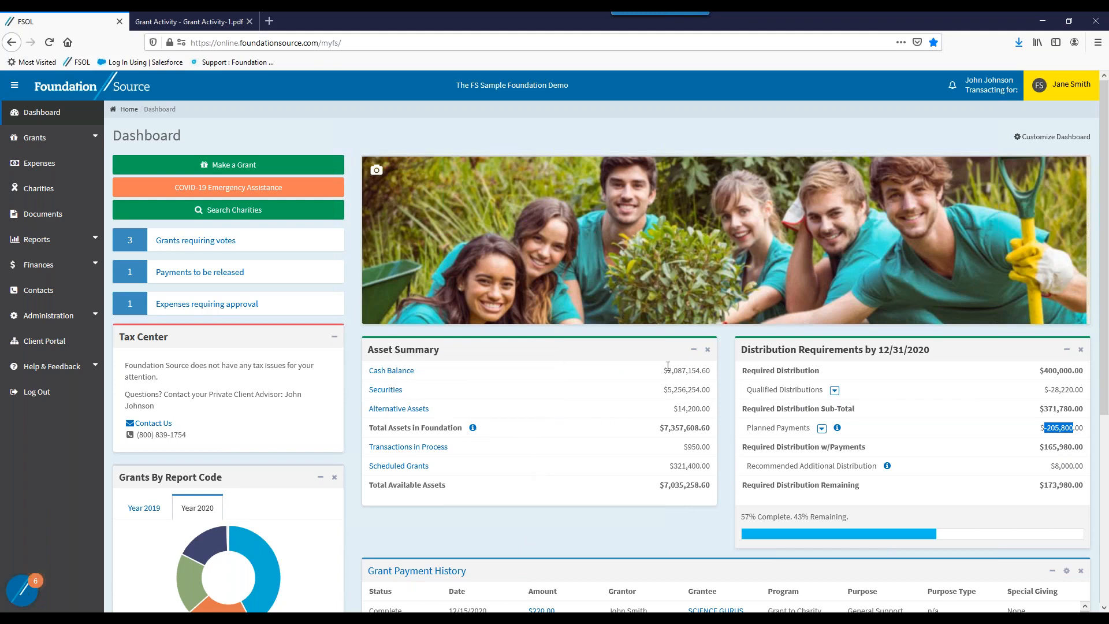
mouse_move(633, 355)
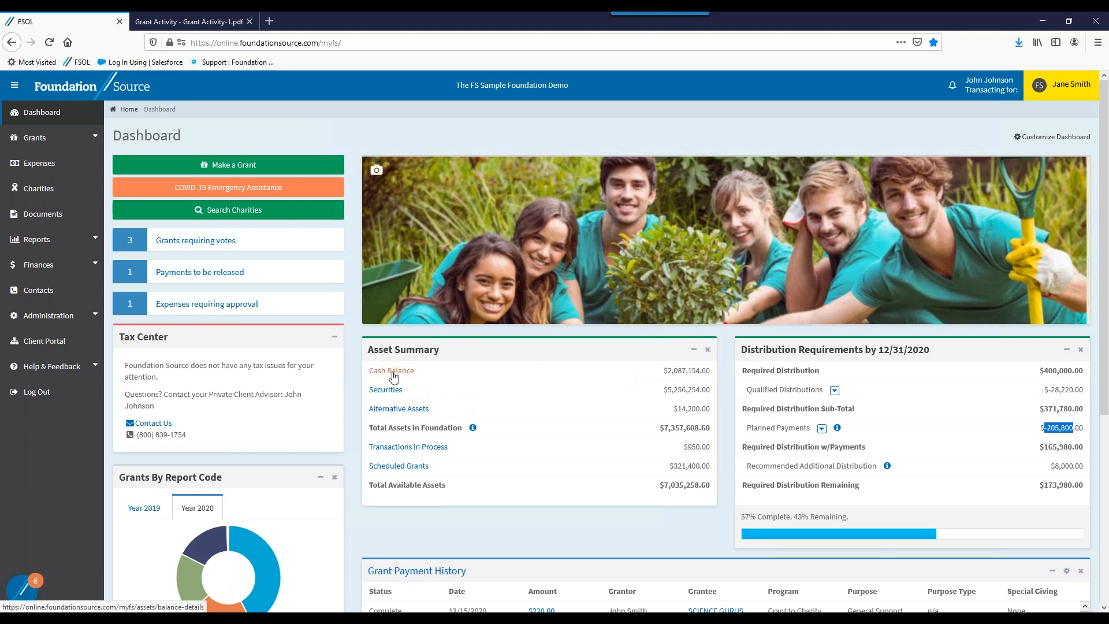
Show the Assets page under Finances, highlighting the SNB Demo and Brokerage Demo cash balances.
click(35, 264)
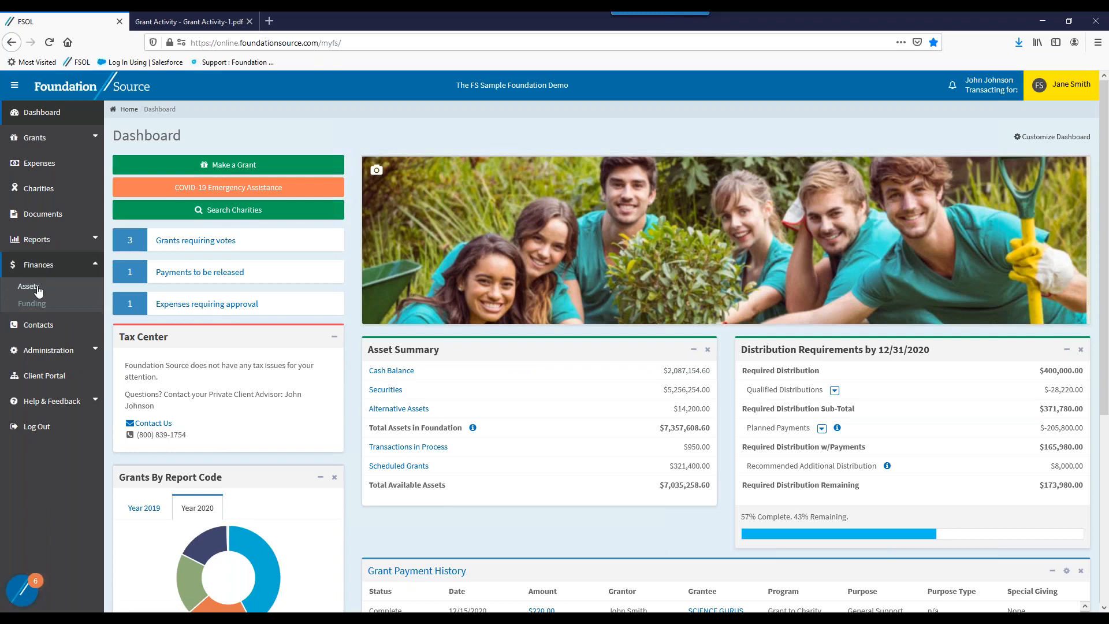
click(29, 287)
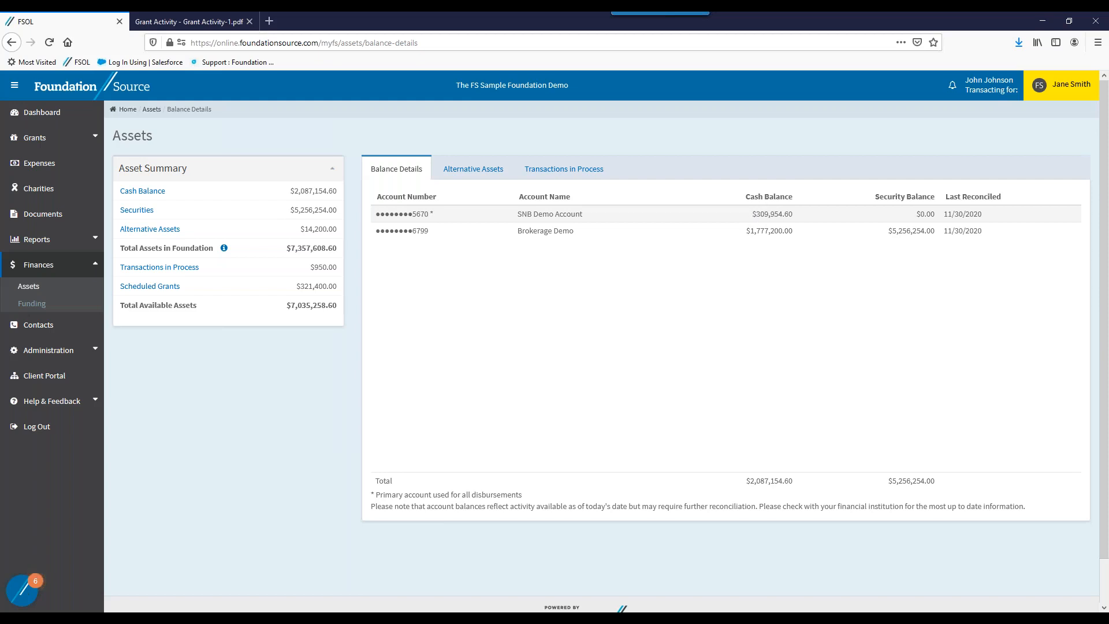
double_click(771, 213)
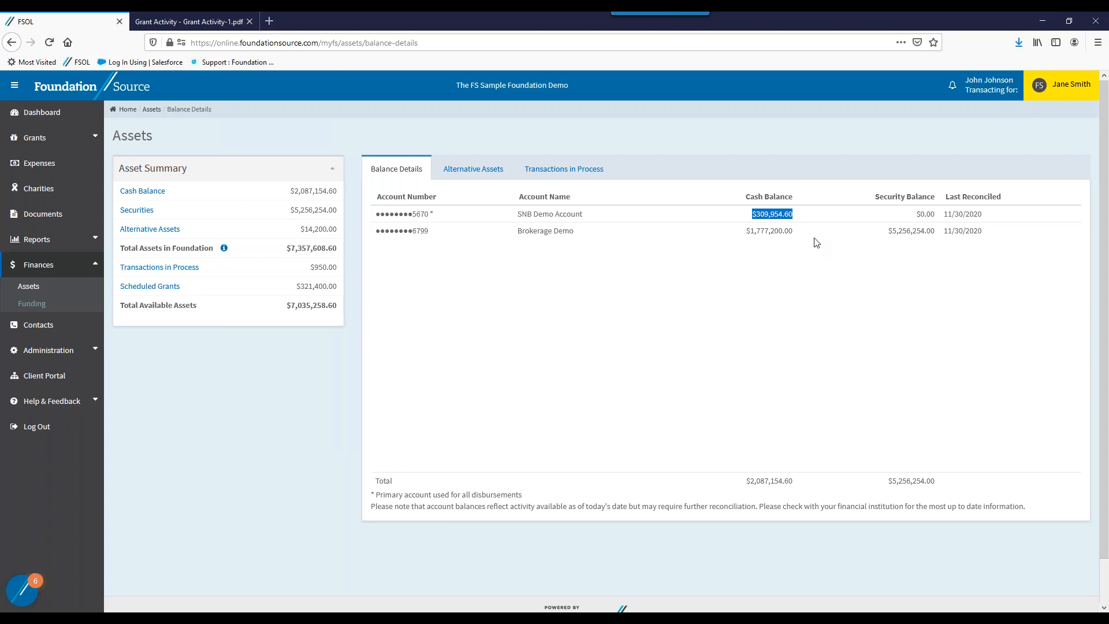
double_click(774, 231)
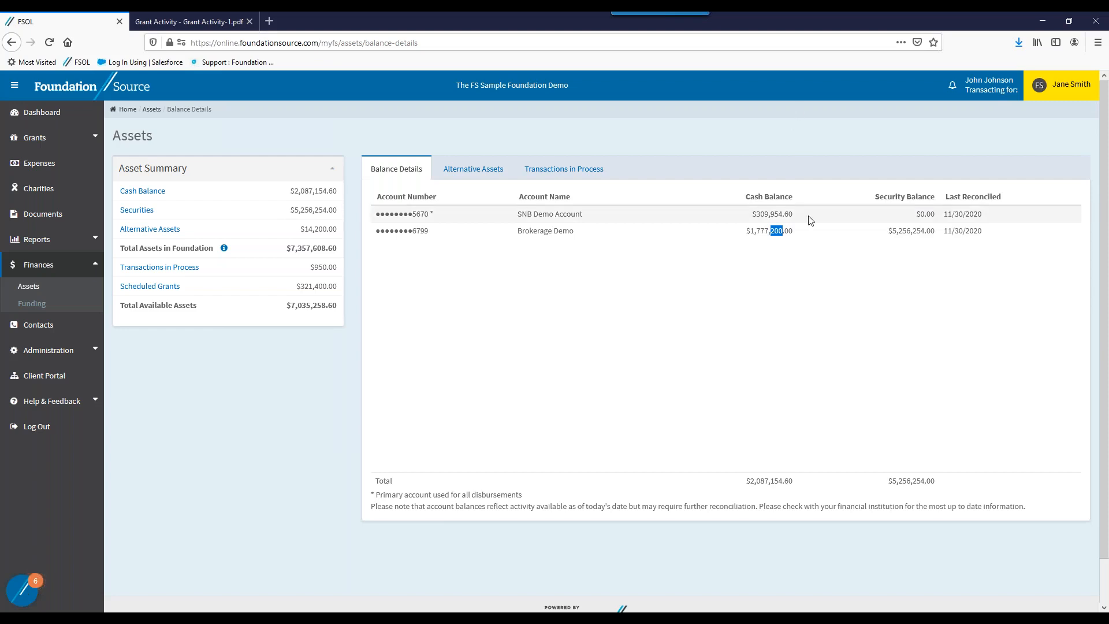
mouse_move(882, 246)
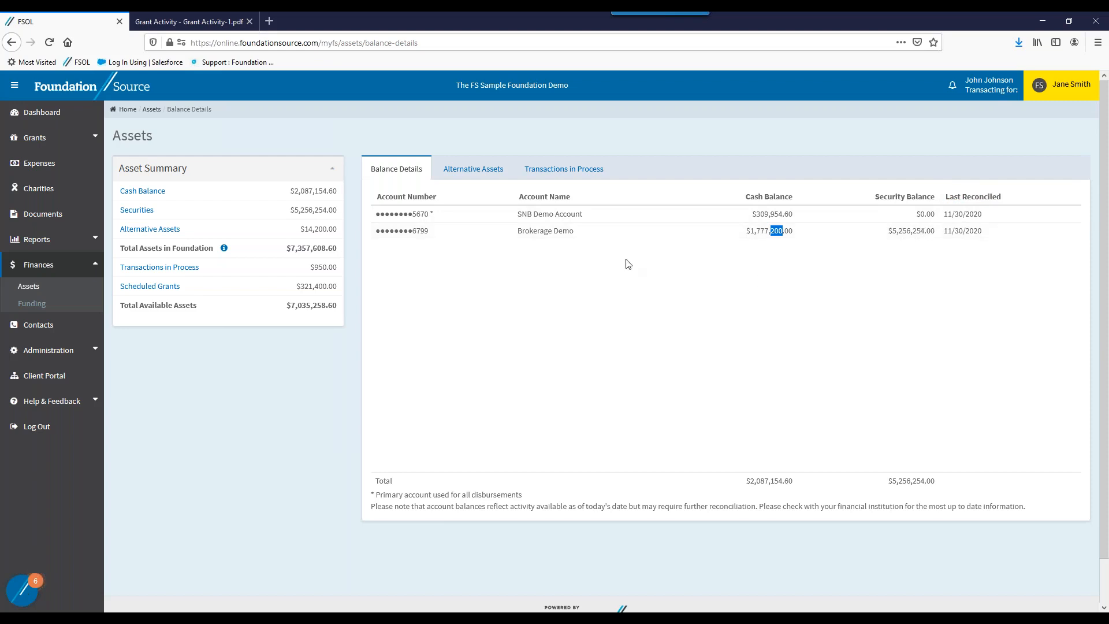
mouse_move(472, 169)
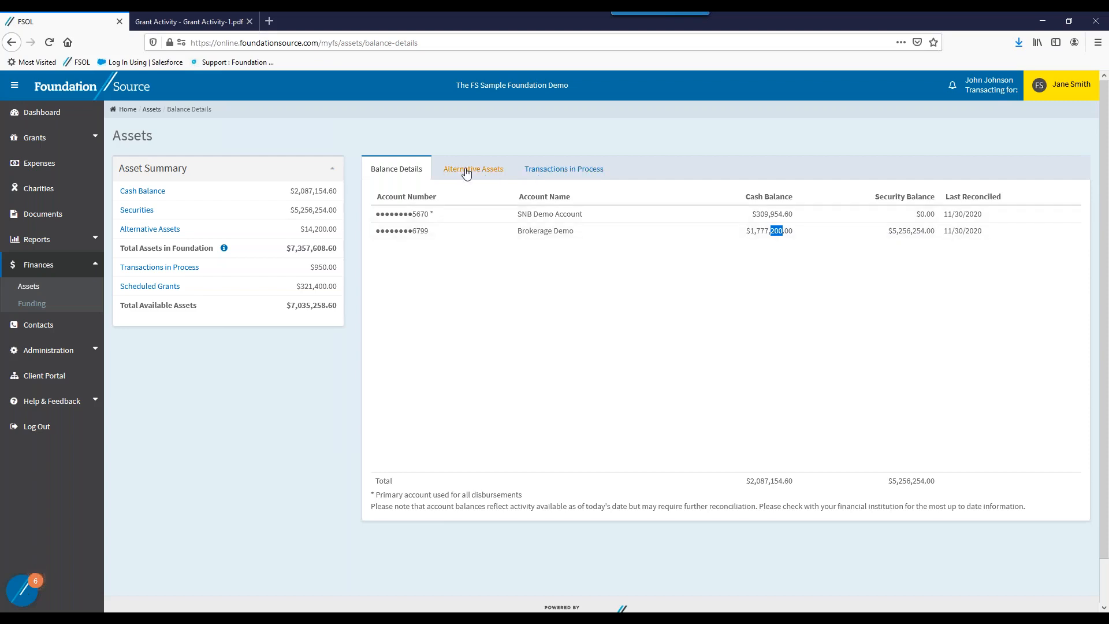
Switch to Alternative Assets listing the Austrian Bronze Bird and Floral Oil Painting.
click(472, 169)
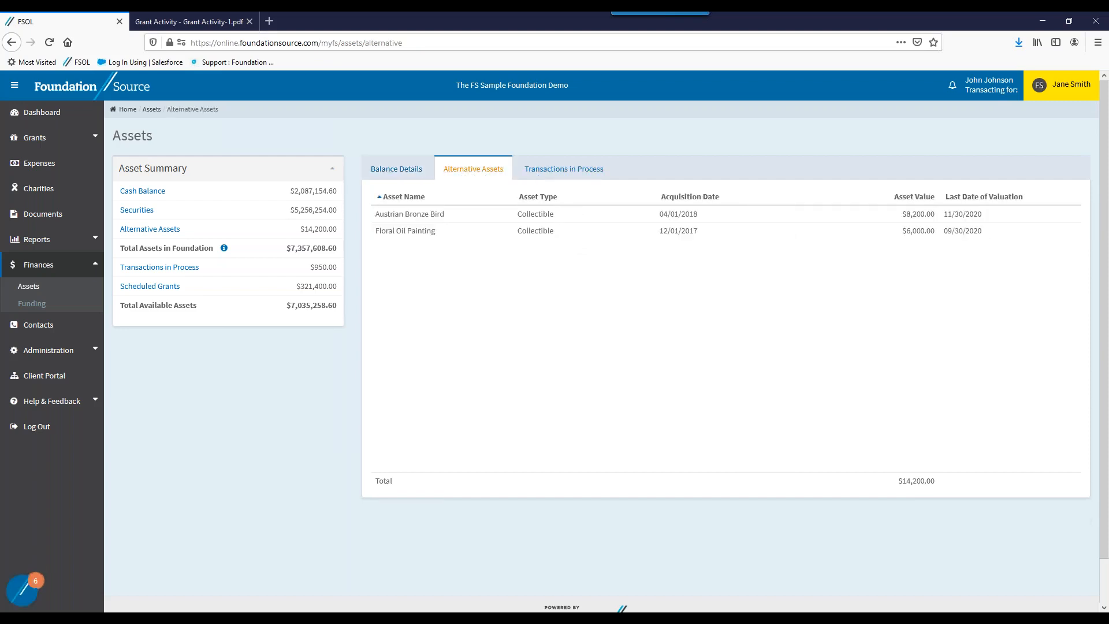
mouse_move(466, 173)
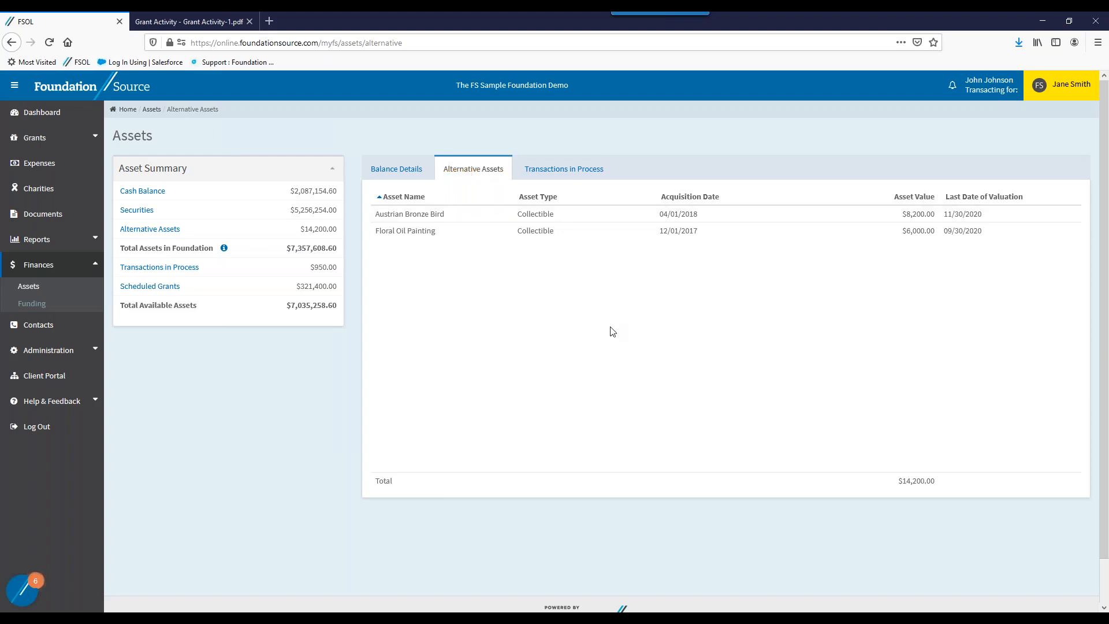
mouse_move(624, 313)
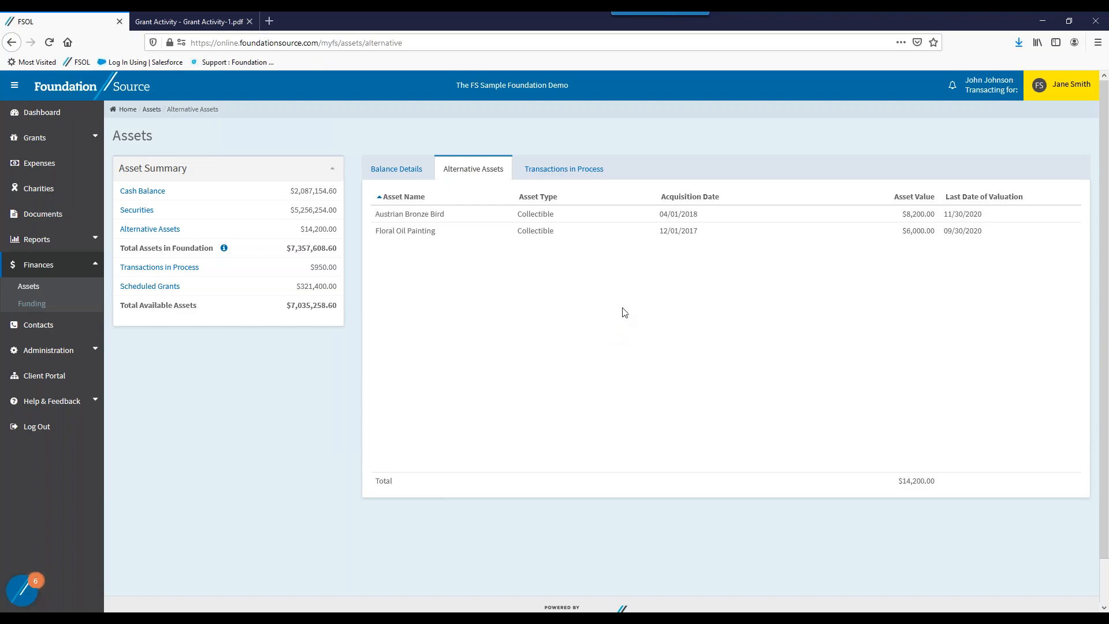
mouse_move(521, 271)
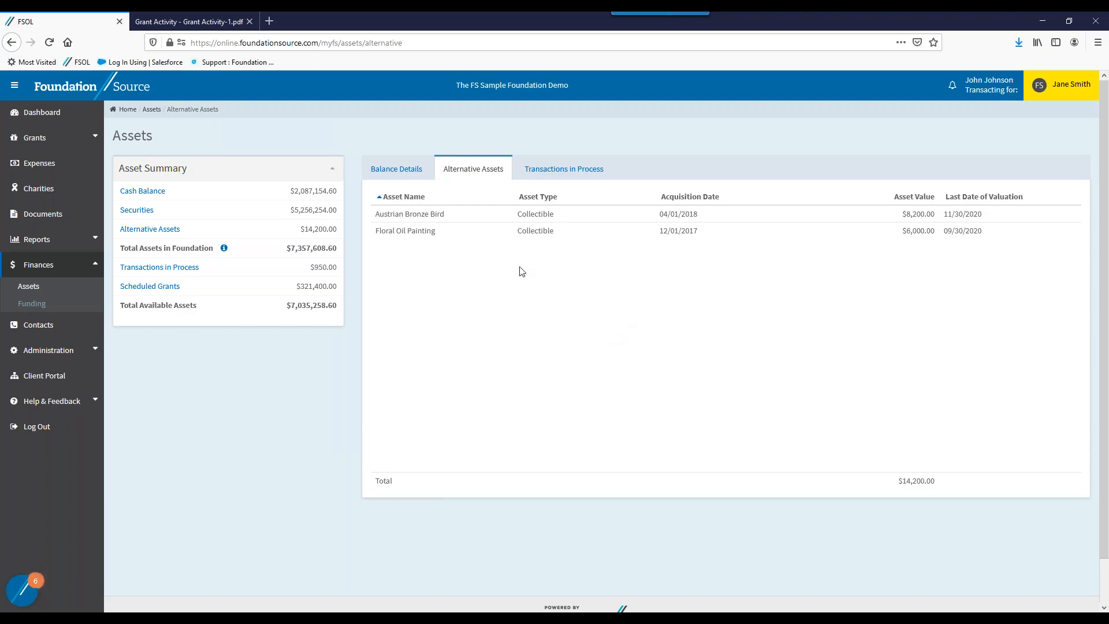
click(41, 112)
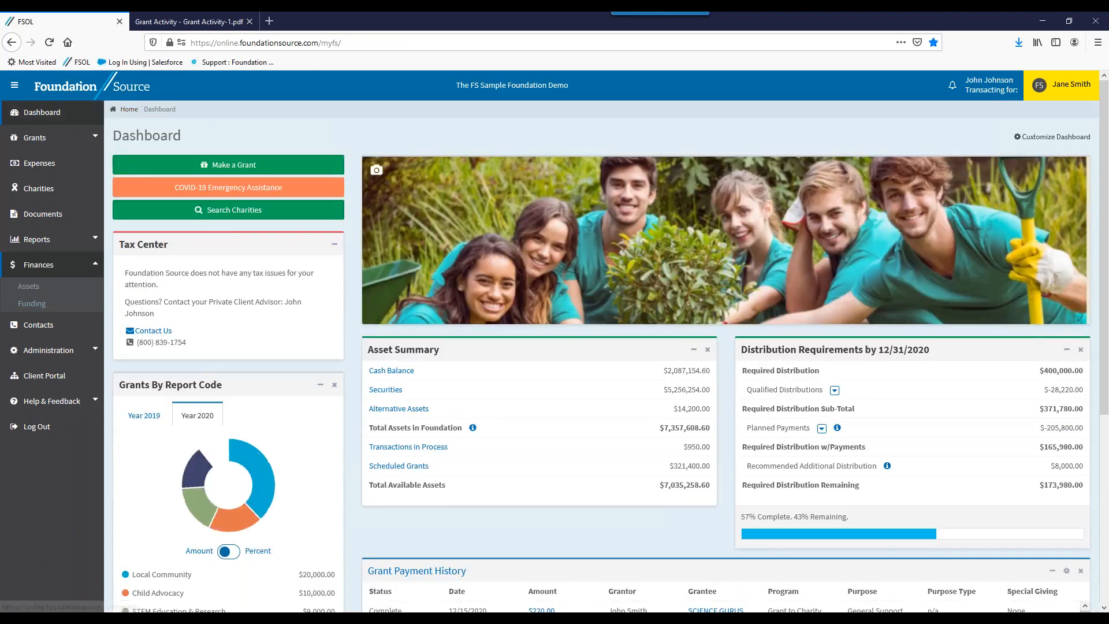
scroll(down, 3)
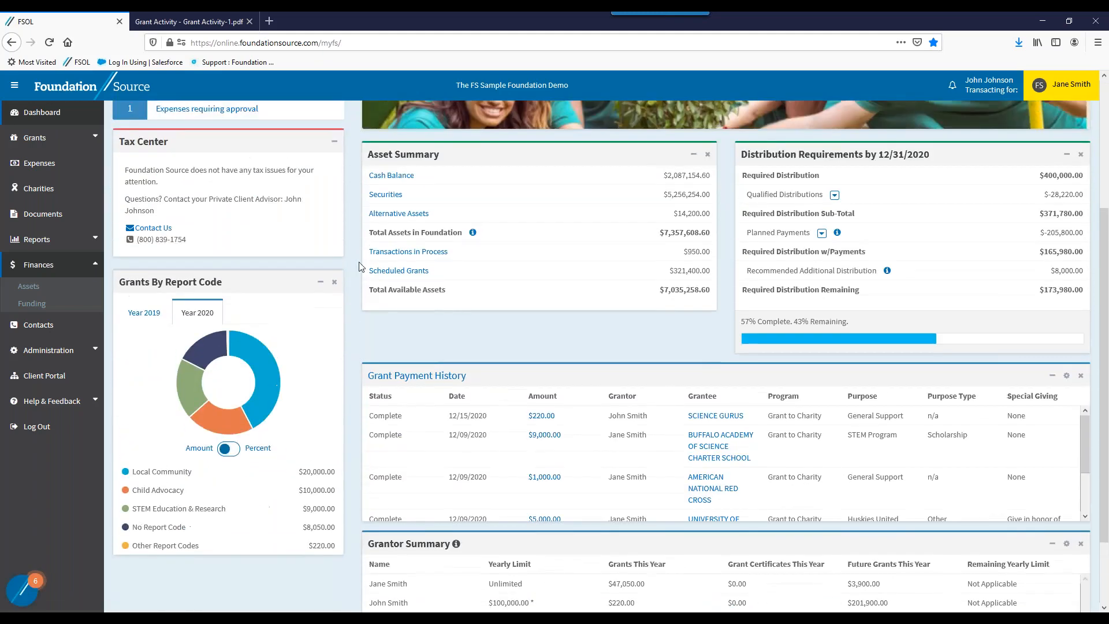
scroll(down, 3)
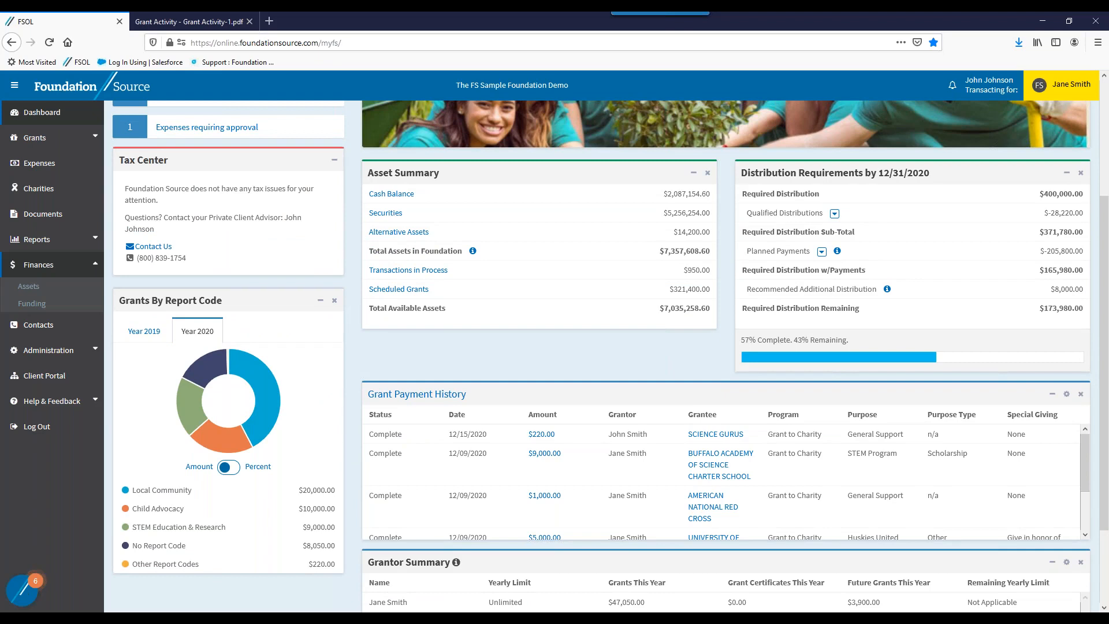
mouse_move(315, 235)
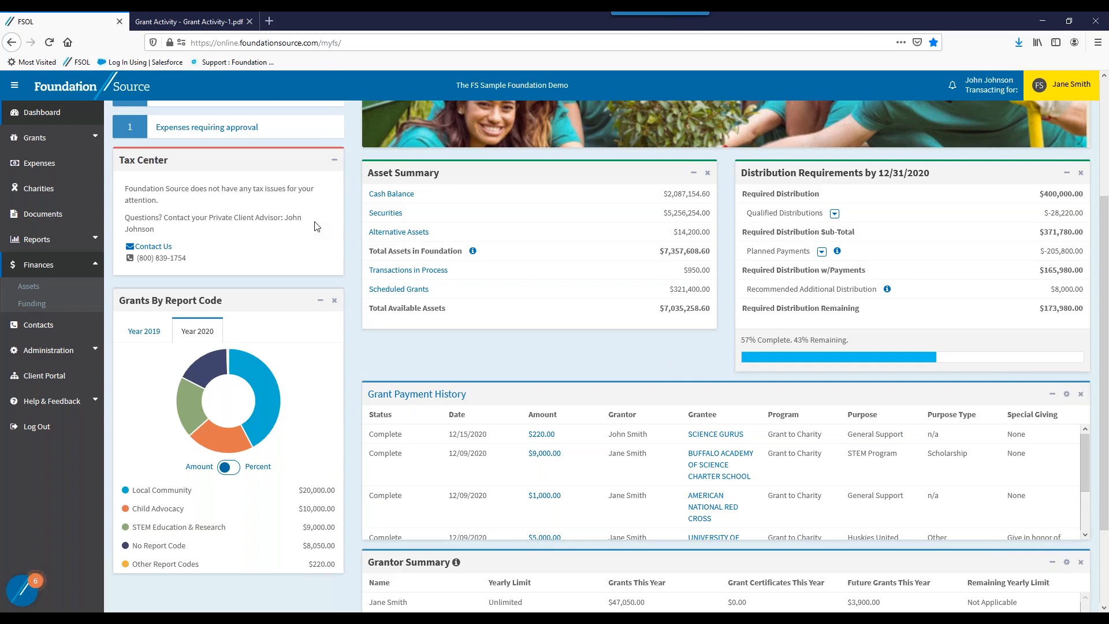
mouse_move(254, 245)
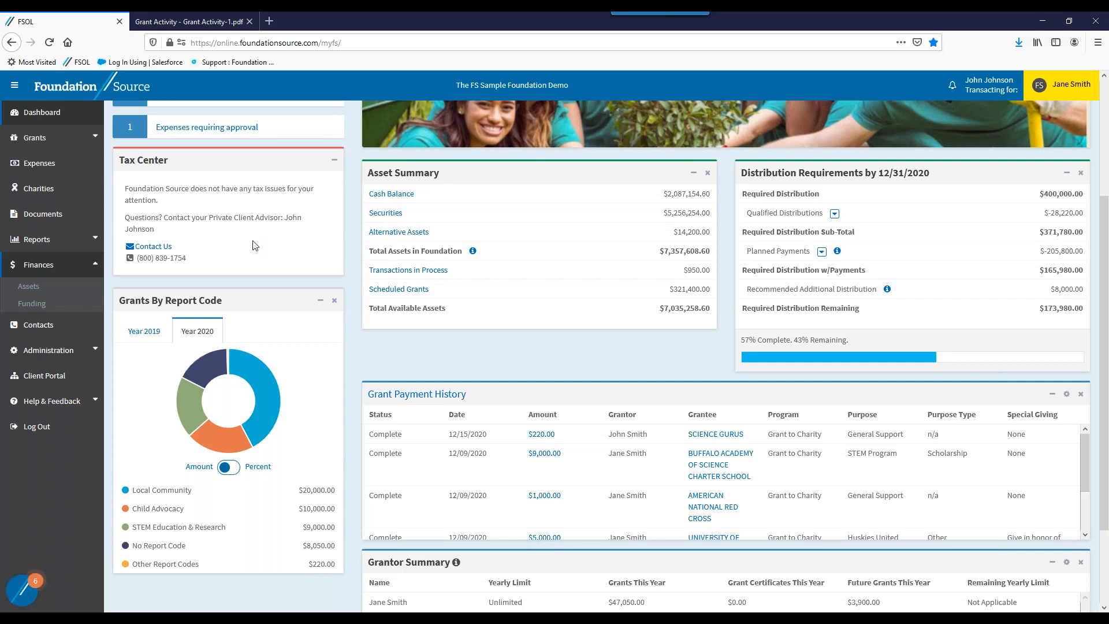
mouse_move(249, 245)
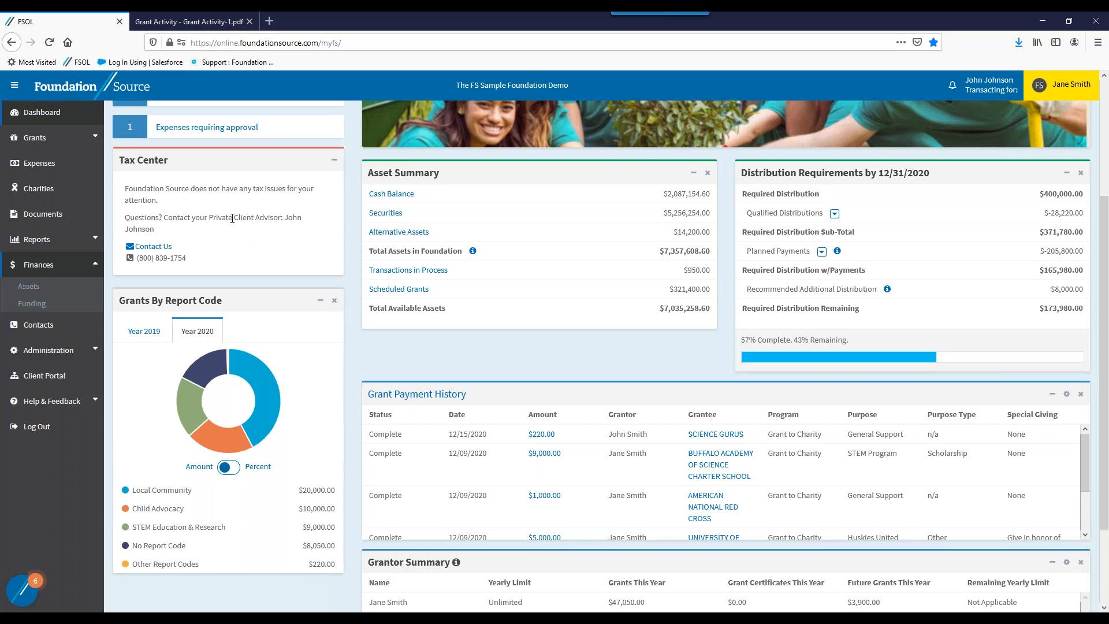
mouse_move(336, 261)
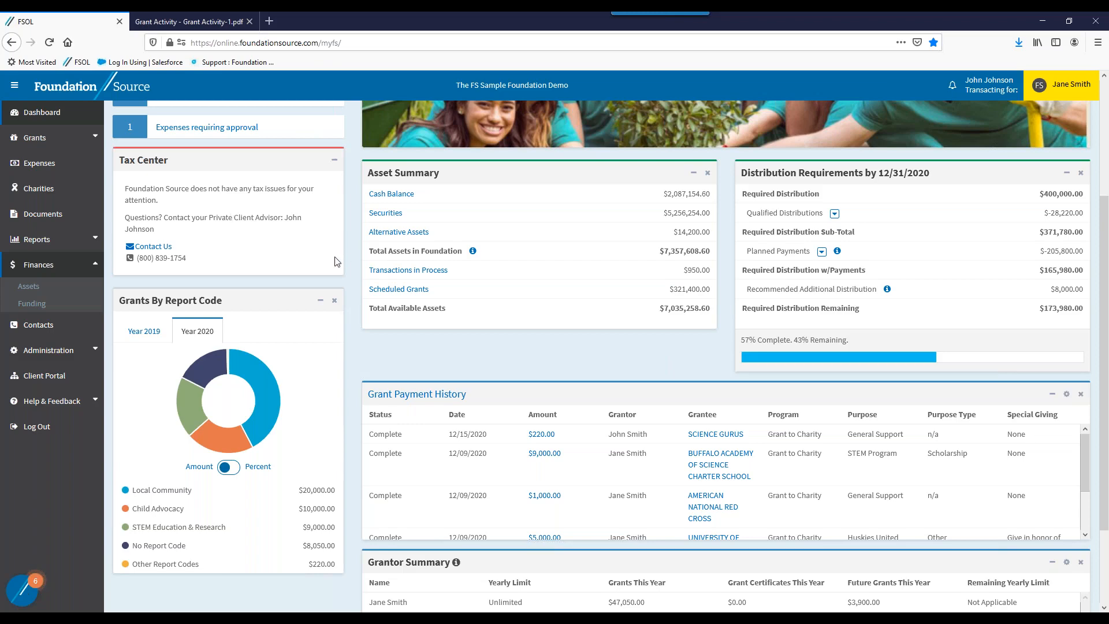
scroll(down, 3)
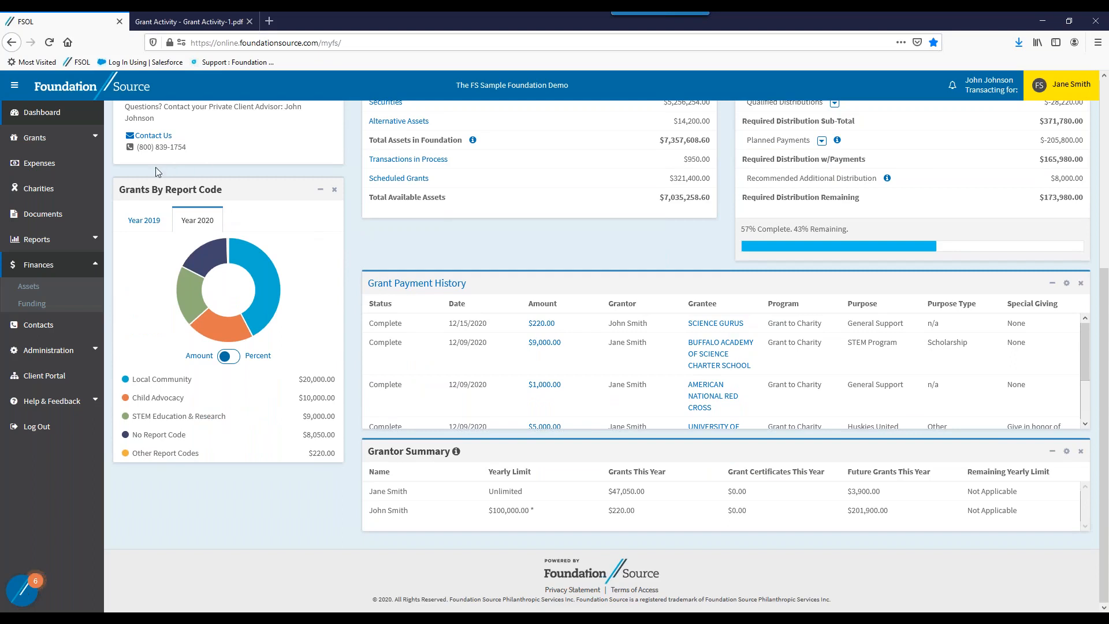
mouse_move(413, 221)
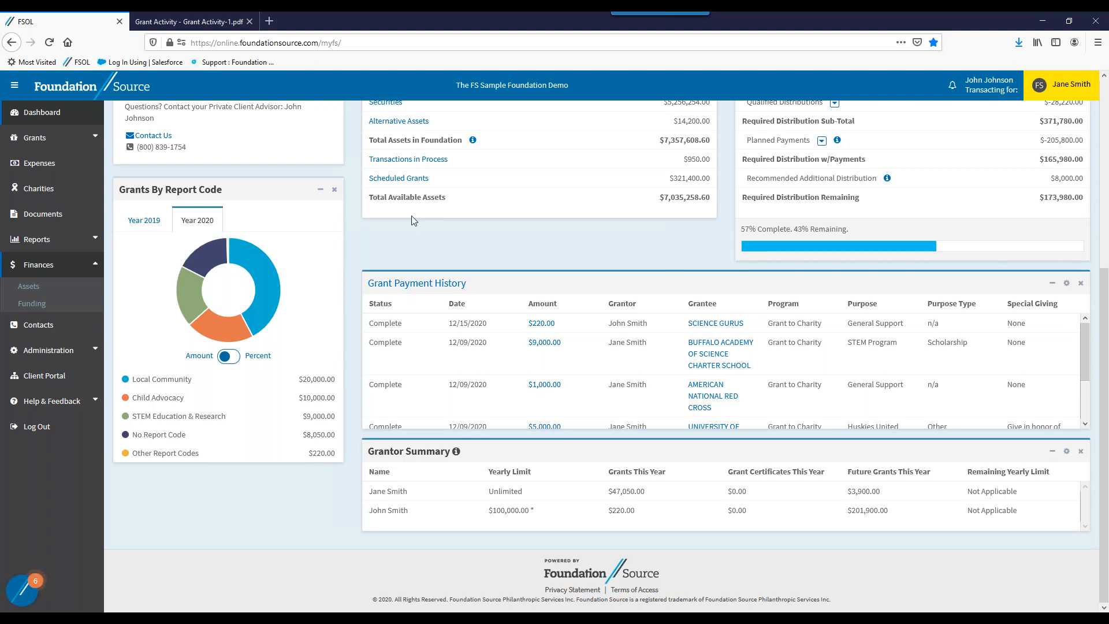
mouse_move(396, 232)
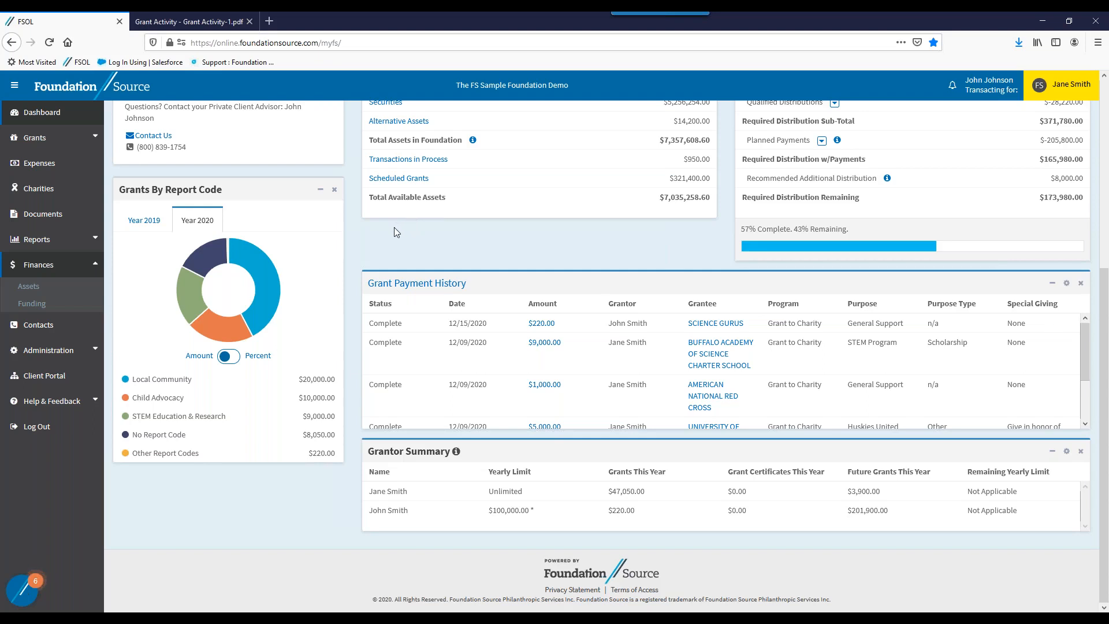
mouse_move(309, 255)
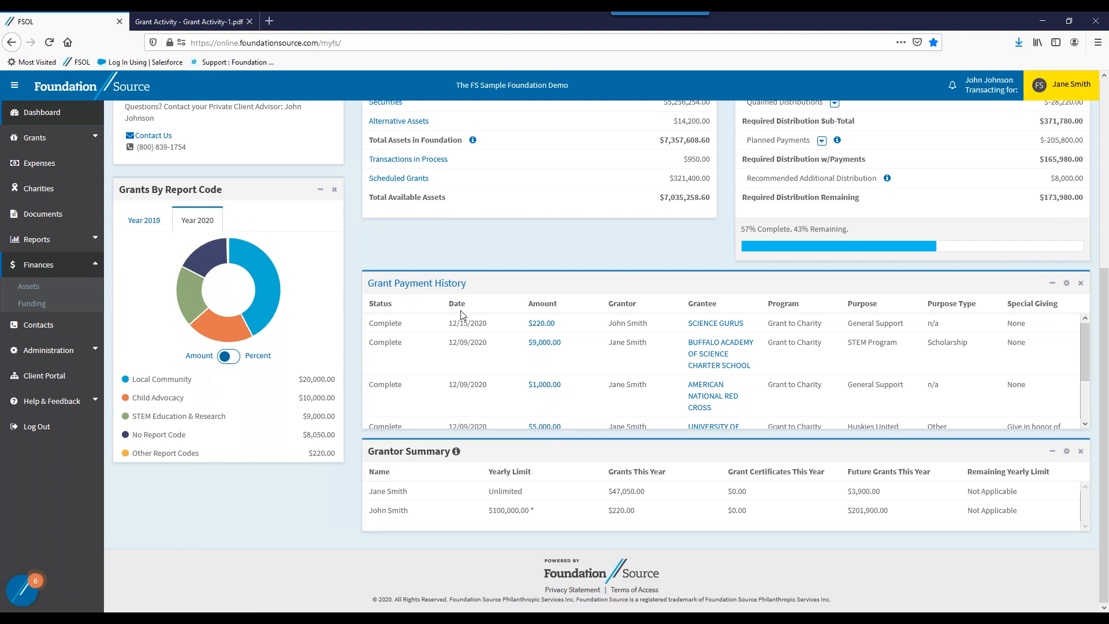
mouse_move(411, 417)
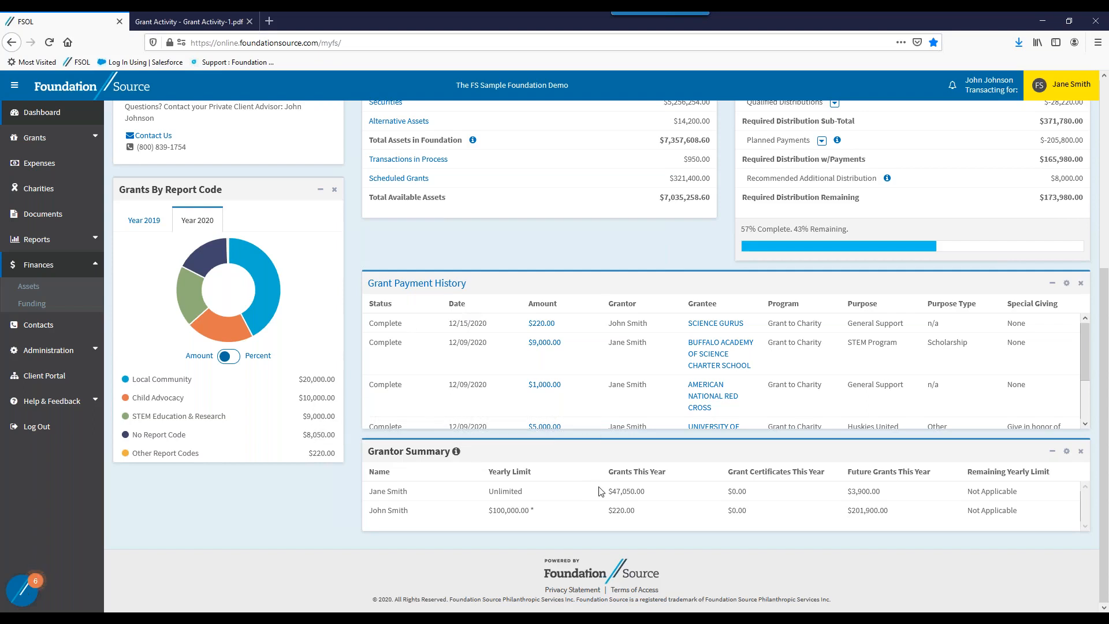
mouse_move(962, 478)
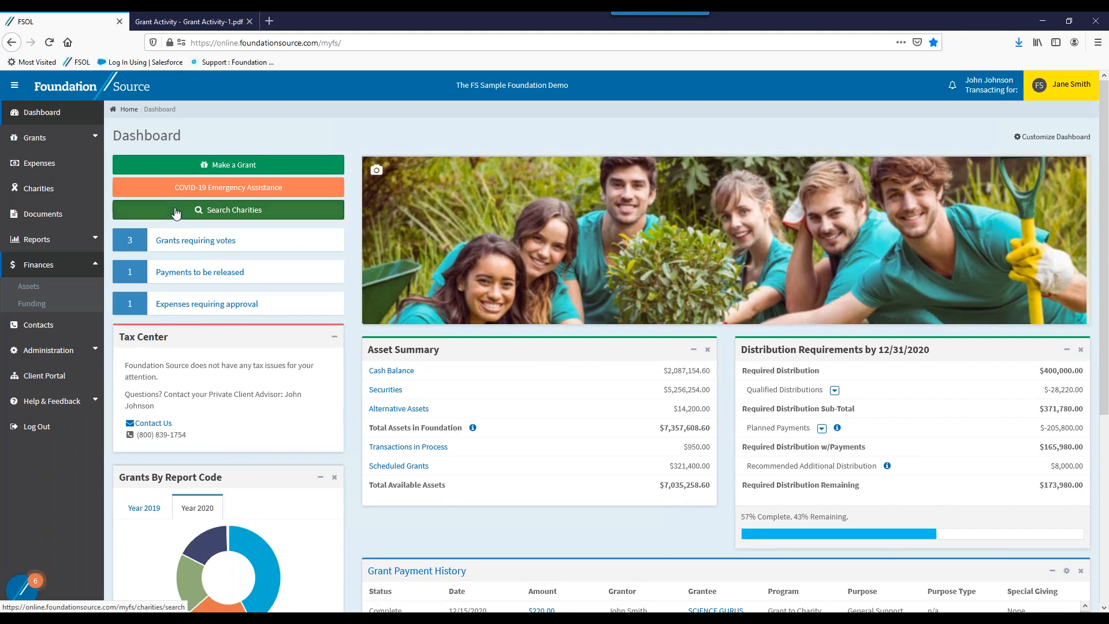
Start a charity search with 'cheyenne river youth project' as the charity name.
click(227, 209)
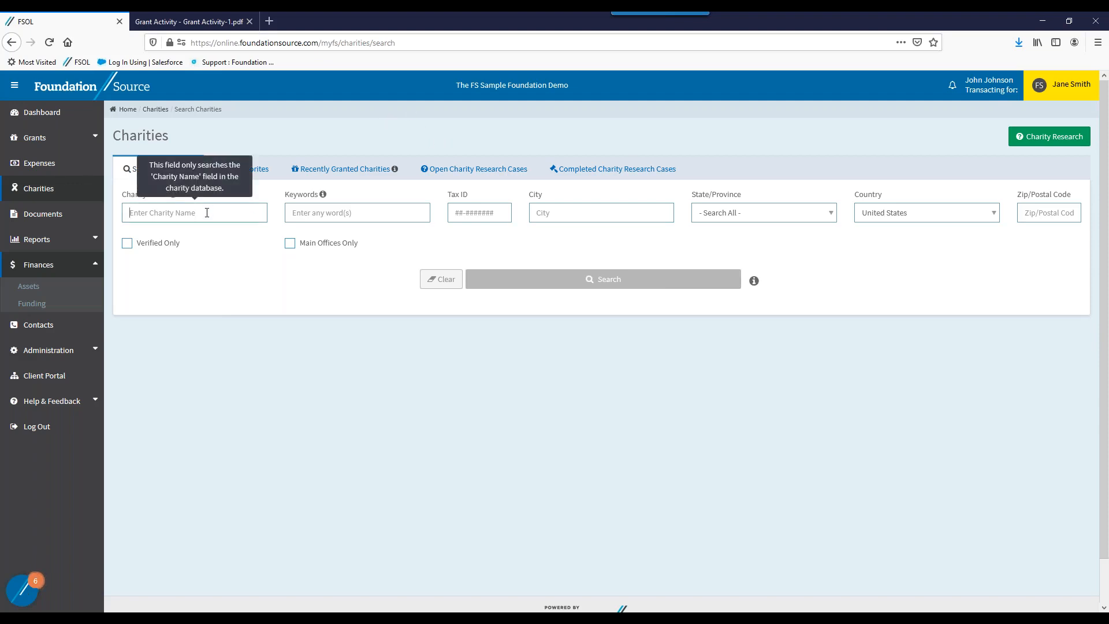
text(chey)
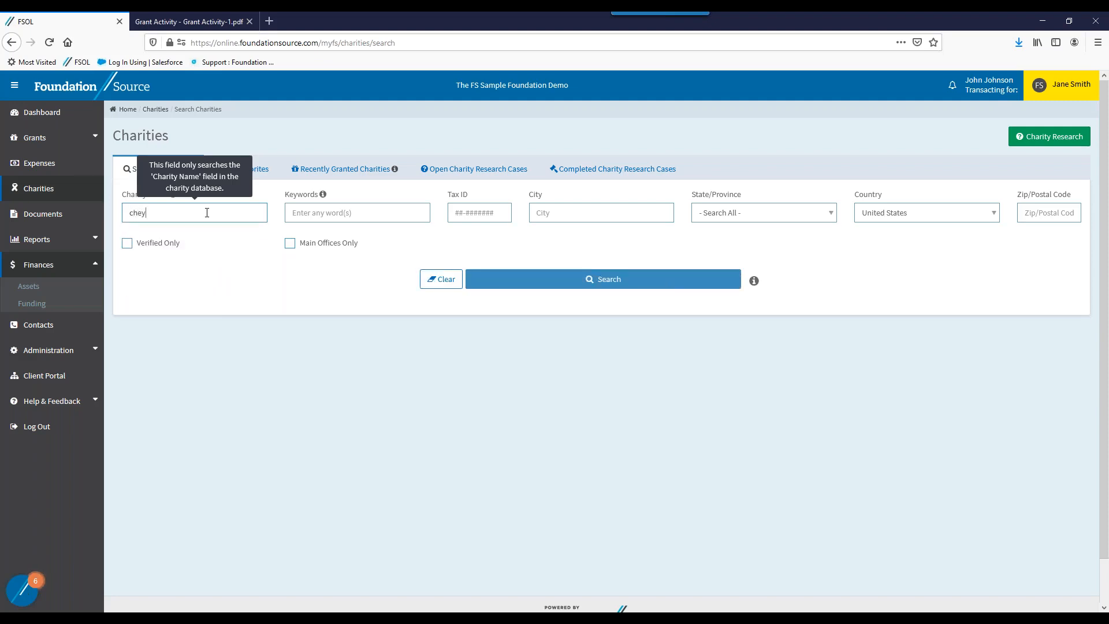
text(ane)
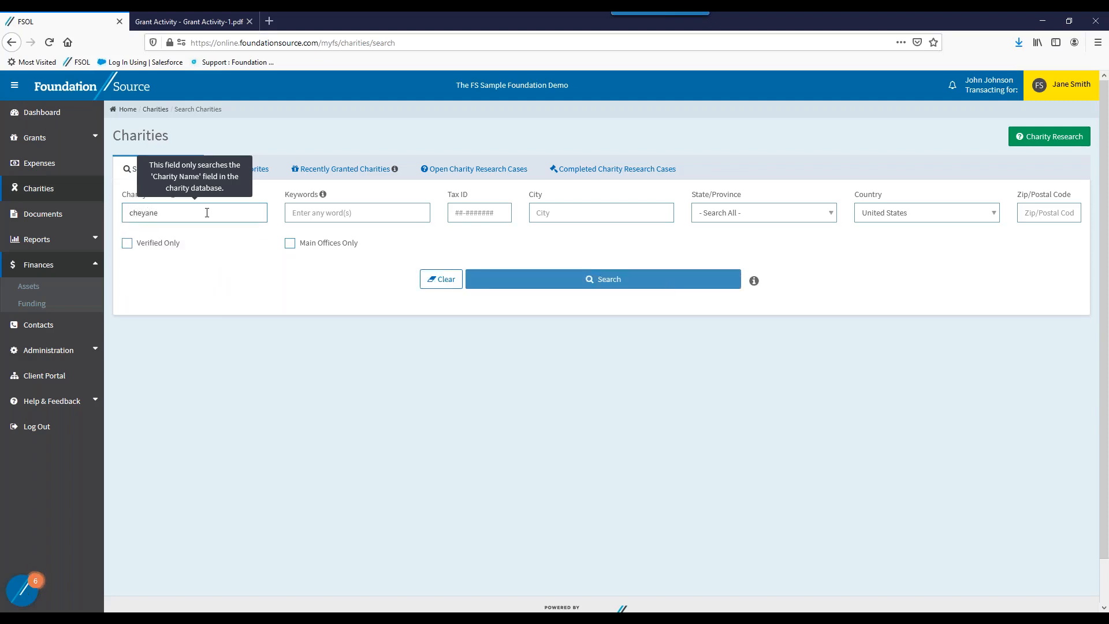
key(BackSpace)
text(enne river)
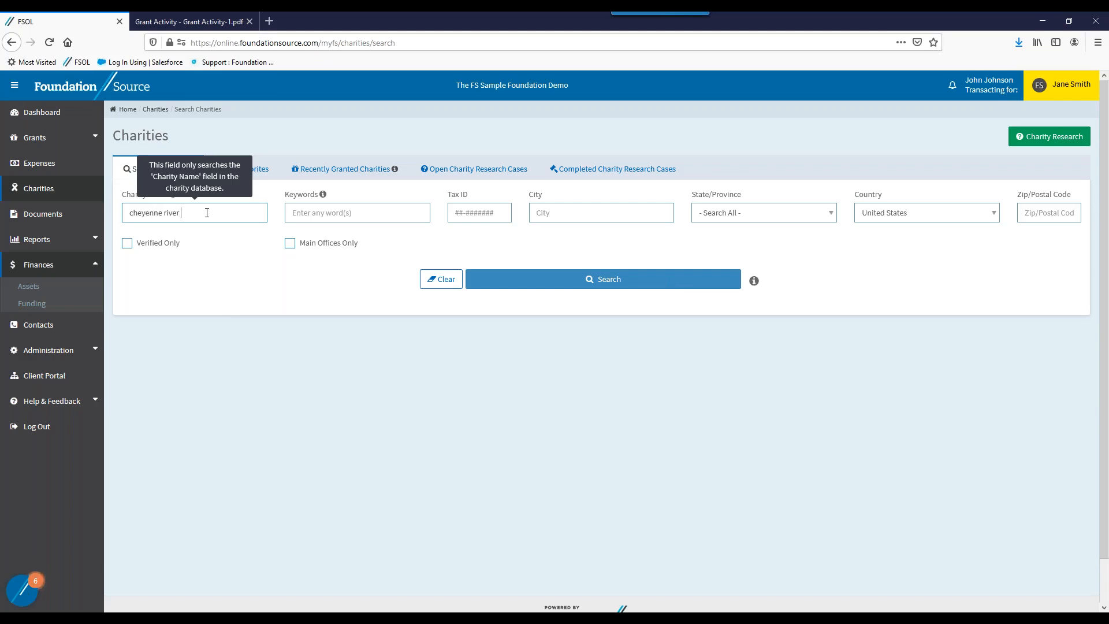
text(youth project)
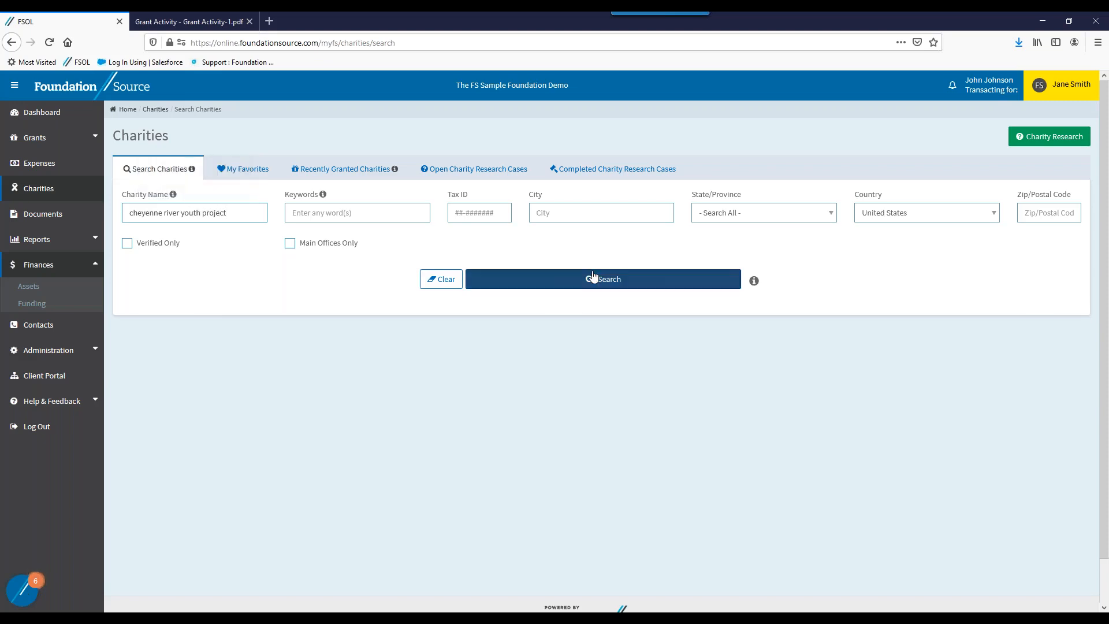
Search by name, then narrow to city 'eagle butte' and review the 106 results.
click(603, 278)
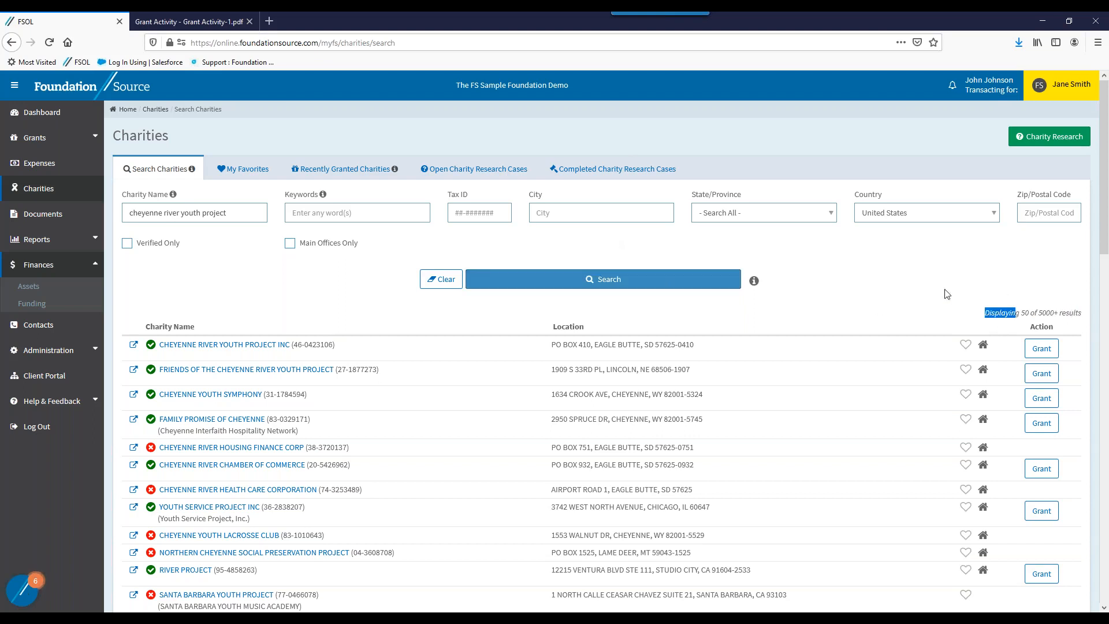
mouse_move(168, 213)
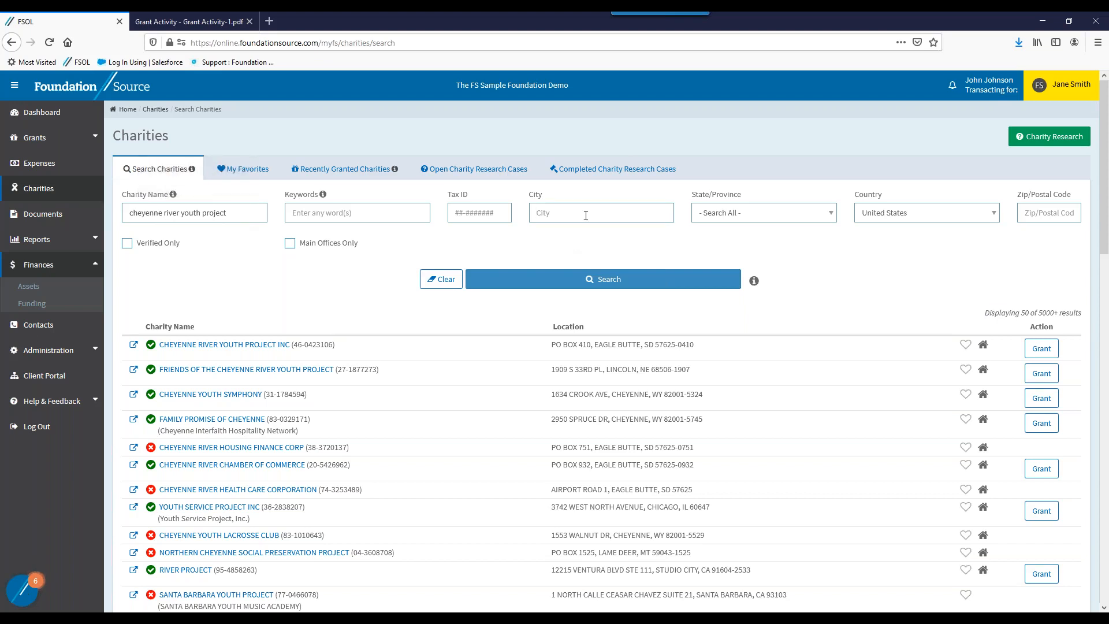
click(600, 213)
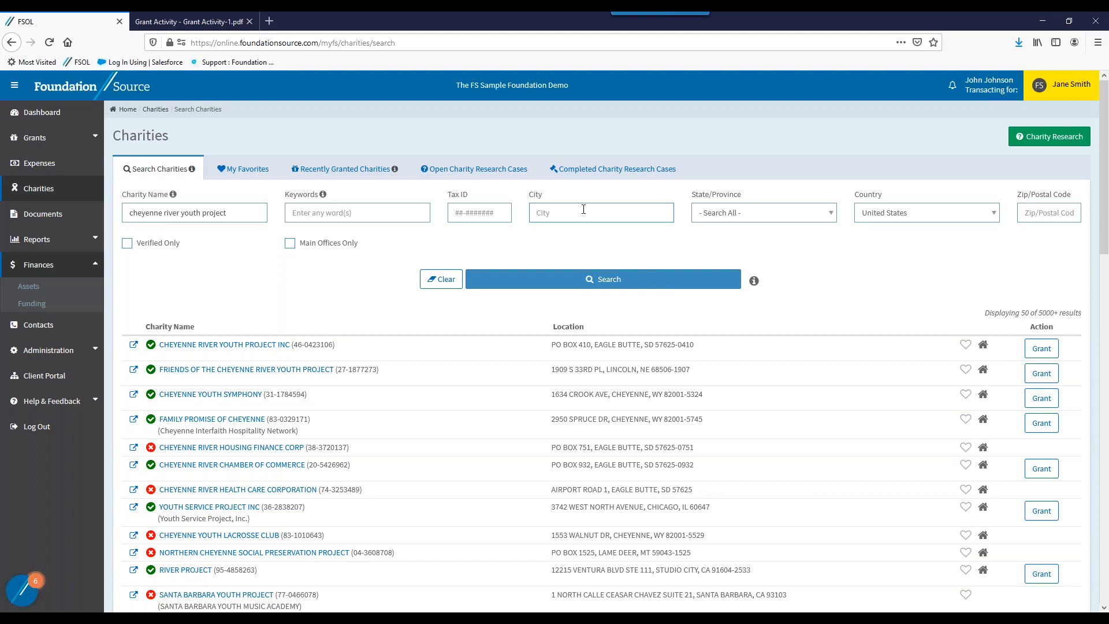
text(eagle)
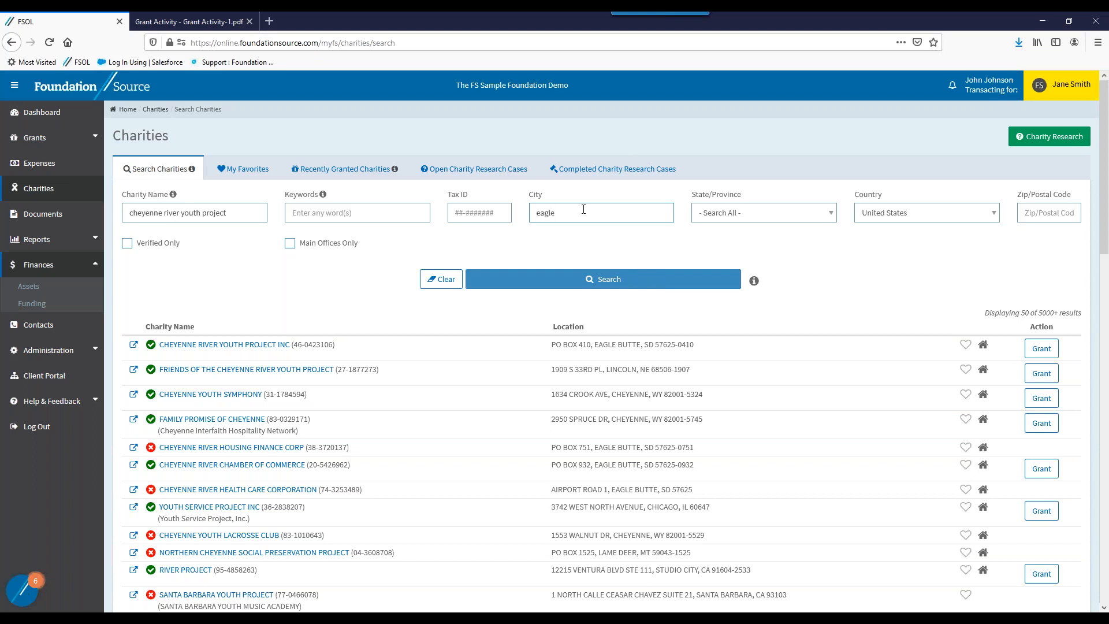
text(buttle)
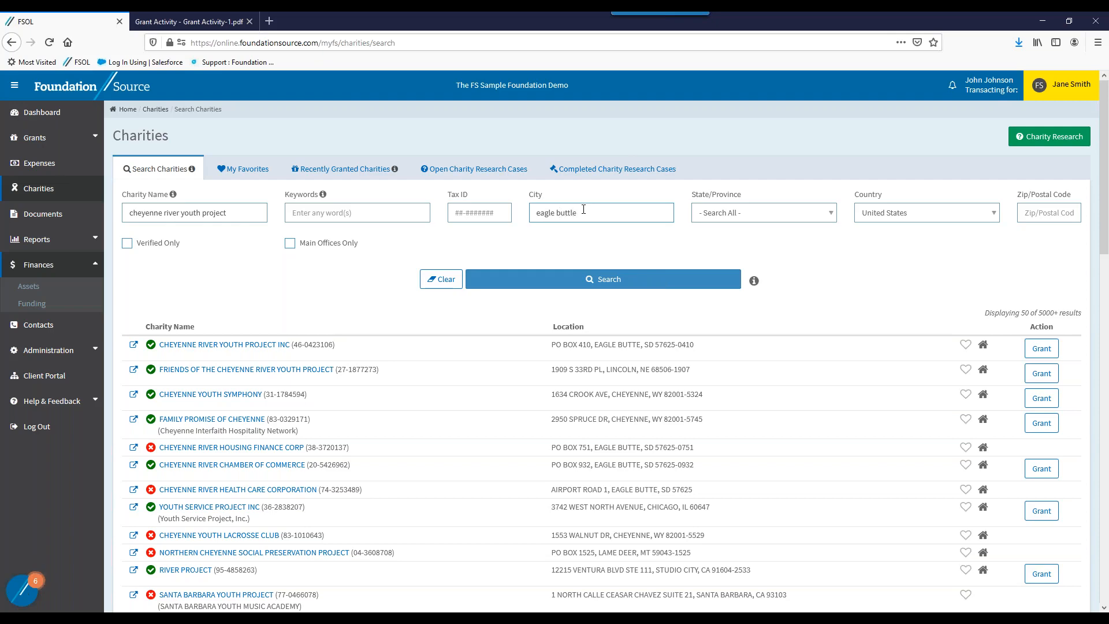
click(602, 278)
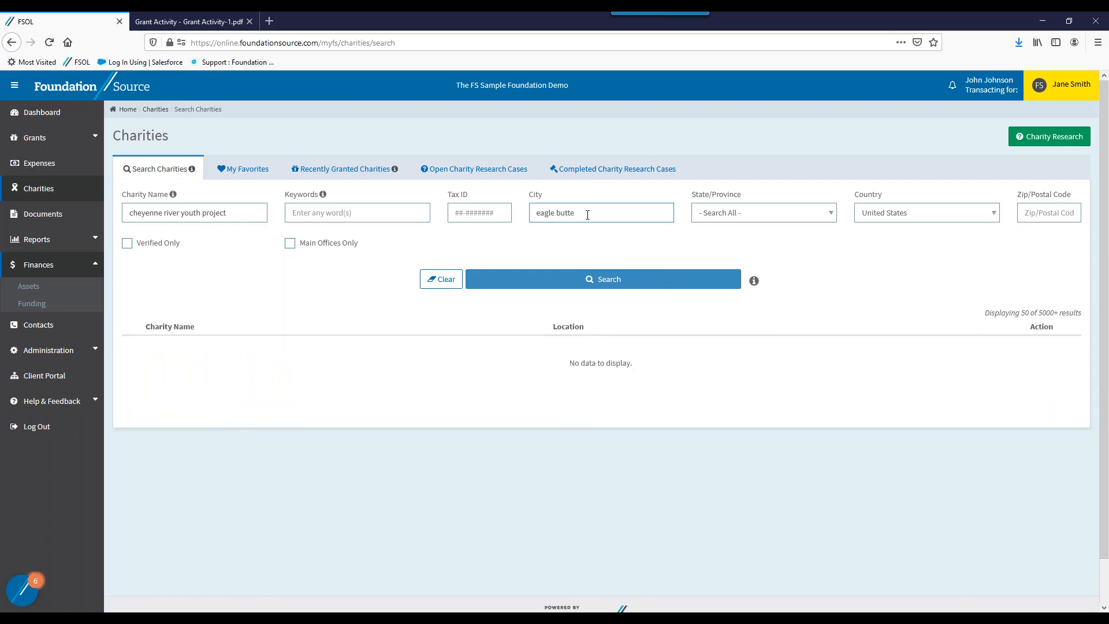
click(603, 279)
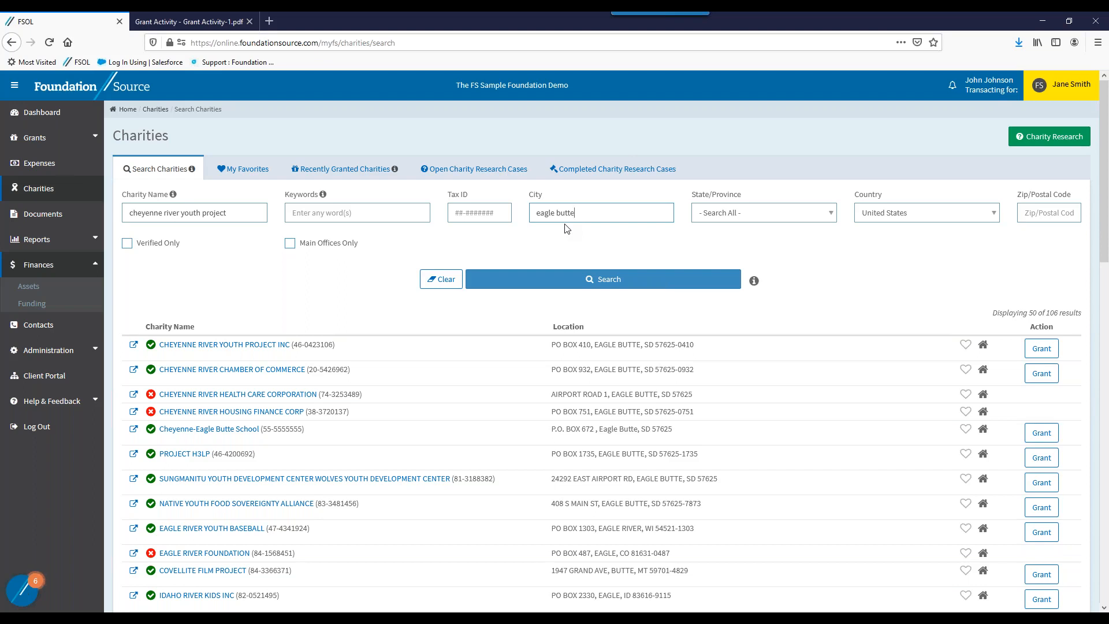
mouse_move(479, 297)
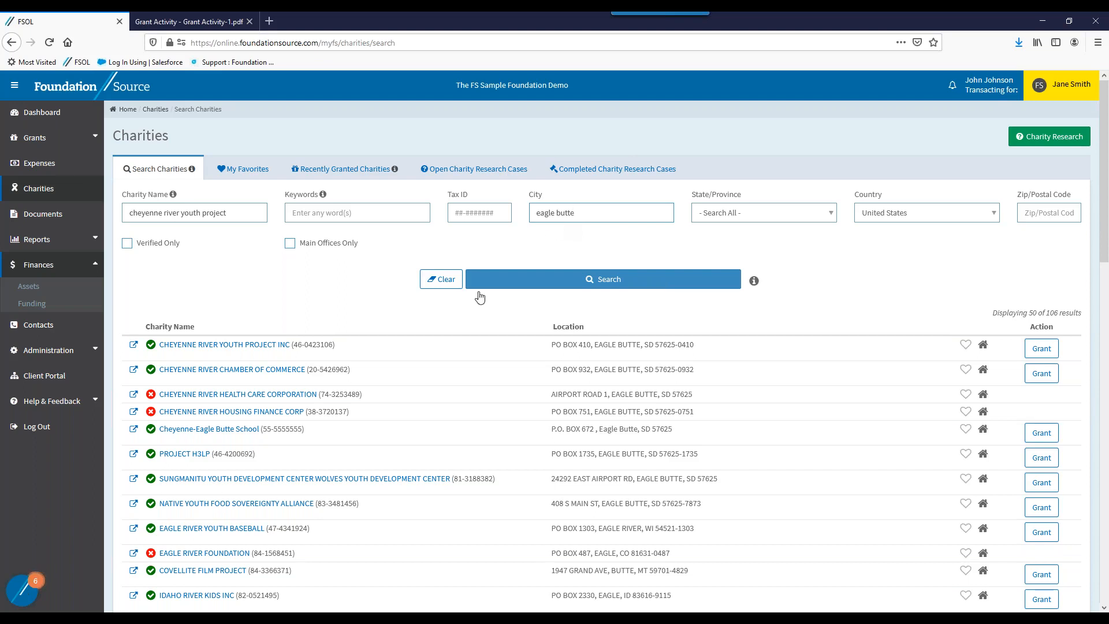
mouse_move(307, 313)
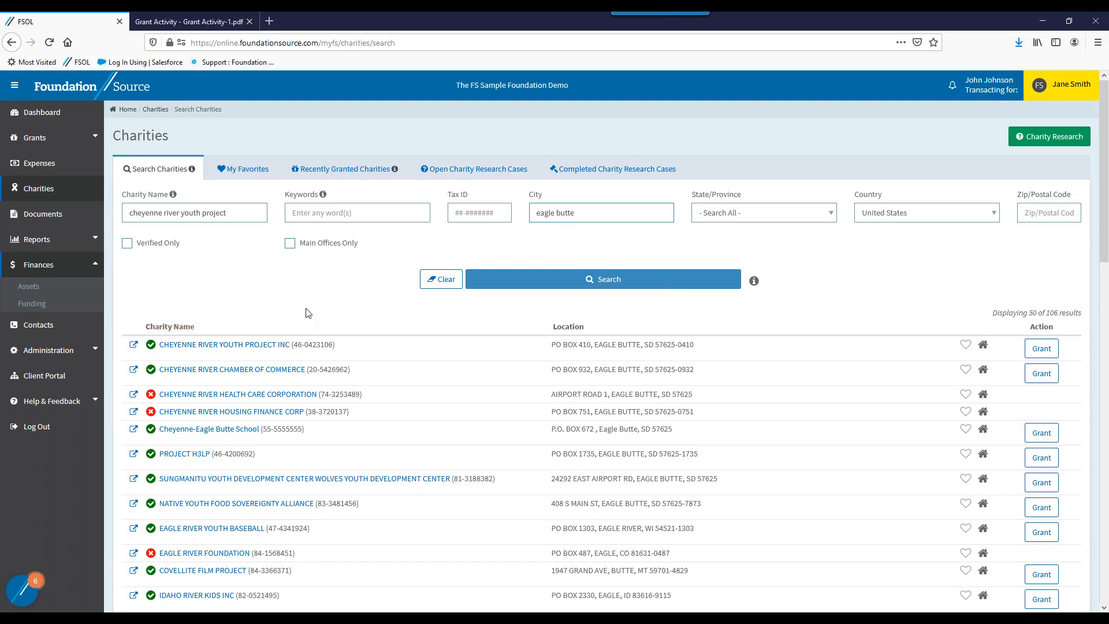
mouse_move(312, 302)
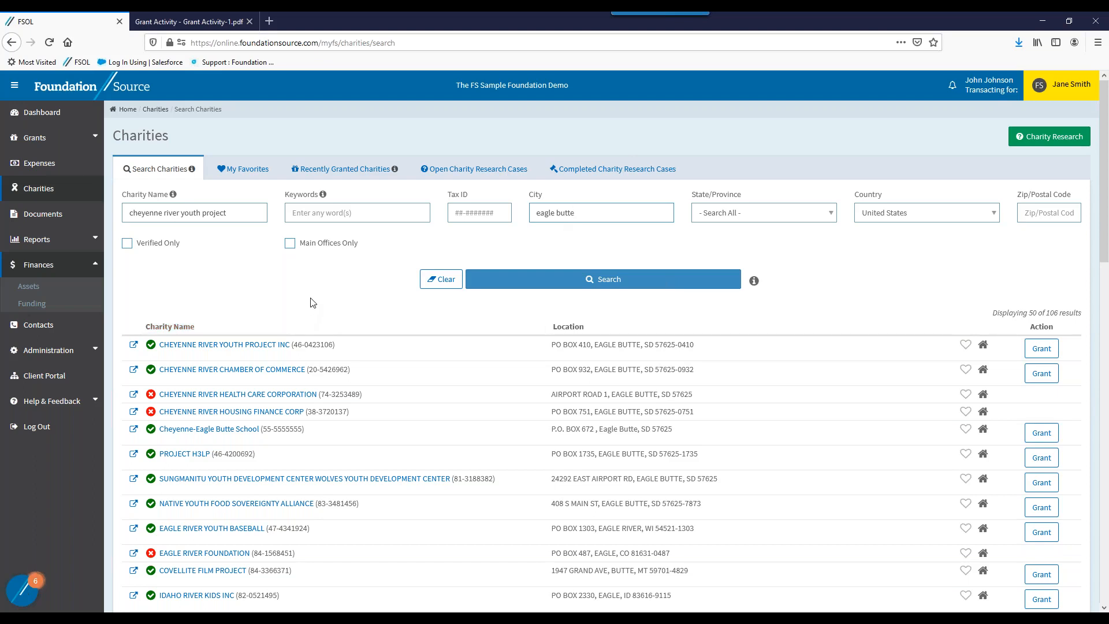
scroll(down, 3)
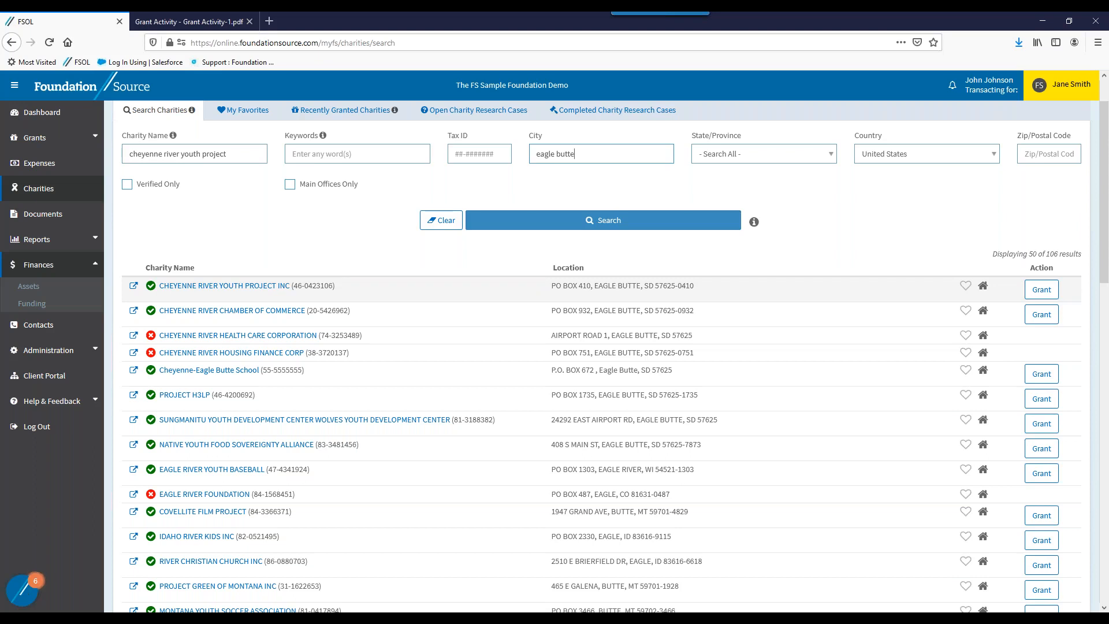
mouse_move(313, 303)
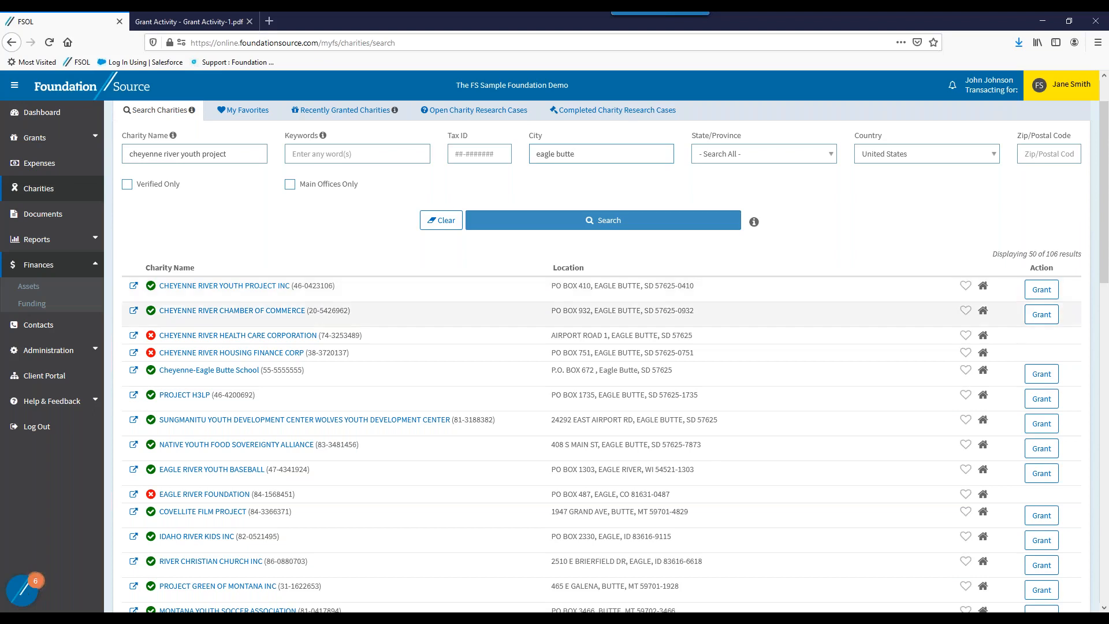
mouse_move(150, 353)
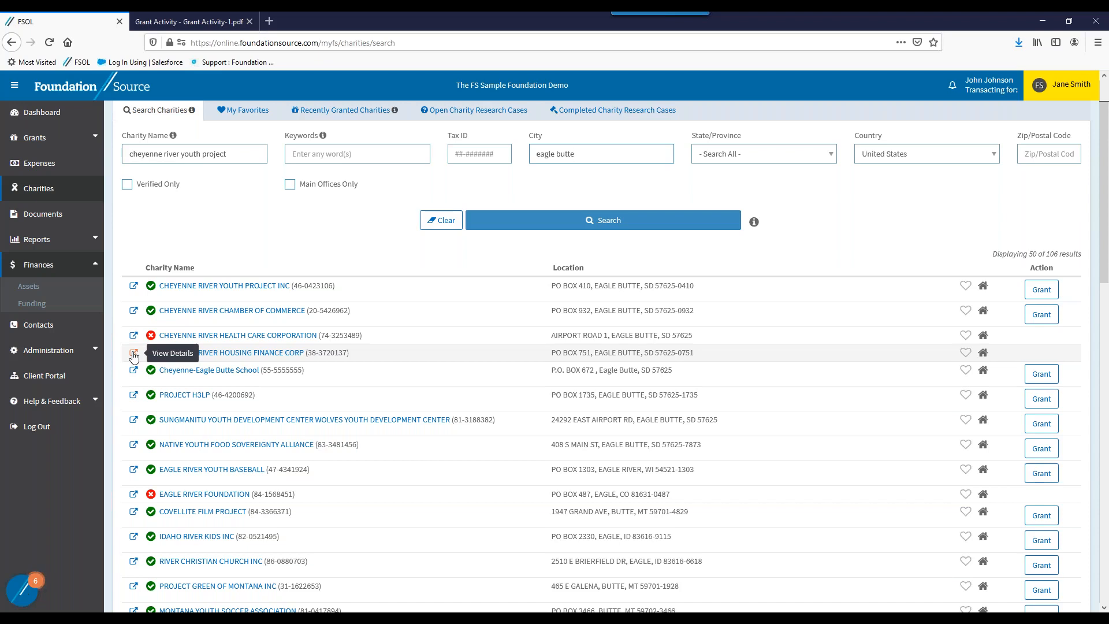
click(134, 352)
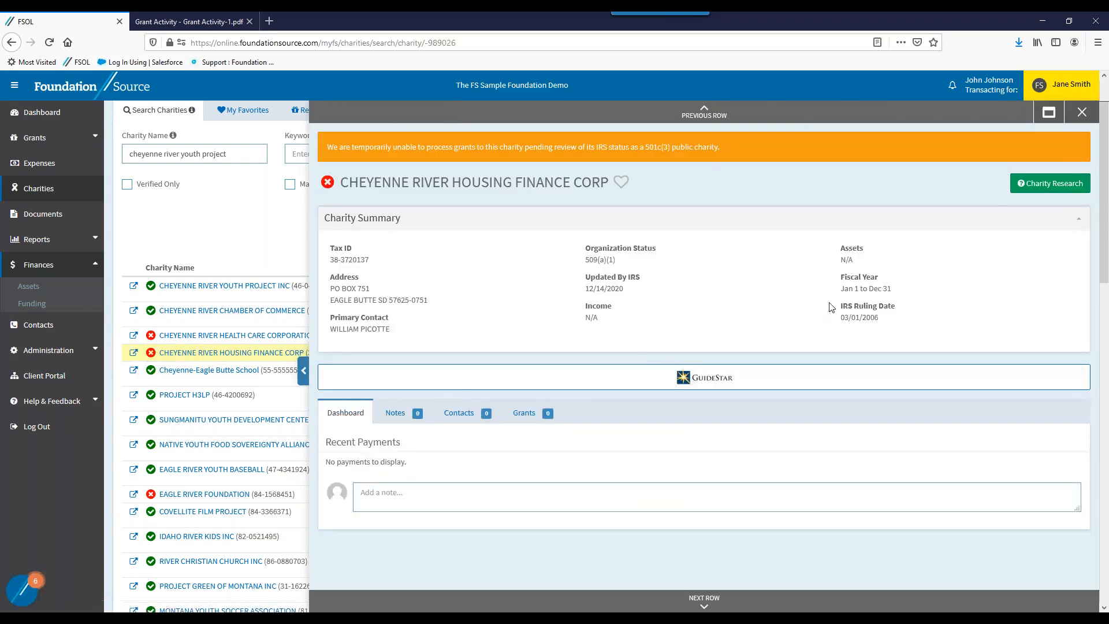
mouse_move(630, 210)
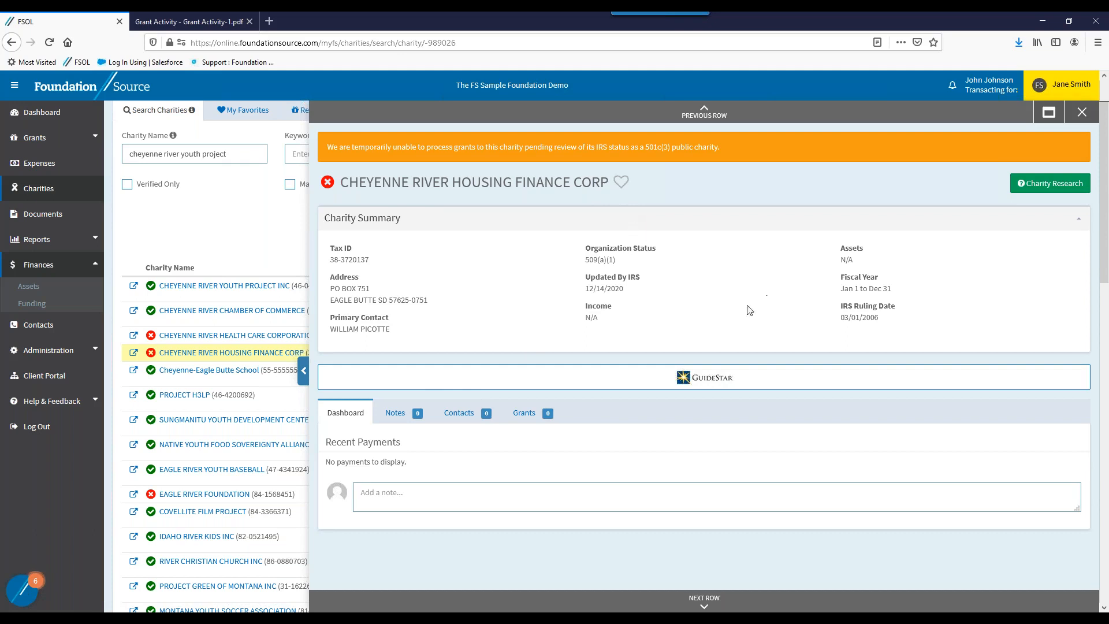
mouse_move(729, 344)
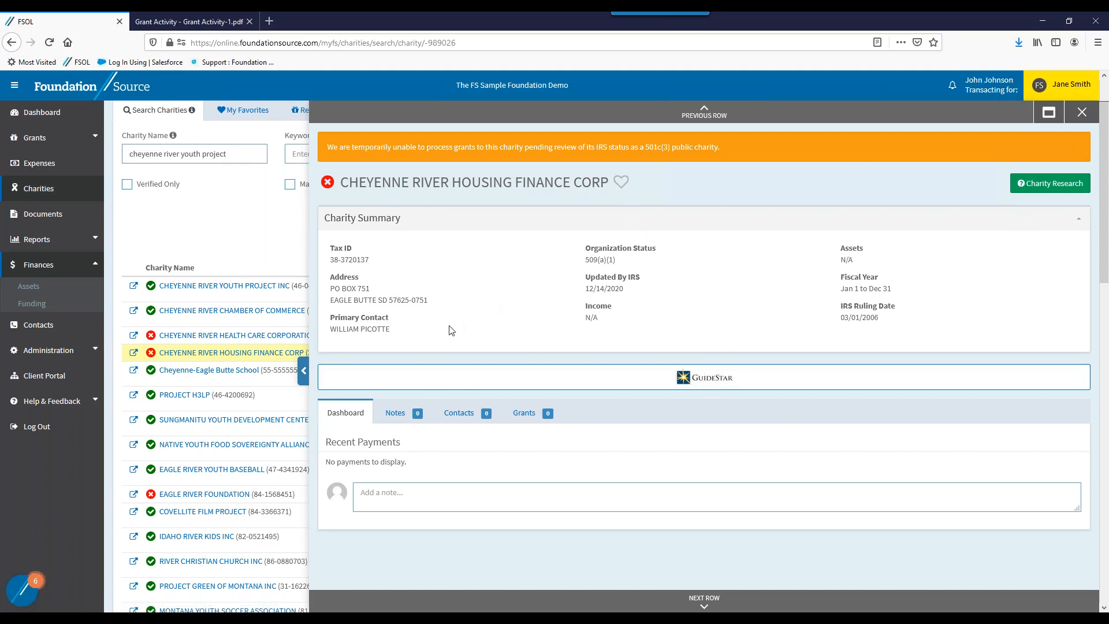
mouse_move(1048, 216)
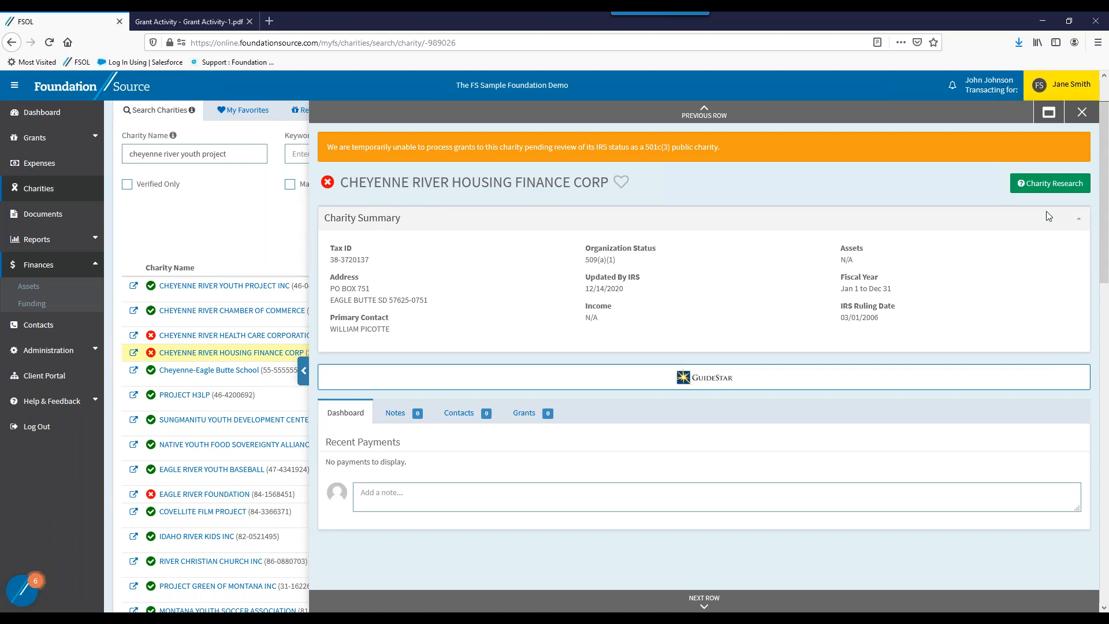
mouse_move(1021, 206)
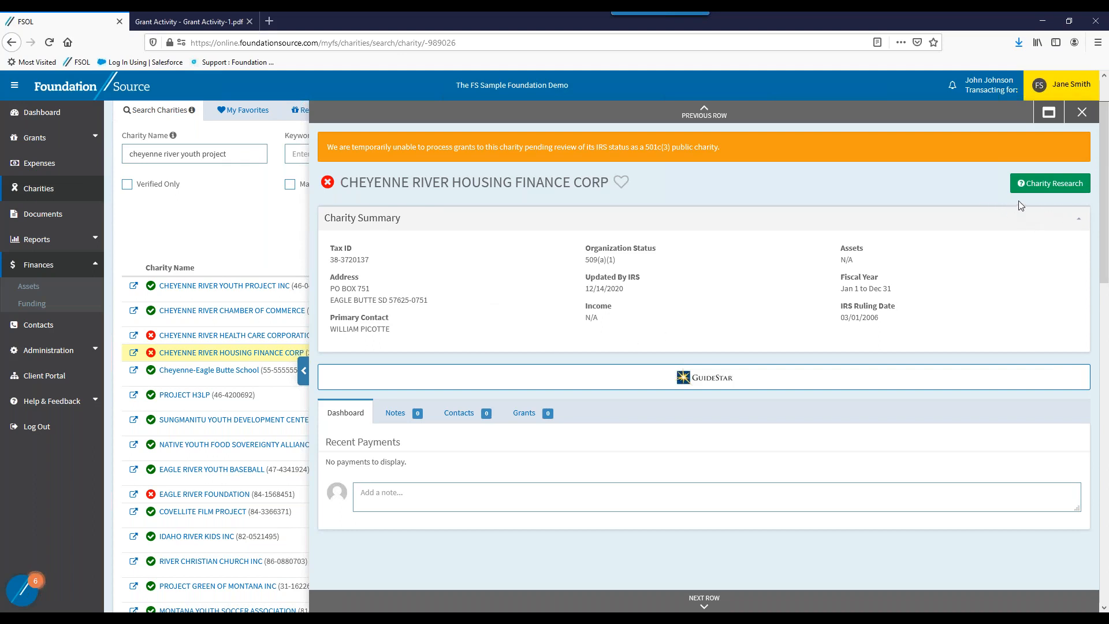
mouse_move(1027, 201)
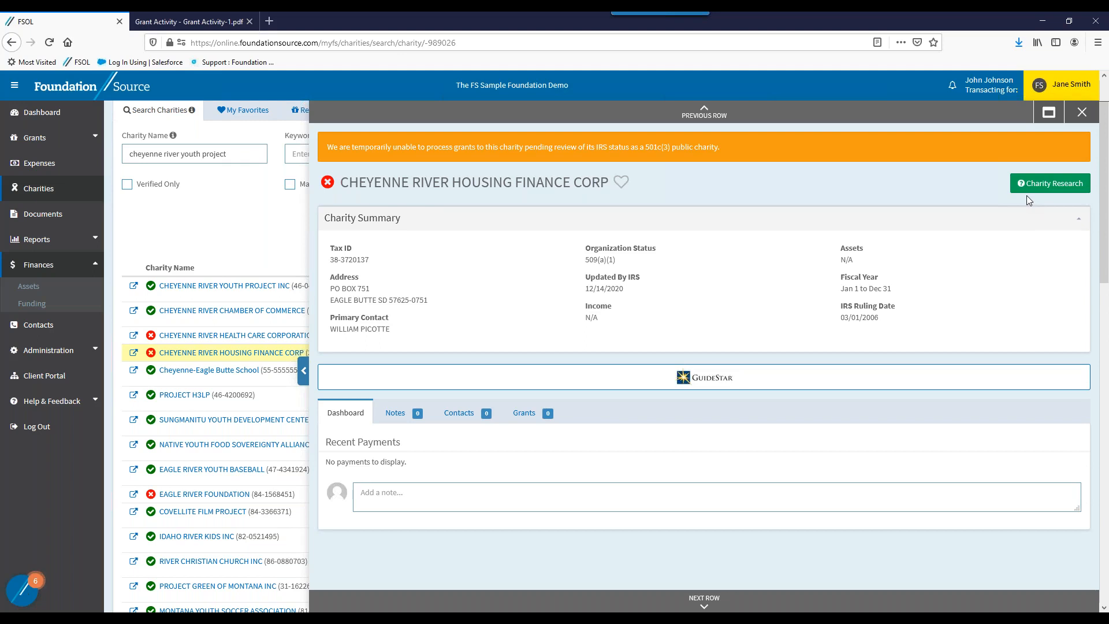
mouse_move(1050, 183)
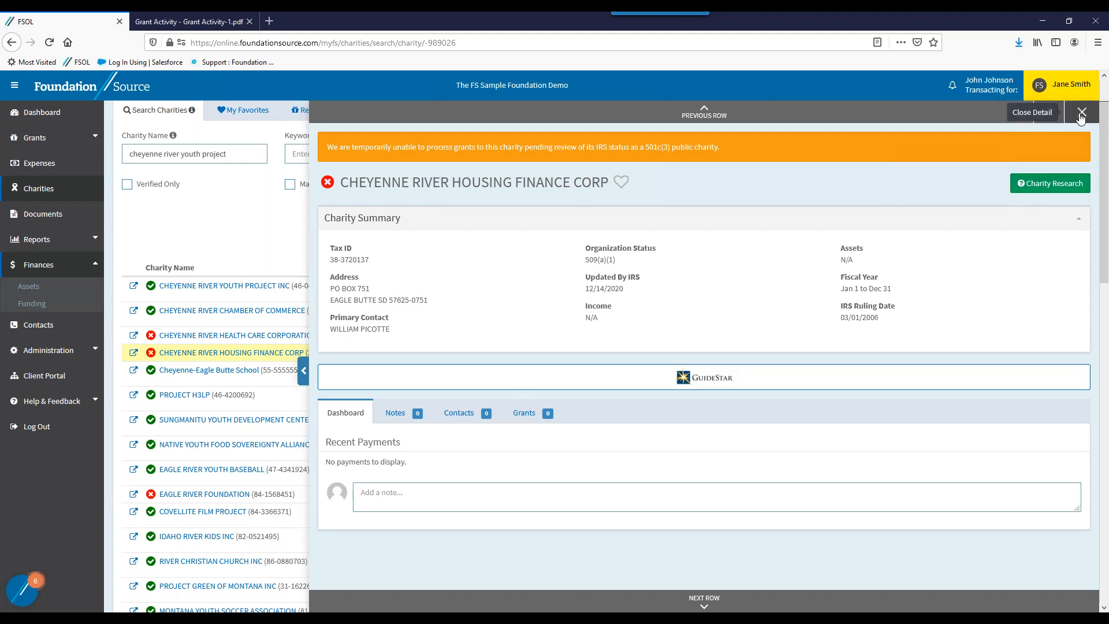
click(1100, 112)
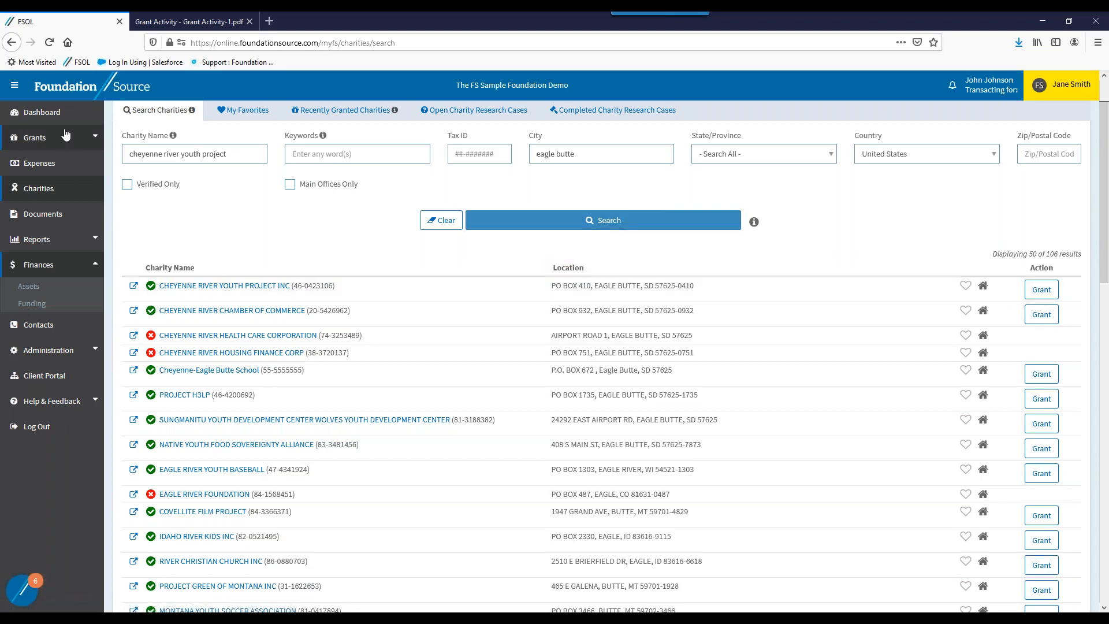
Begin a new grant to Cheyenne River Youth Project Inc from the search results.
click(36, 137)
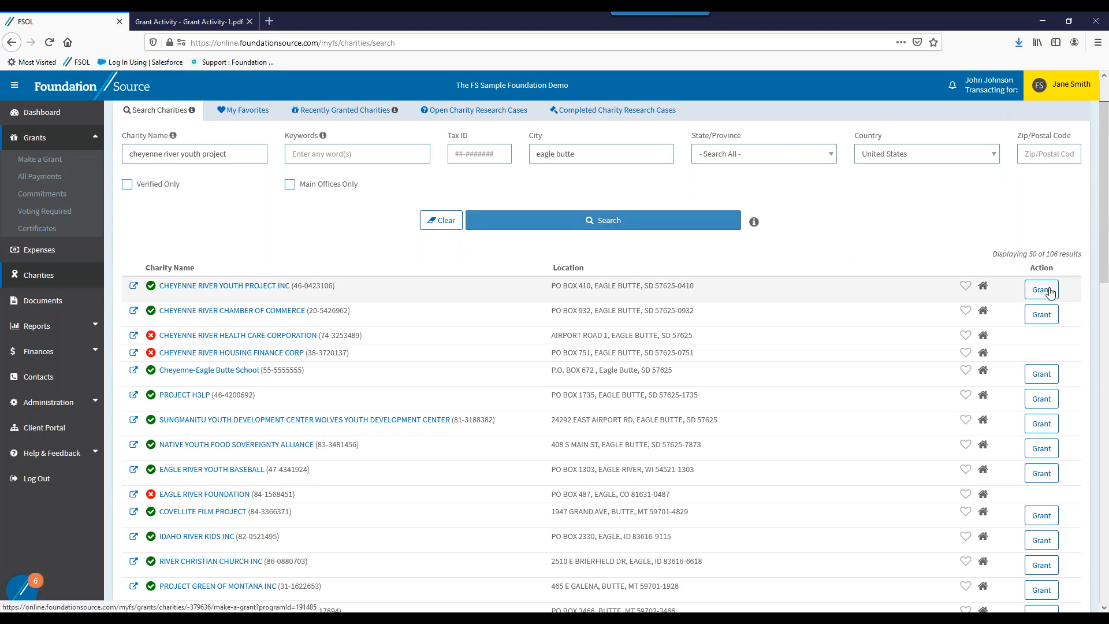
click(1040, 290)
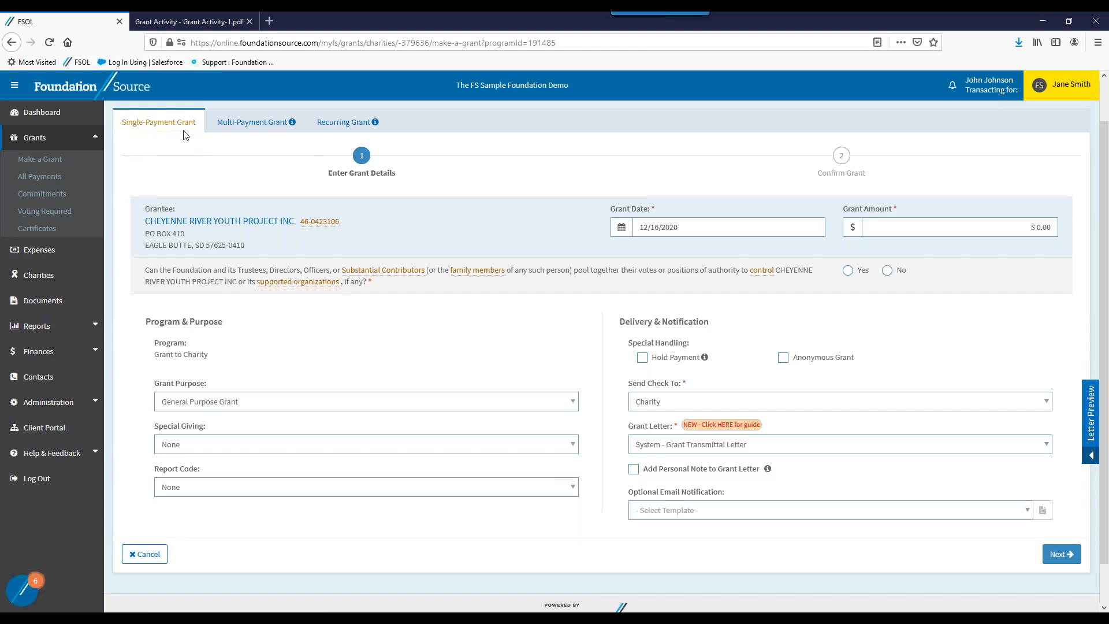
mouse_move(282, 138)
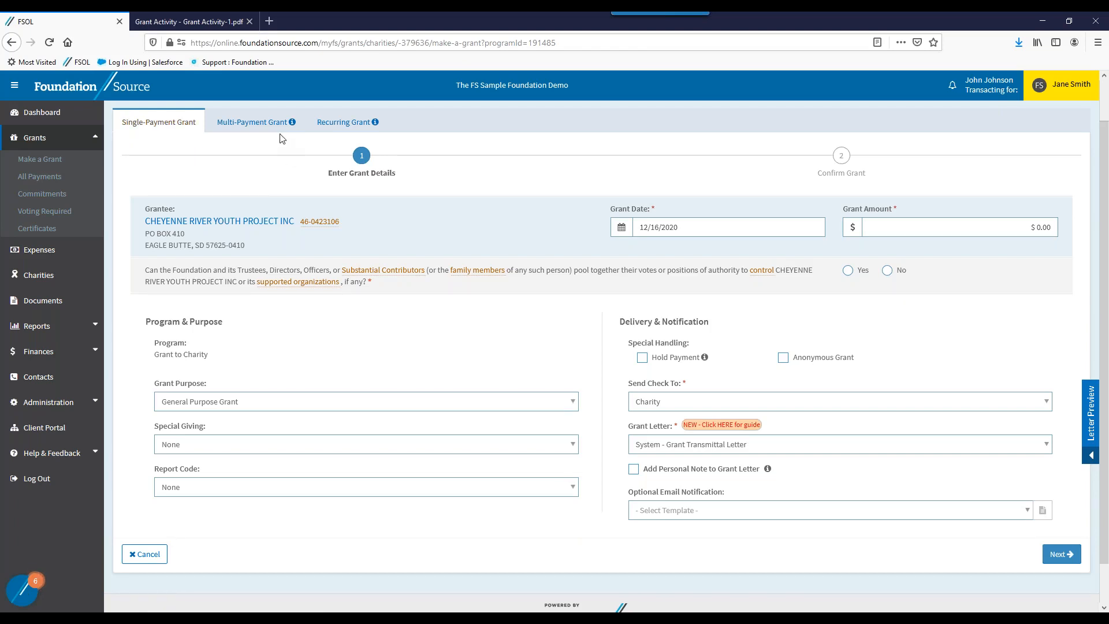
mouse_move(350, 140)
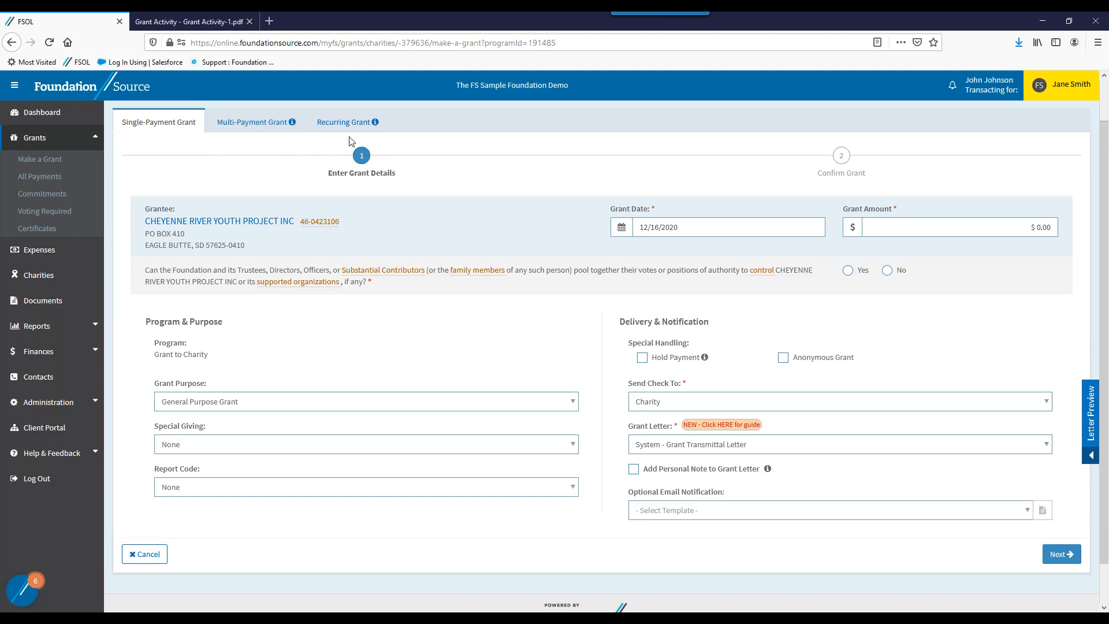
mouse_move(347, 121)
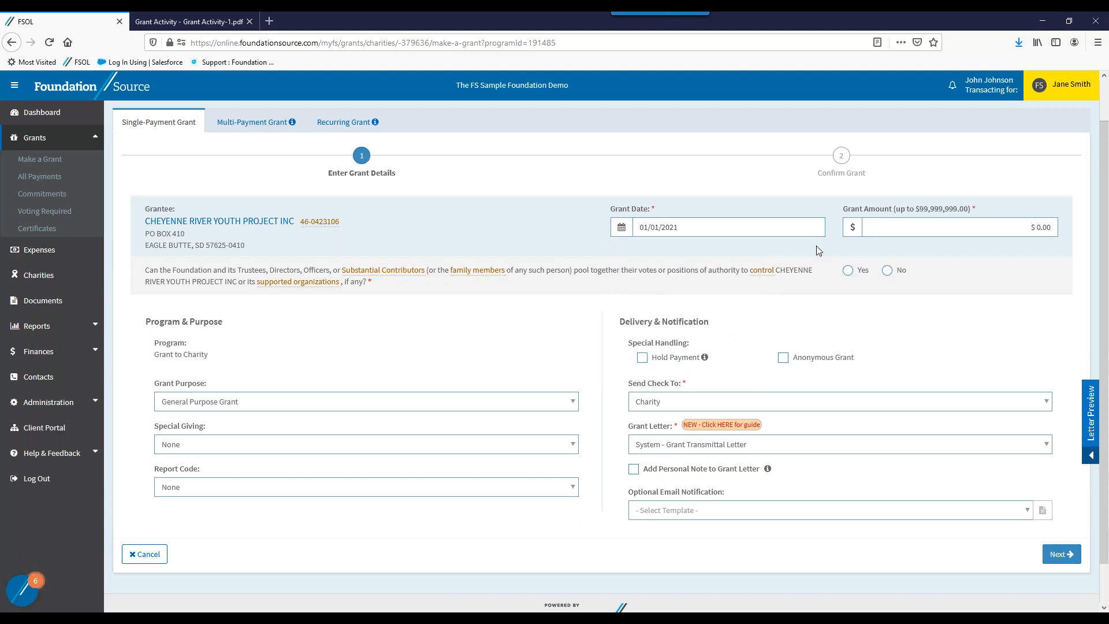
mouse_move(963, 199)
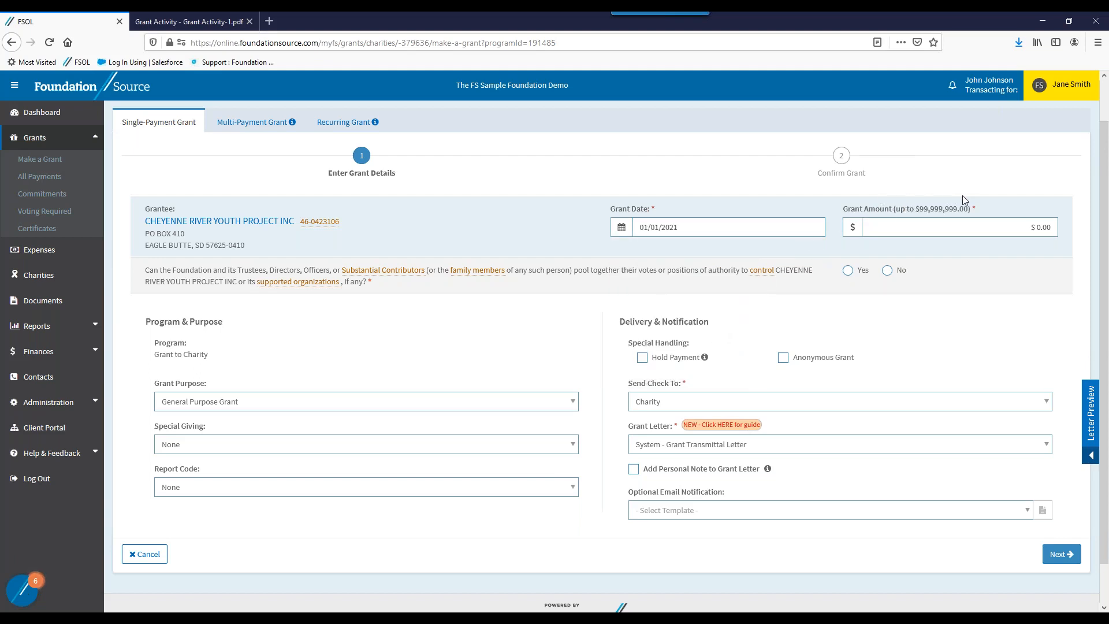
mouse_move(962, 216)
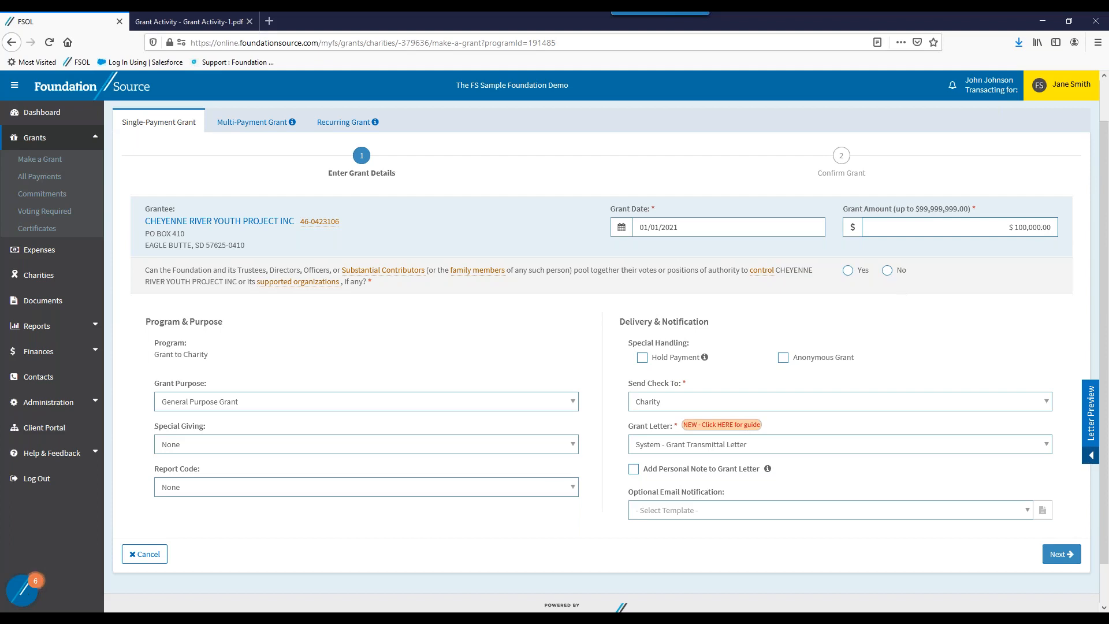
Answer No to the shared-control question on the $100,000 grant dated 01/01/2021.
click(886, 270)
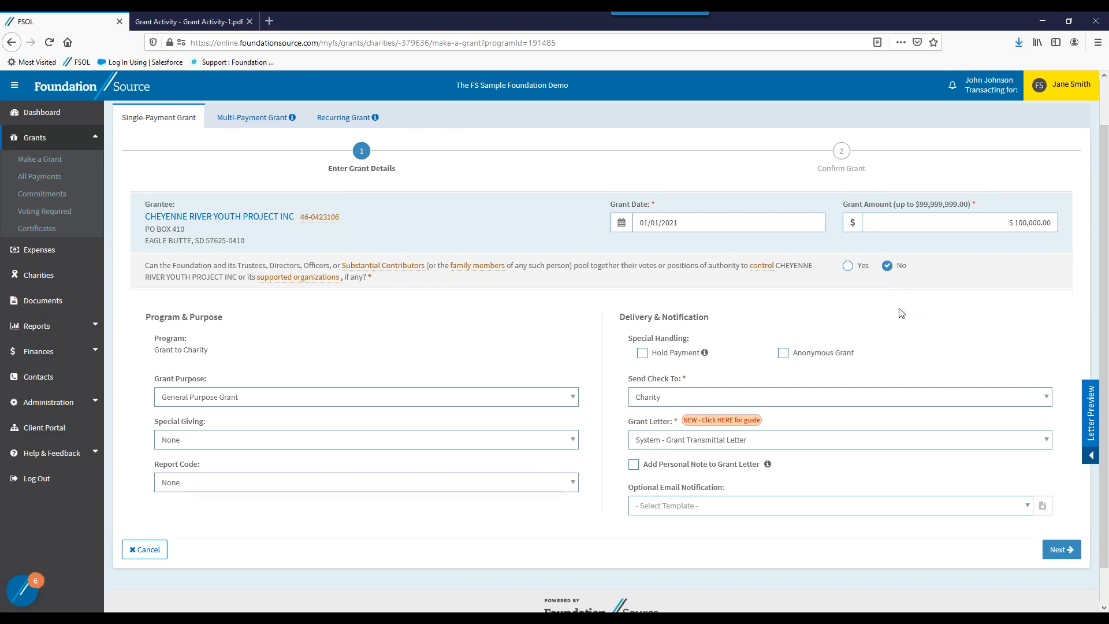
scroll(down, 3)
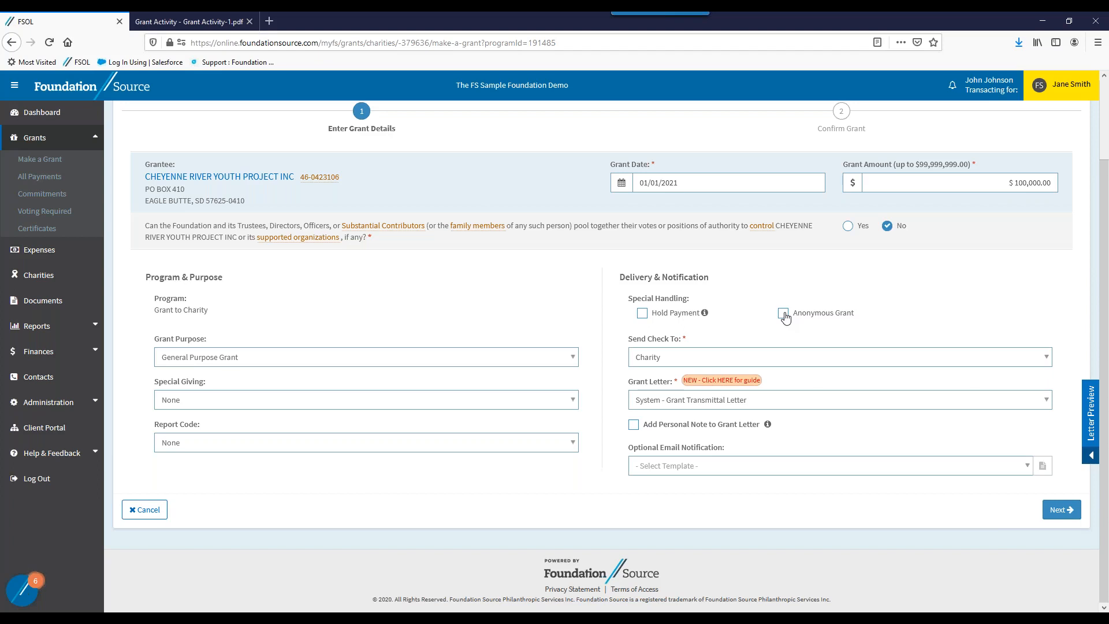
click(783, 313)
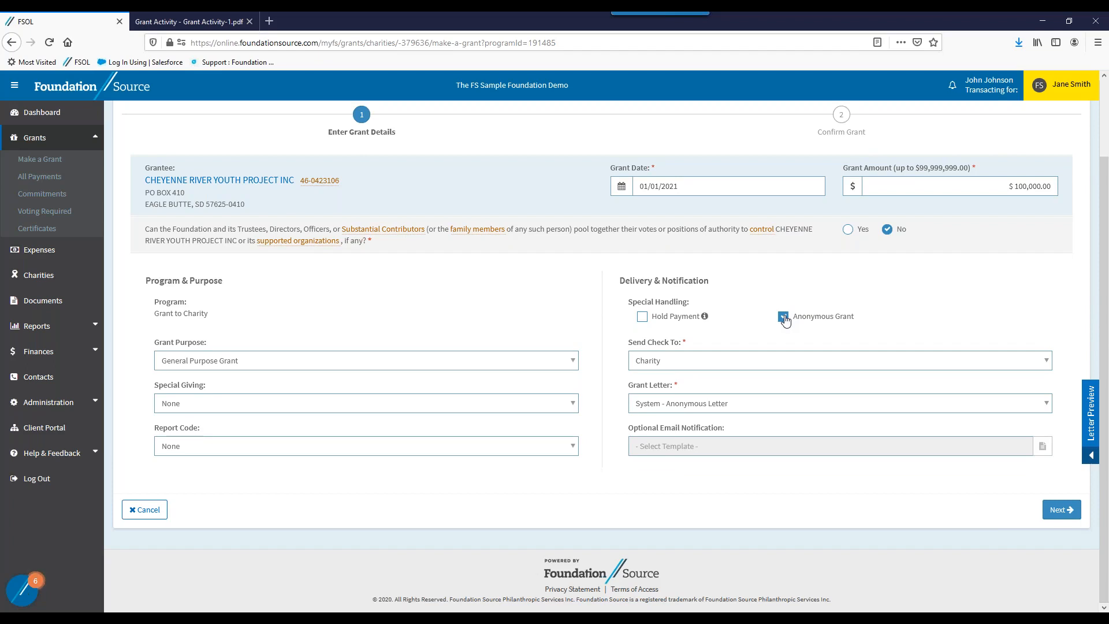
click(782, 316)
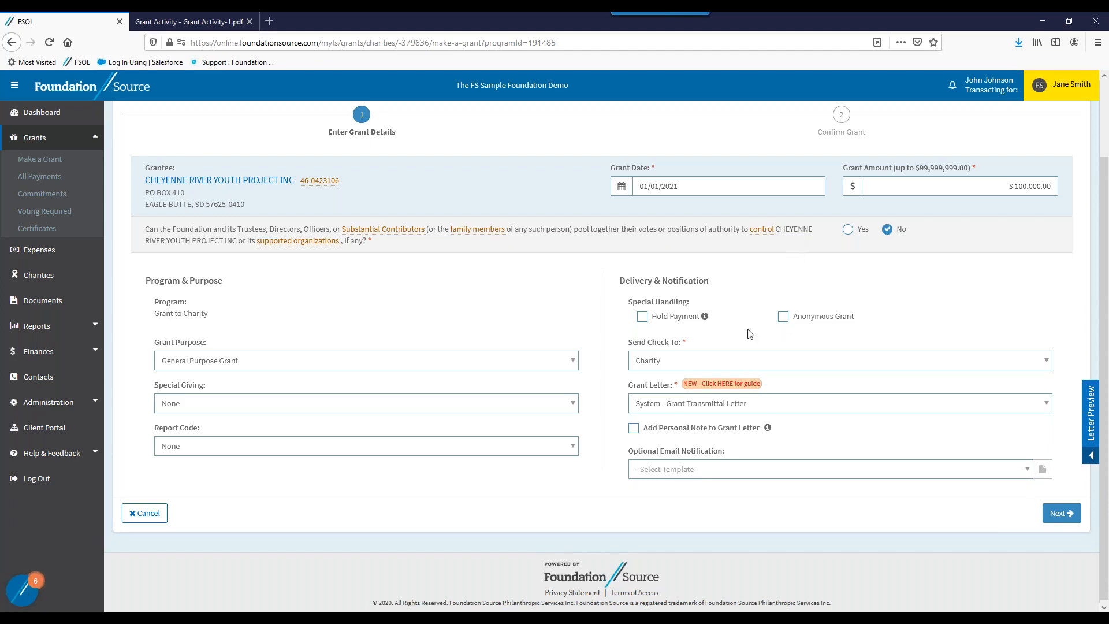
mouse_move(783, 302)
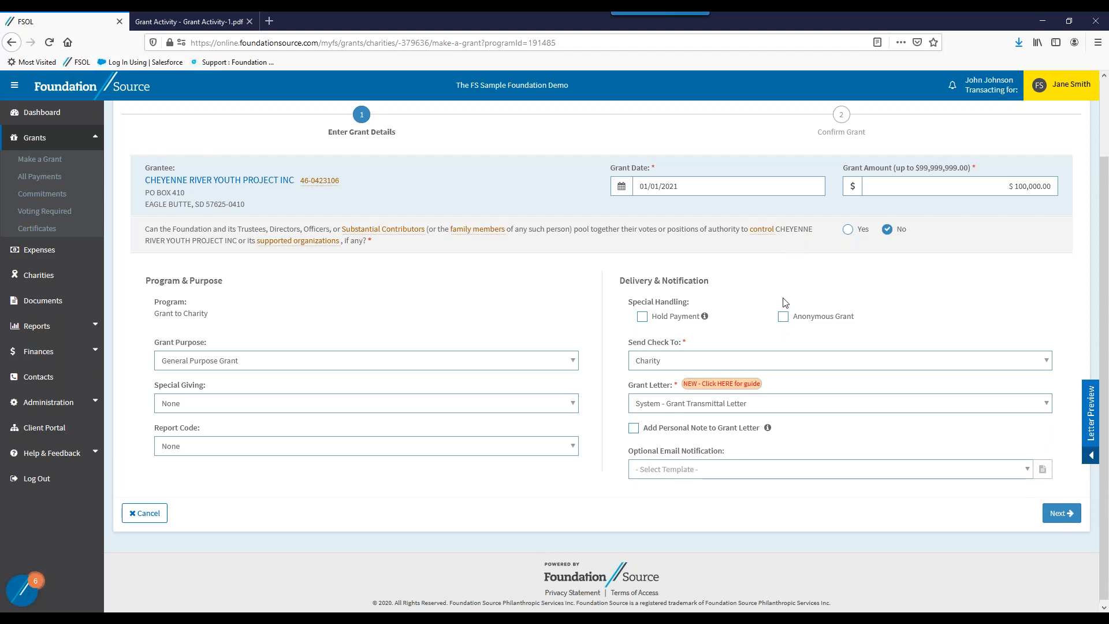
mouse_move(908, 367)
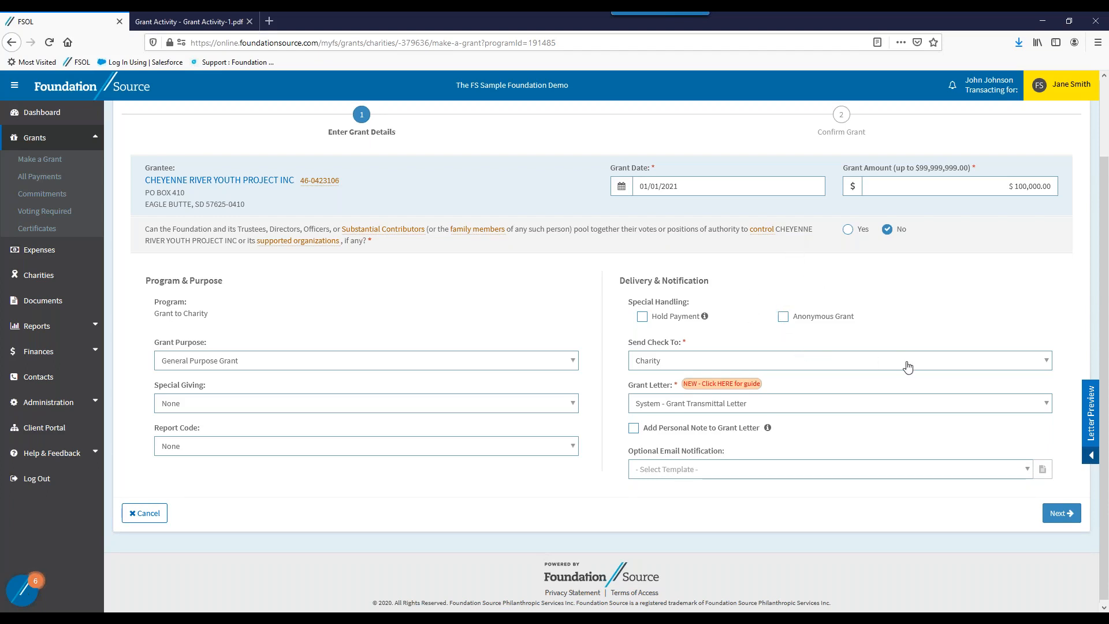
Change Send Check To so the grant check goes to me rather than the charity.
click(838, 361)
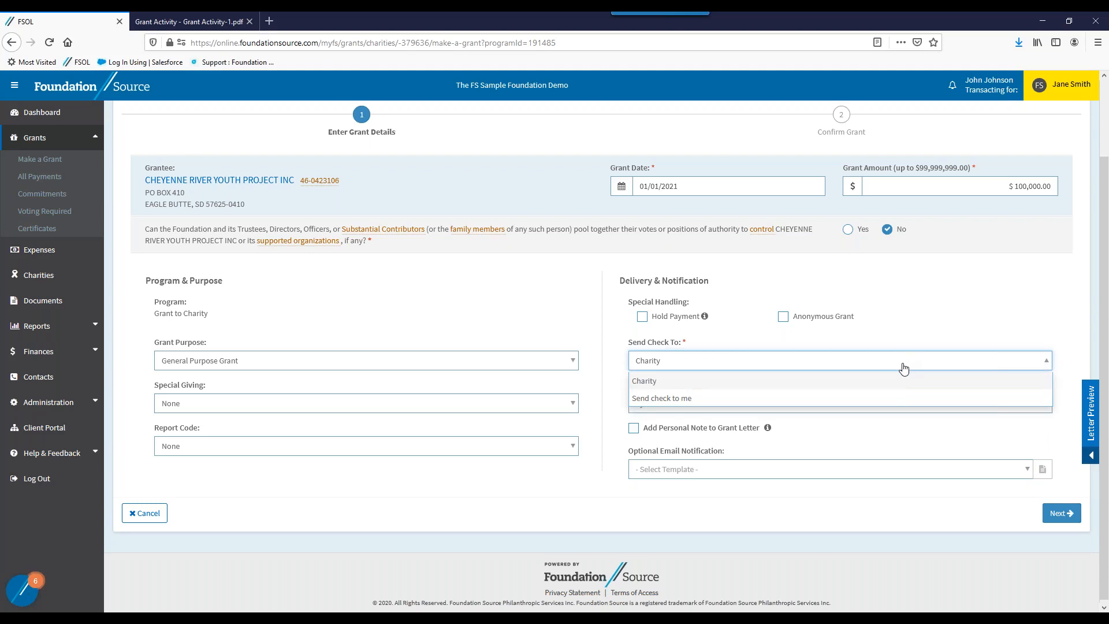
mouse_move(877, 384)
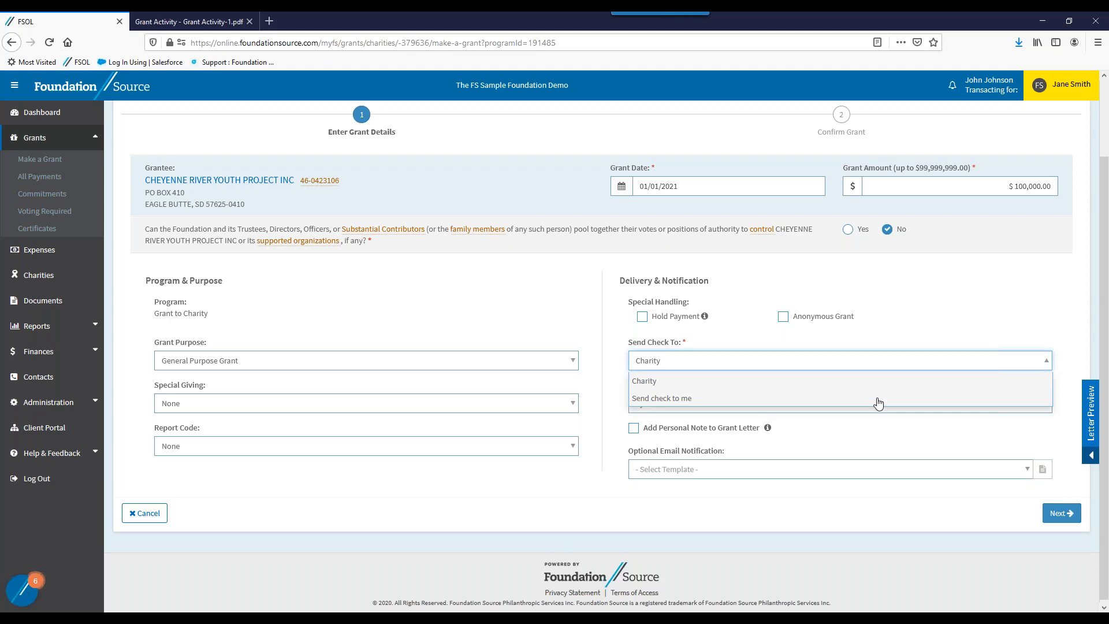
click(661, 397)
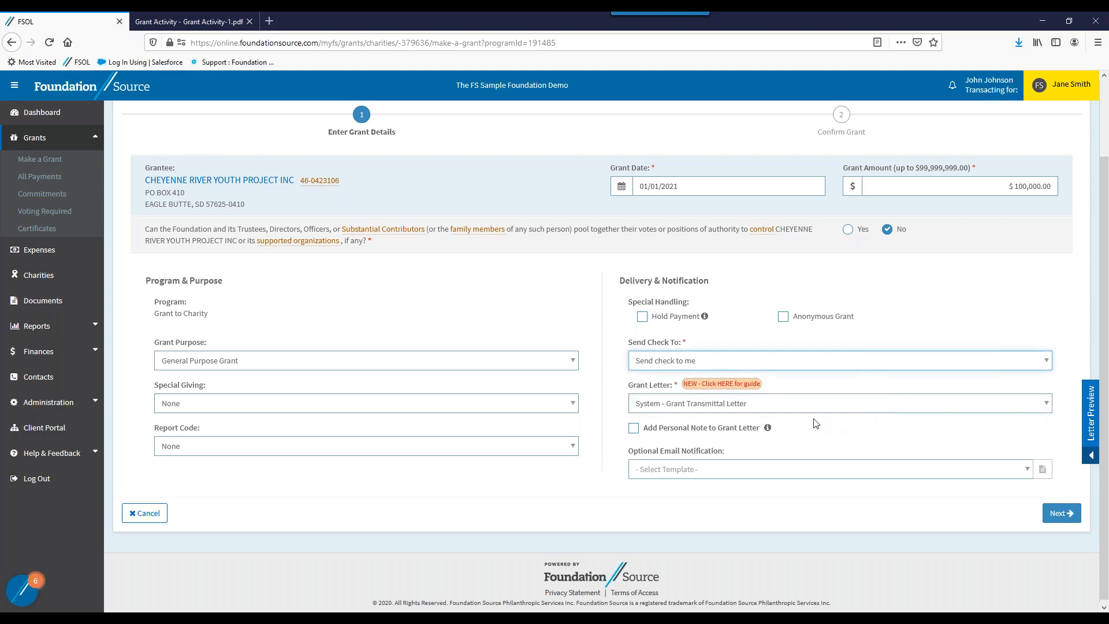
click(367, 360)
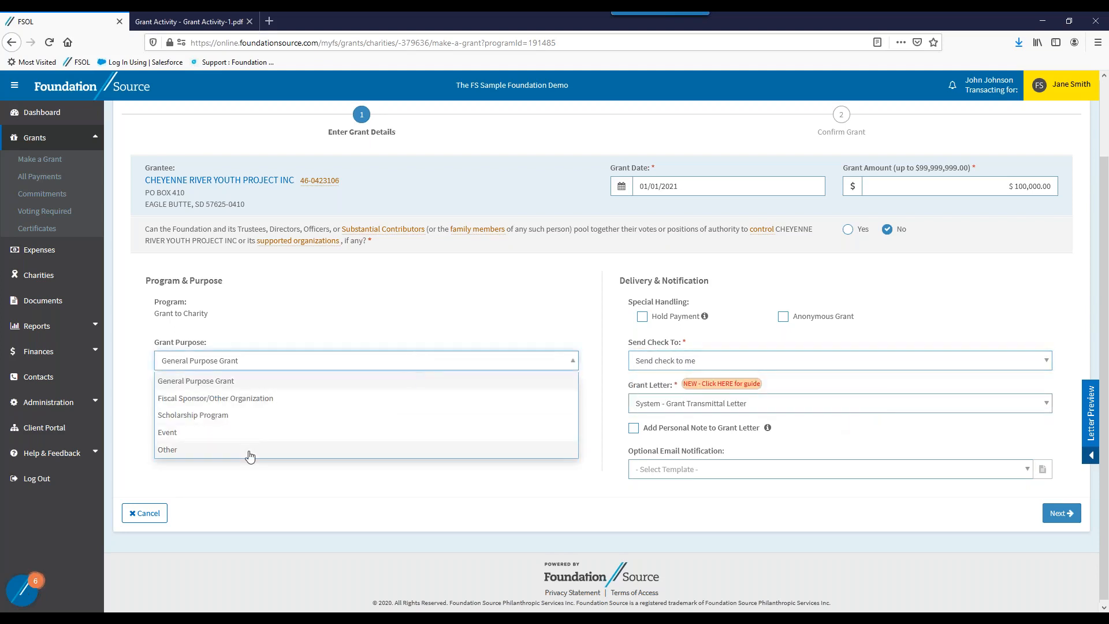
Set grant purpose to Other described as 'New Building Fund', check Report Code, and continue to Confirm Grant.
click(167, 450)
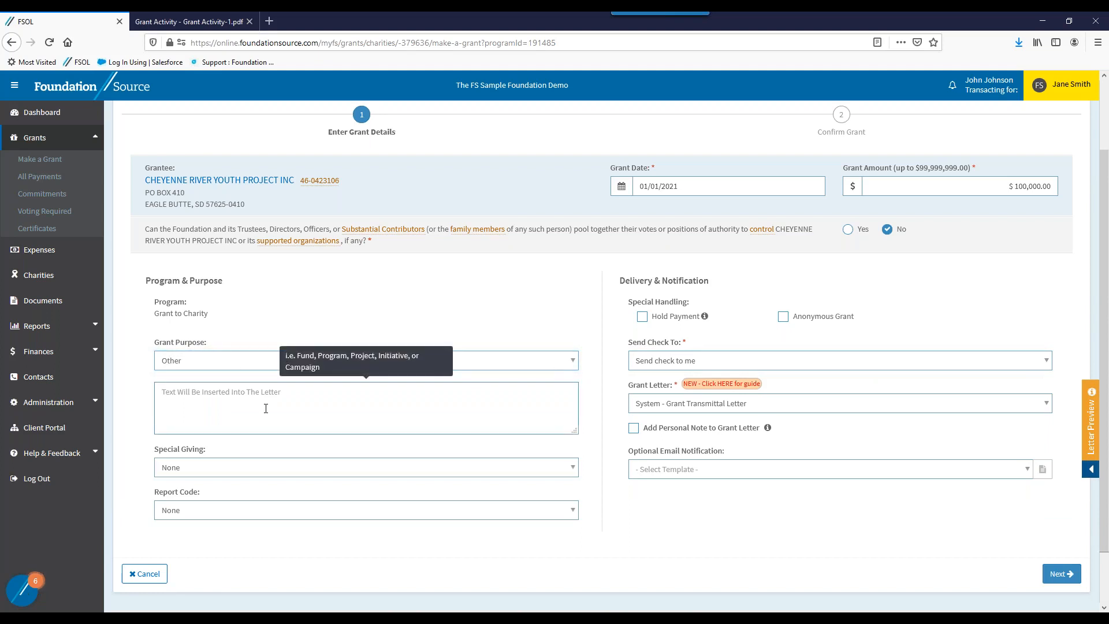
click(266, 407)
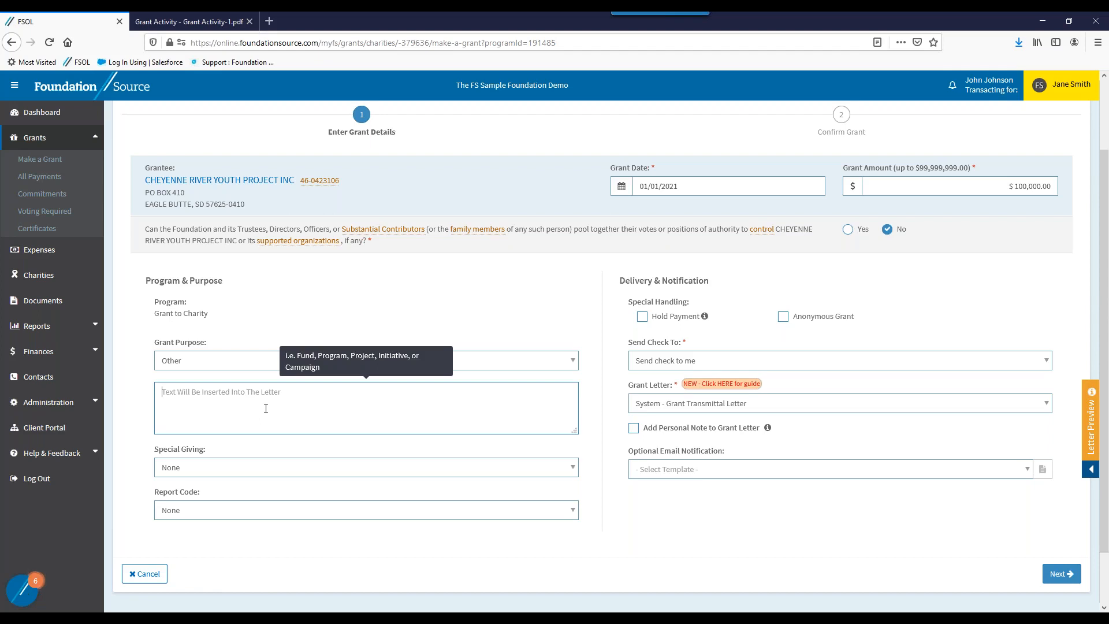
text(New Building Fund)
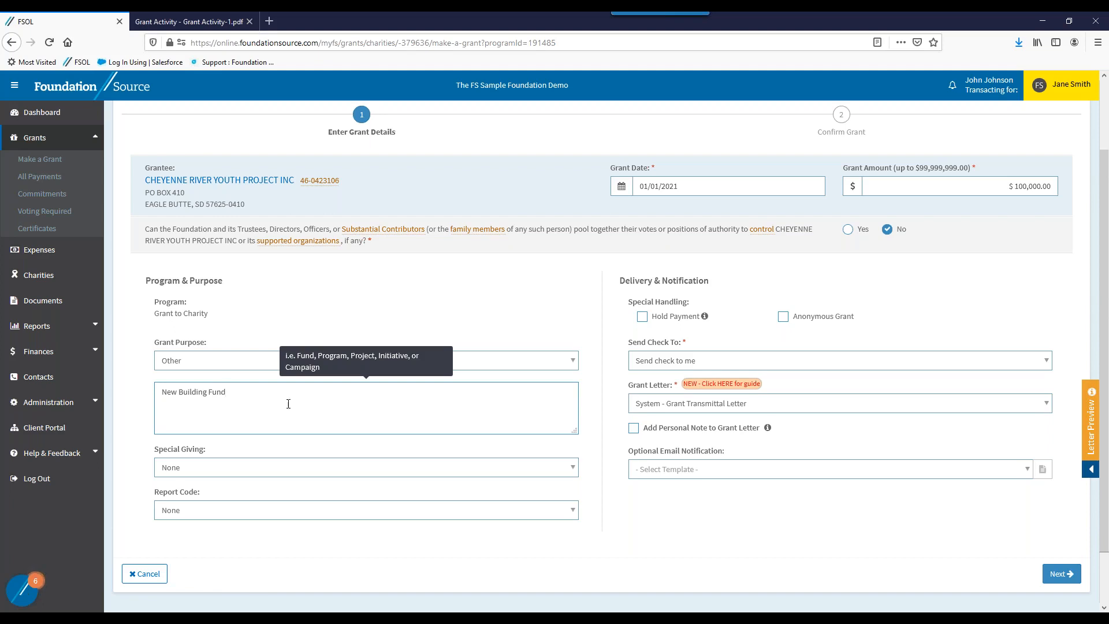
mouse_move(433, 421)
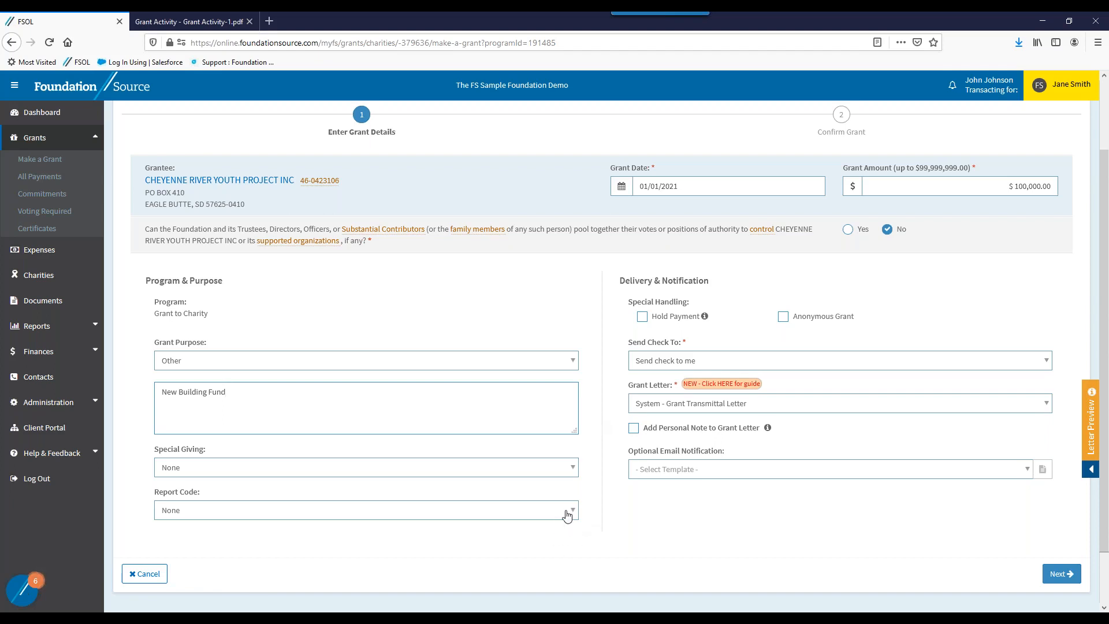
click(570, 509)
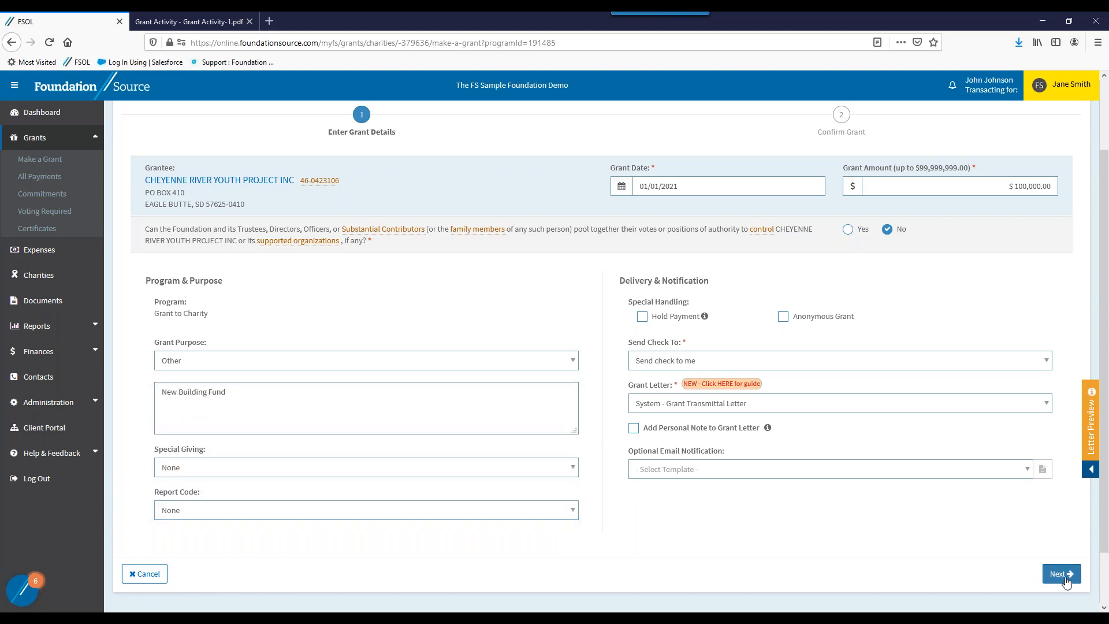
click(1061, 572)
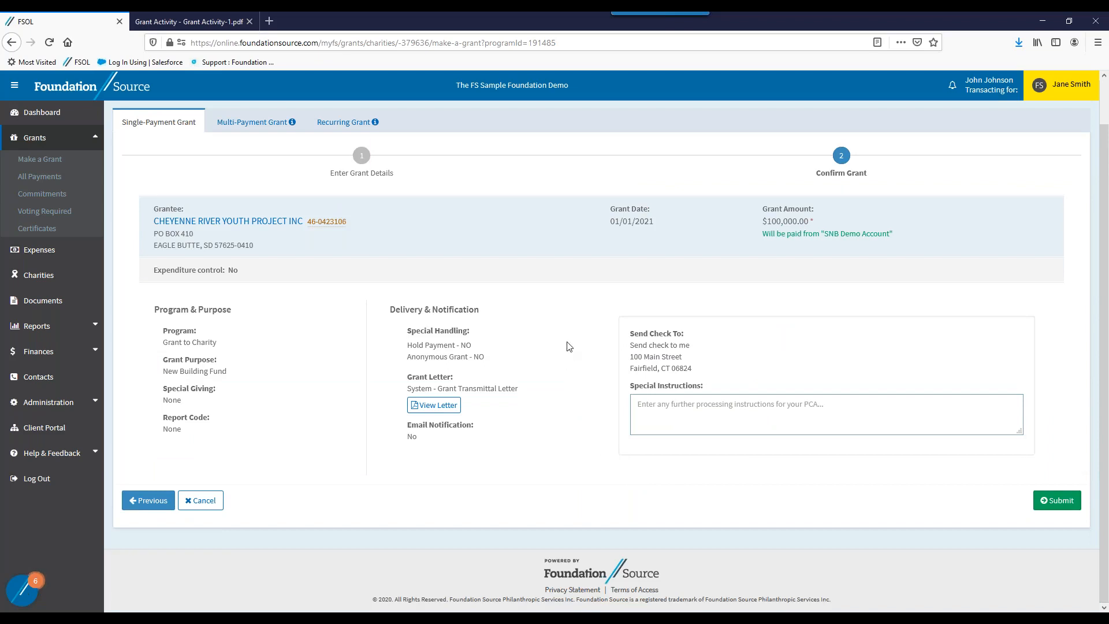
mouse_move(576, 324)
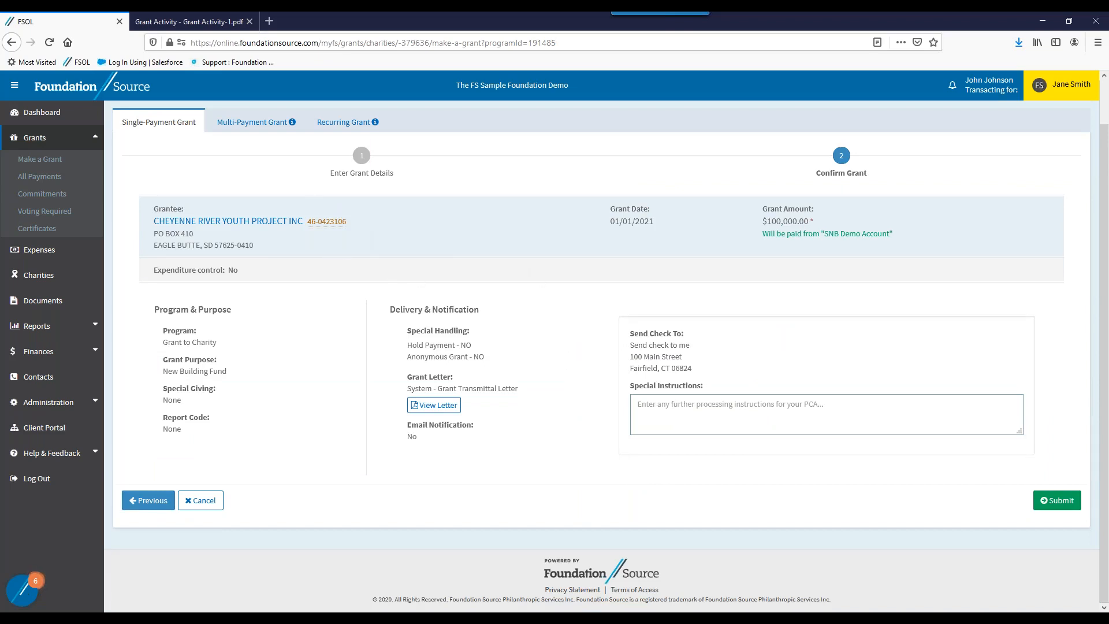
mouse_move(534, 281)
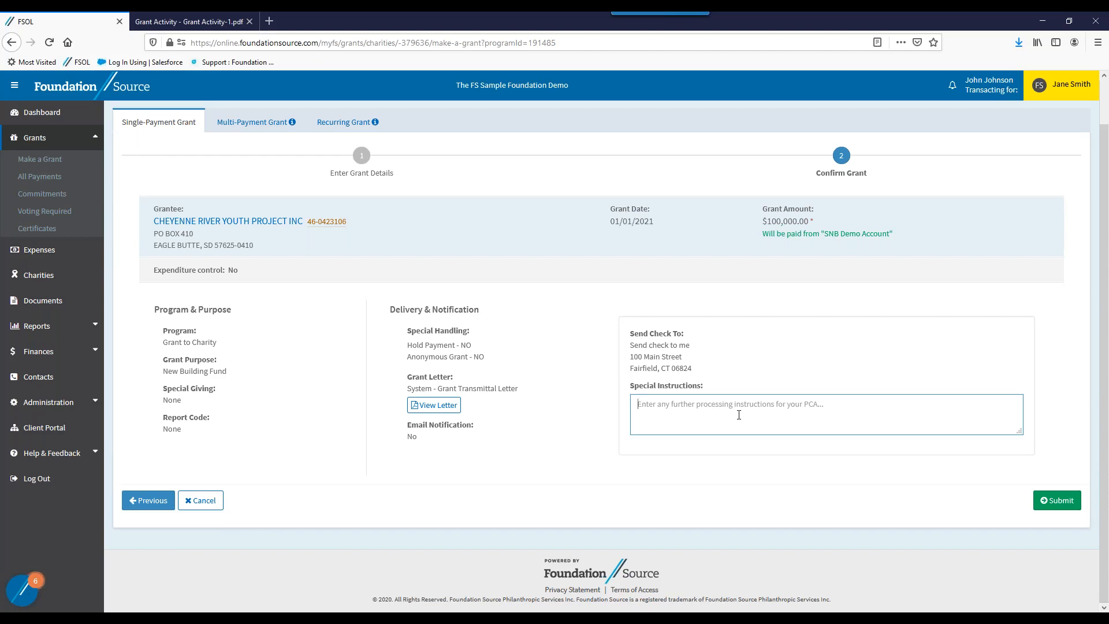
mouse_move(832, 398)
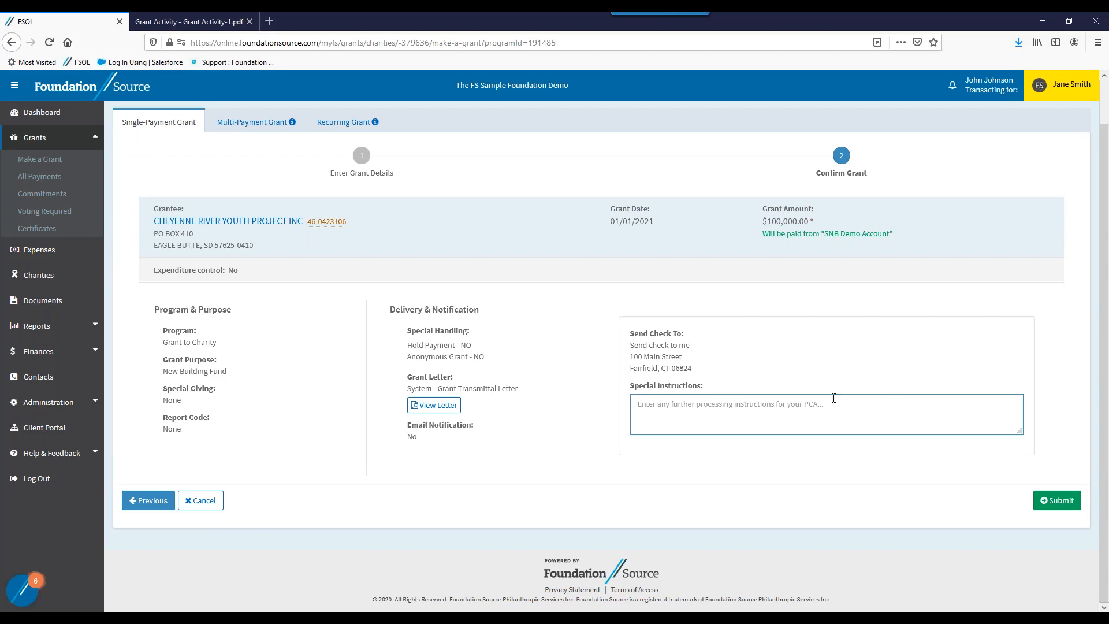
mouse_move(907, 233)
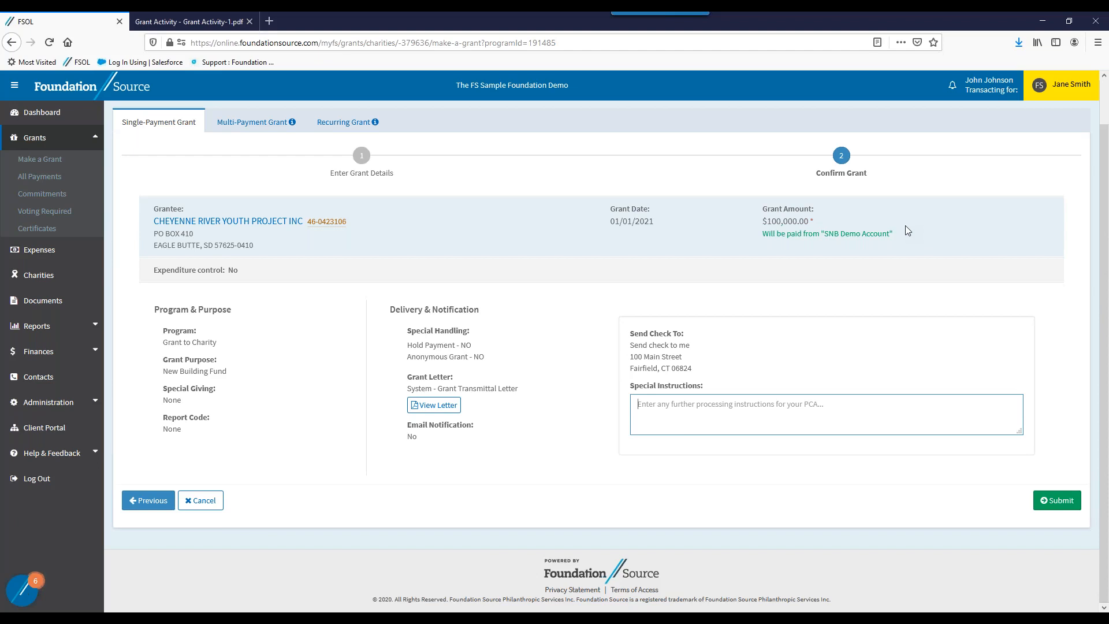
mouse_move(891, 245)
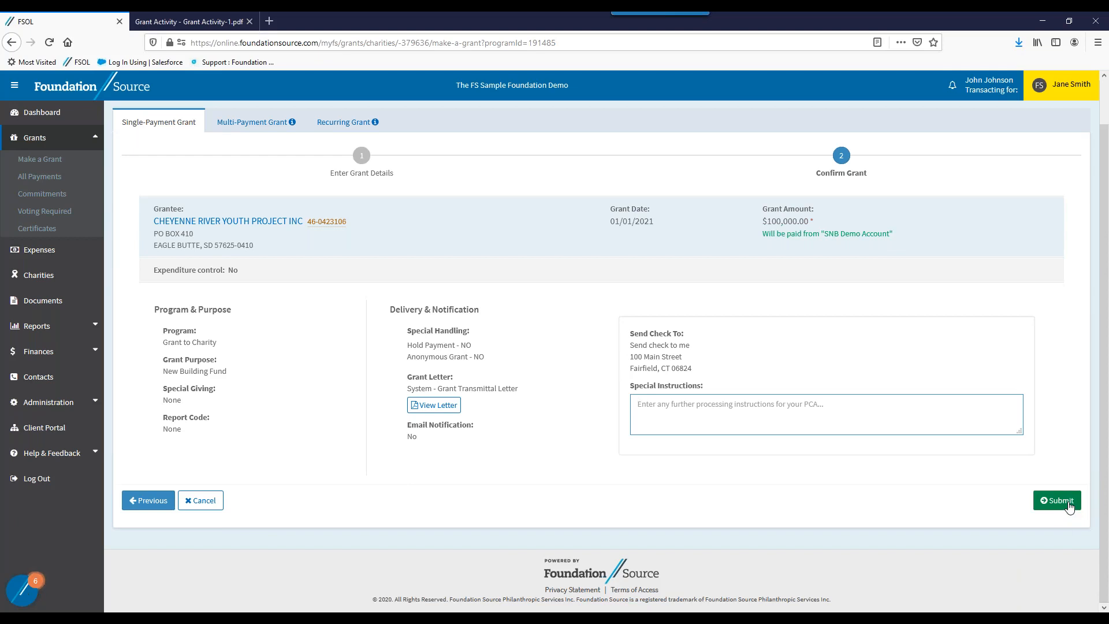
Submit the reviewed $100,000 grant, leaving it Pending Payment.
click(1056, 500)
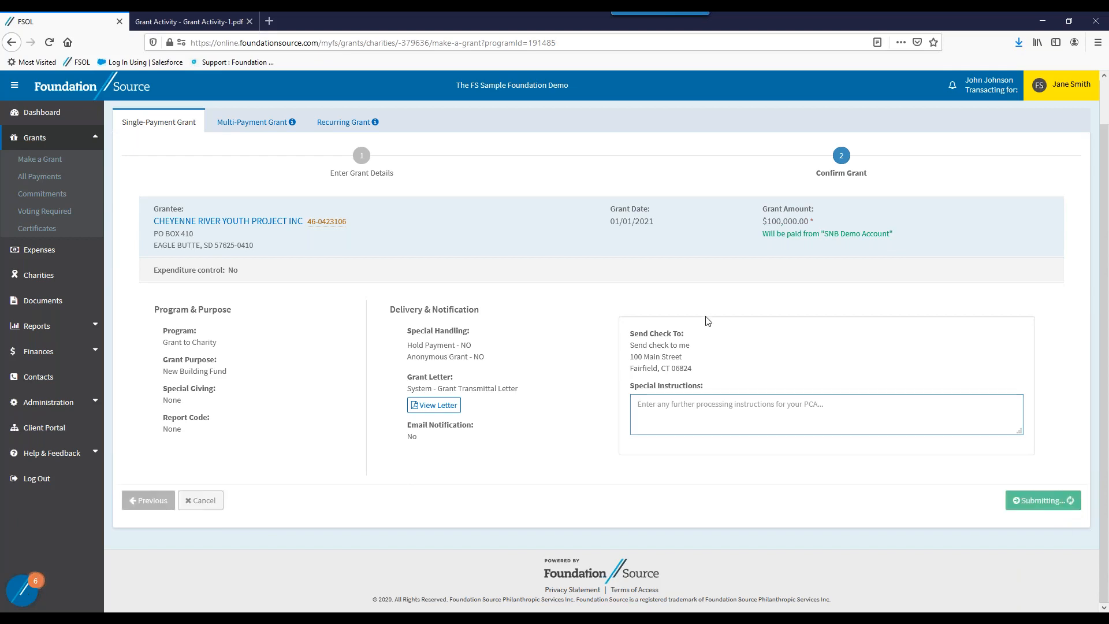
click(1042, 500)
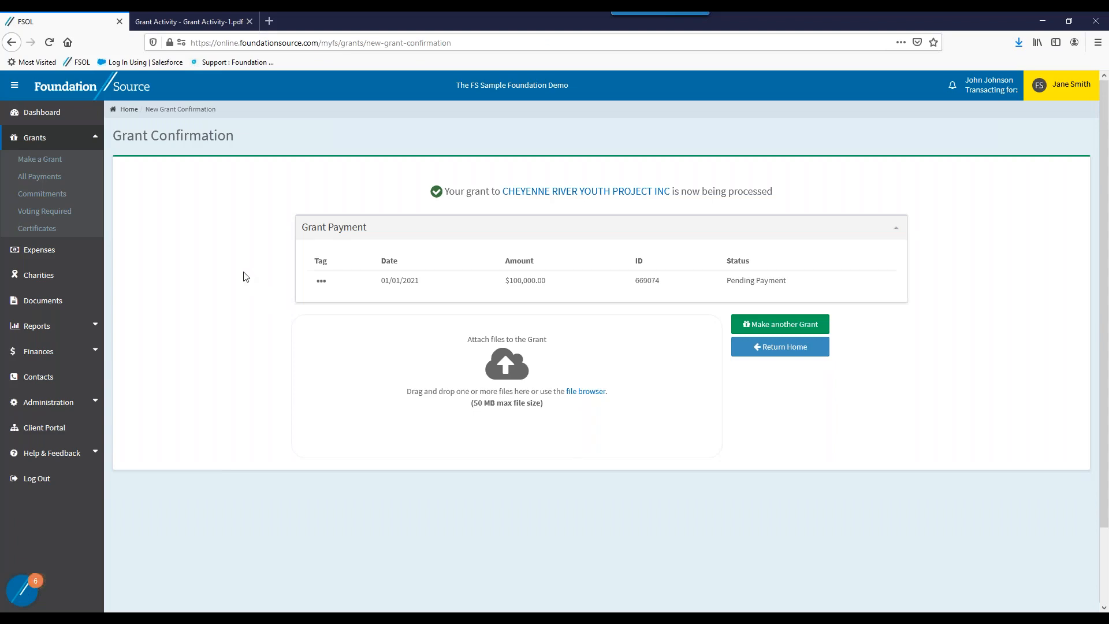
mouse_move(520, 402)
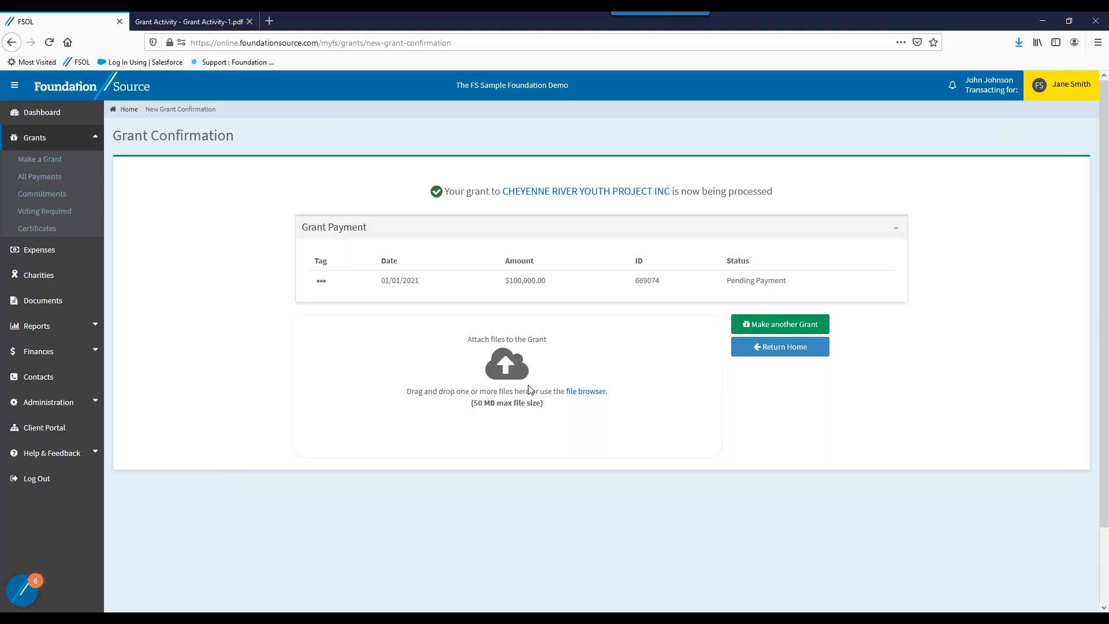
mouse_move(256, 274)
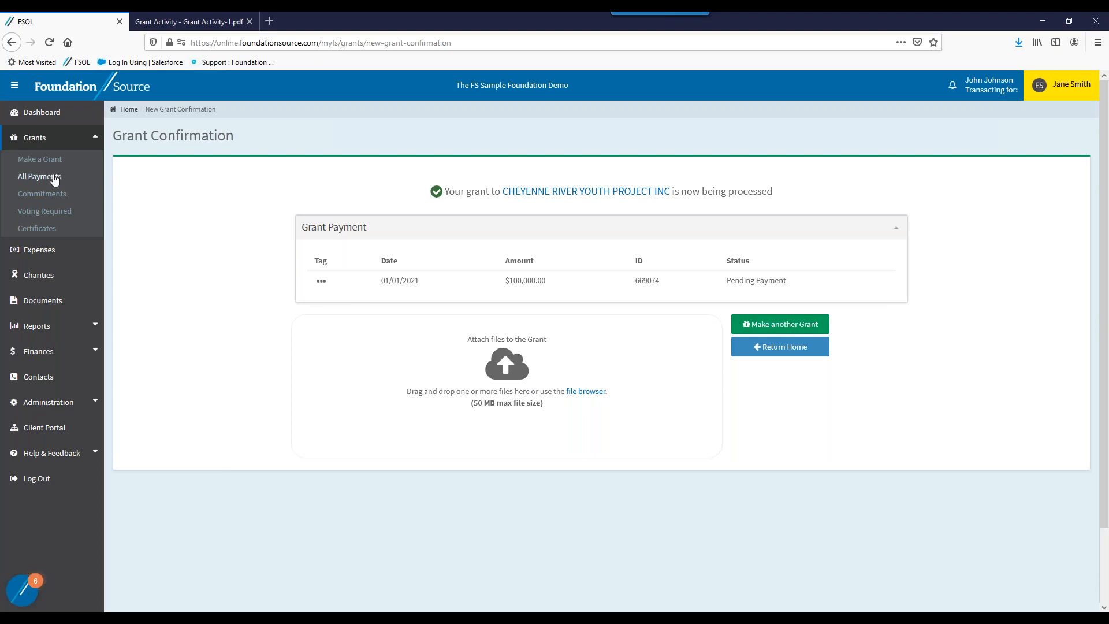
Show the All Payments list of completed grant payments (8 totalling $47,270.00).
click(39, 176)
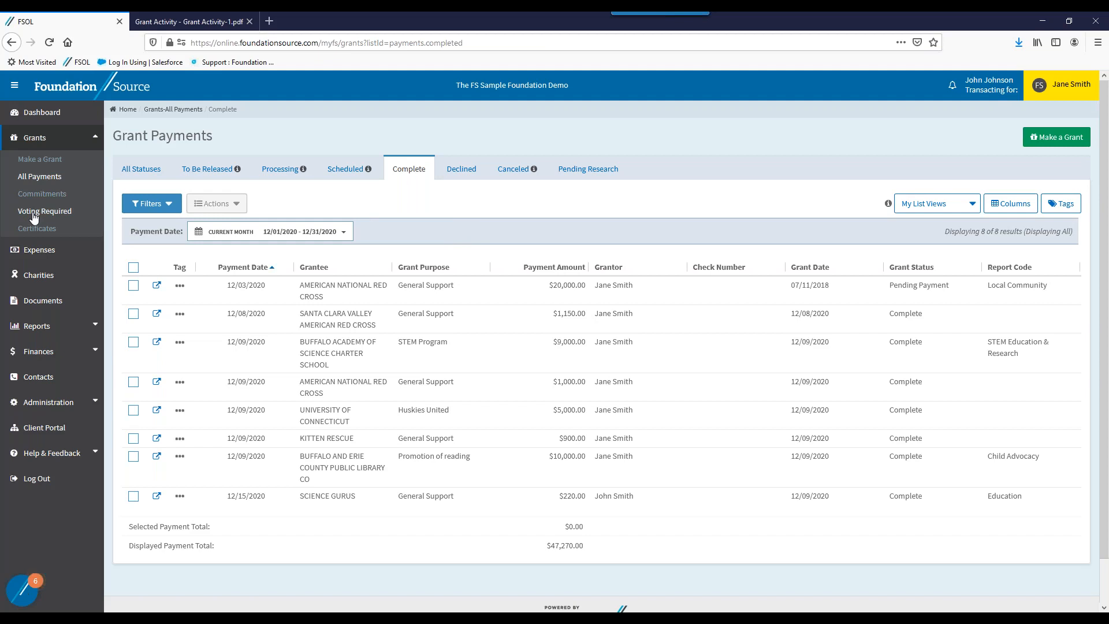
From Voting Required, view details of the pending $100,000 James Madison University grant.
click(45, 210)
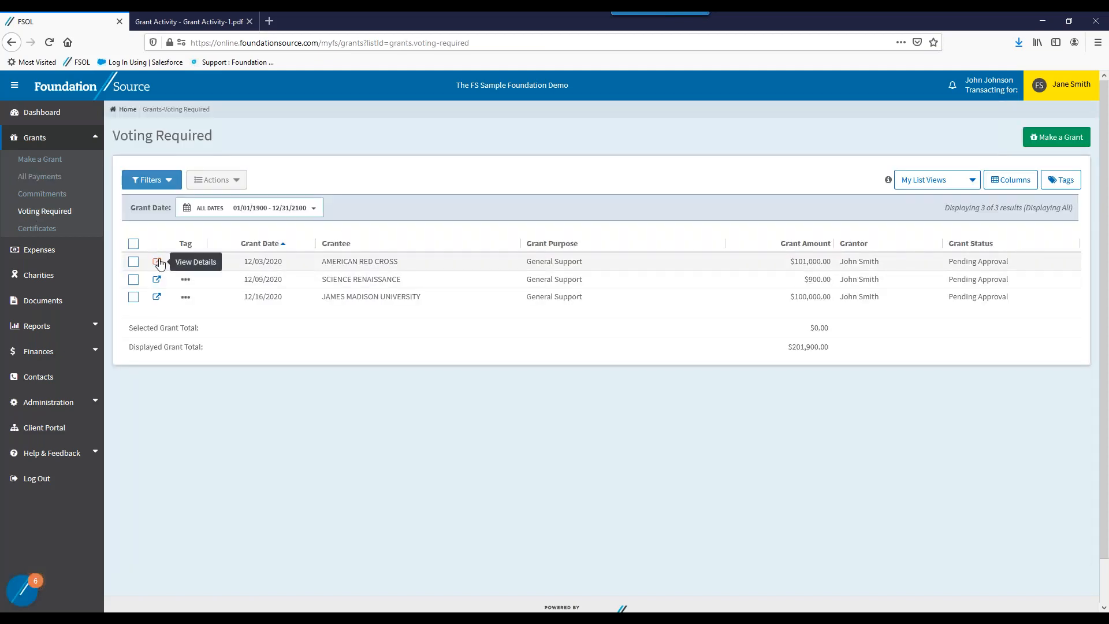
mouse_move(170, 225)
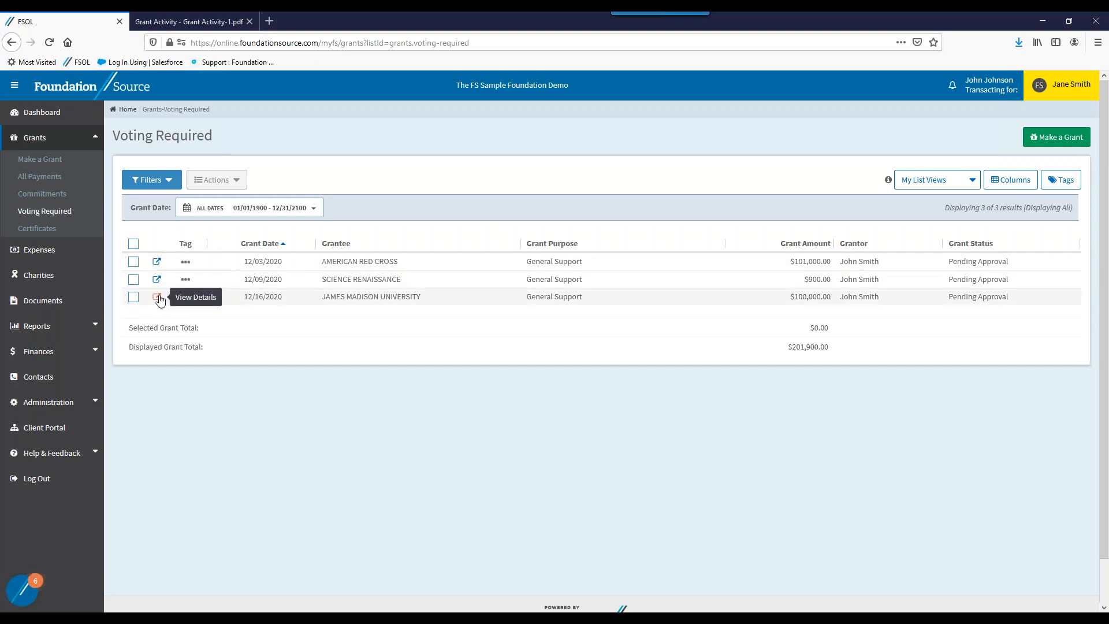
click(155, 297)
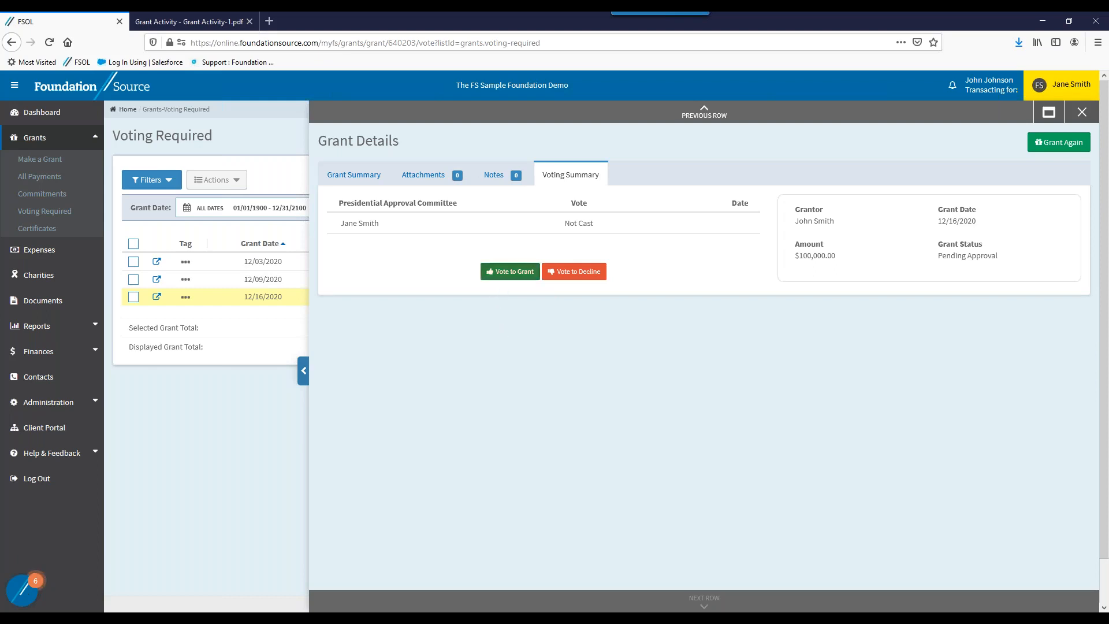
Vote to Grant on the James Madison University grant with comment 'ok to sen' and confirm approval.
click(509, 270)
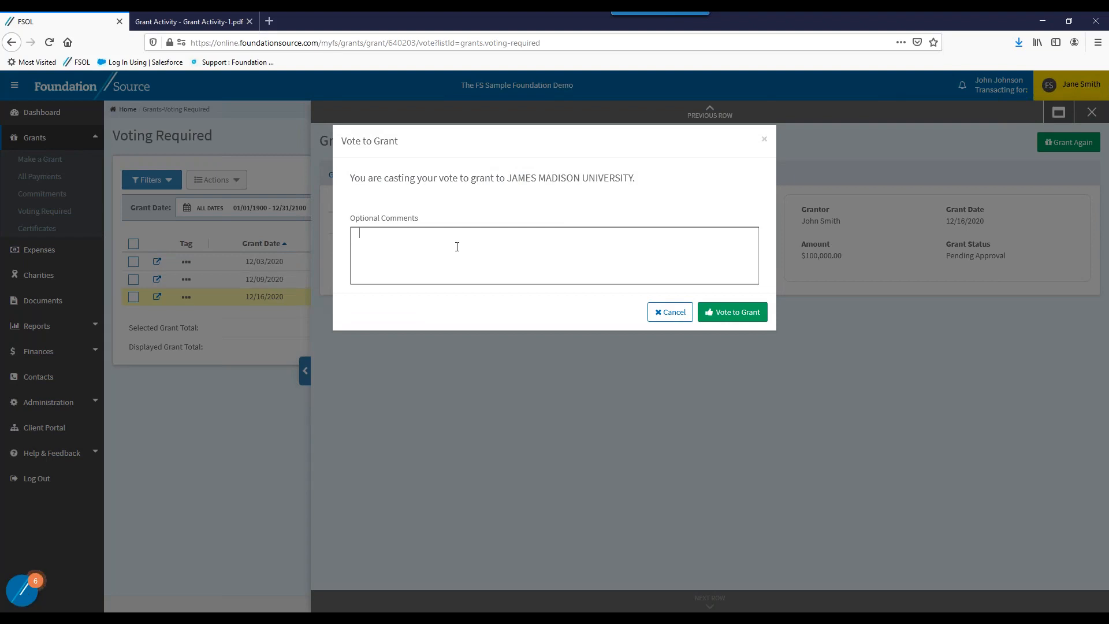
text(ok to send)
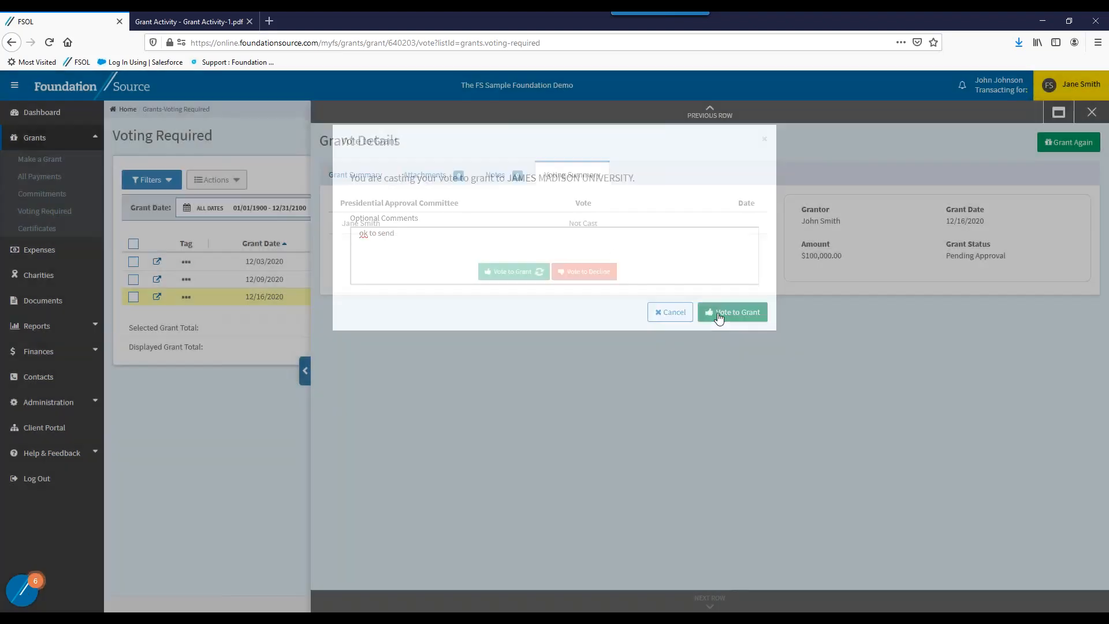
click(732, 312)
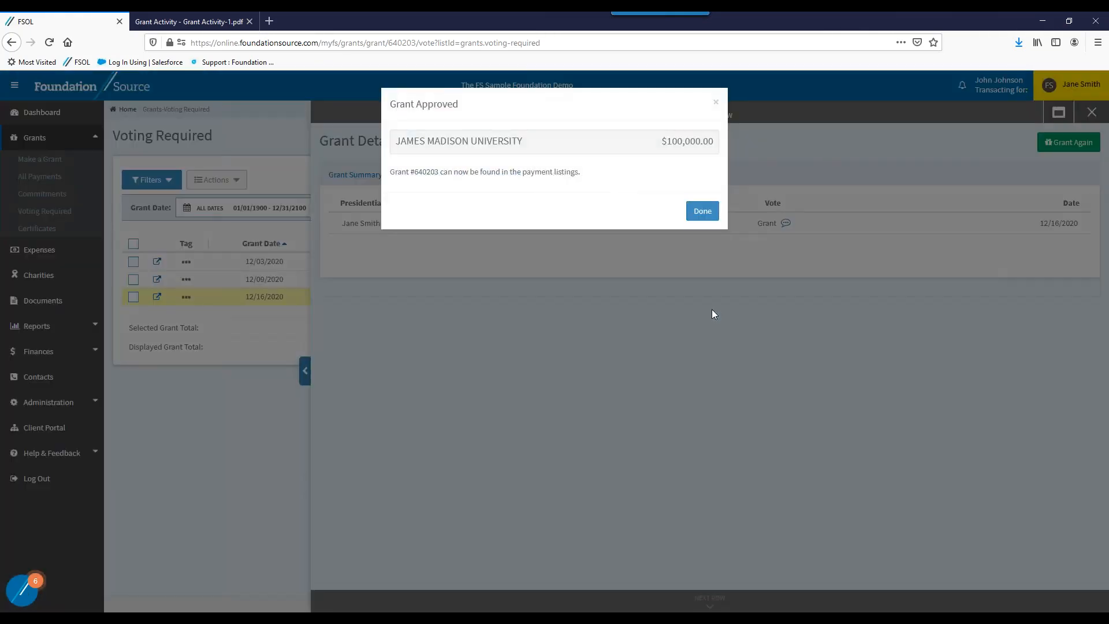
click(701, 210)
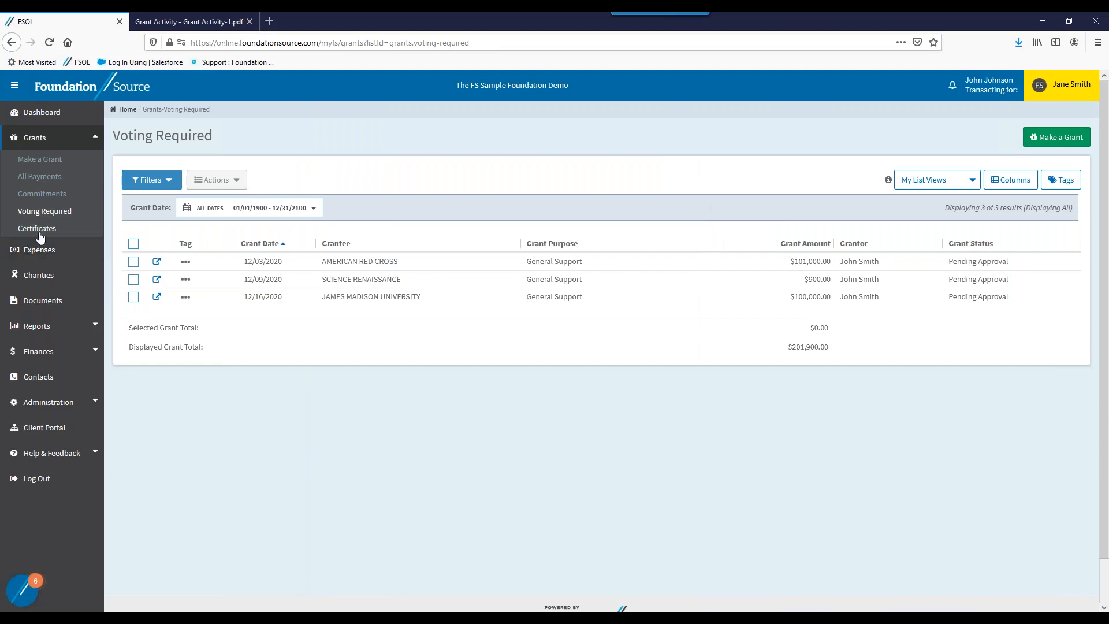
click(37, 227)
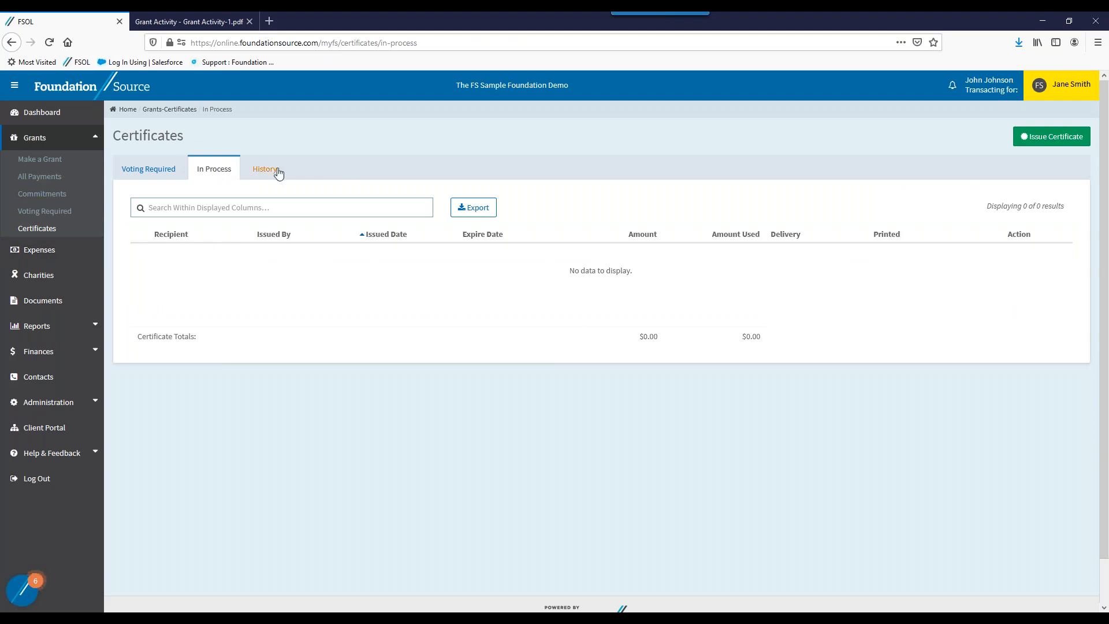
Show the Certificates History of 11 issued certificates, $2,020.00 issued and $350.00 used.
click(264, 169)
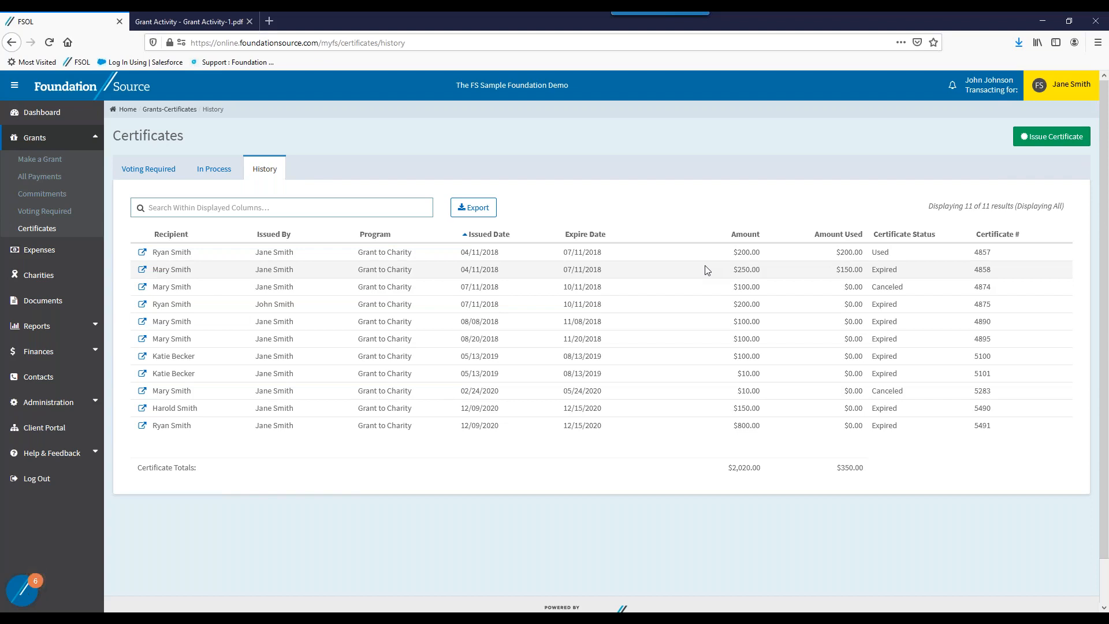
mouse_move(514, 196)
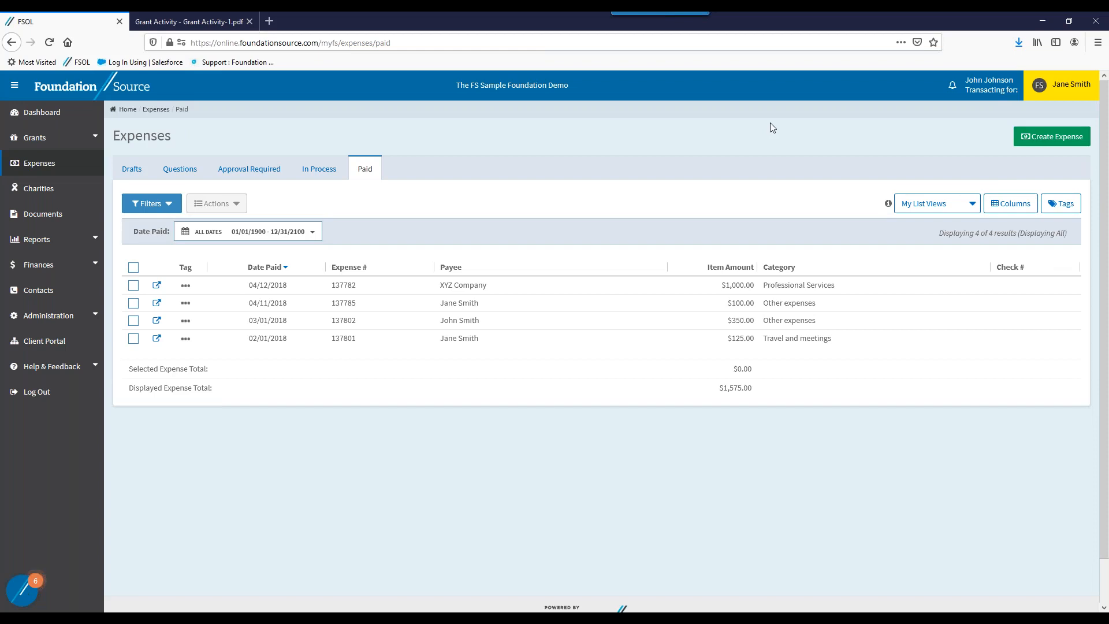
mouse_move(776, 130)
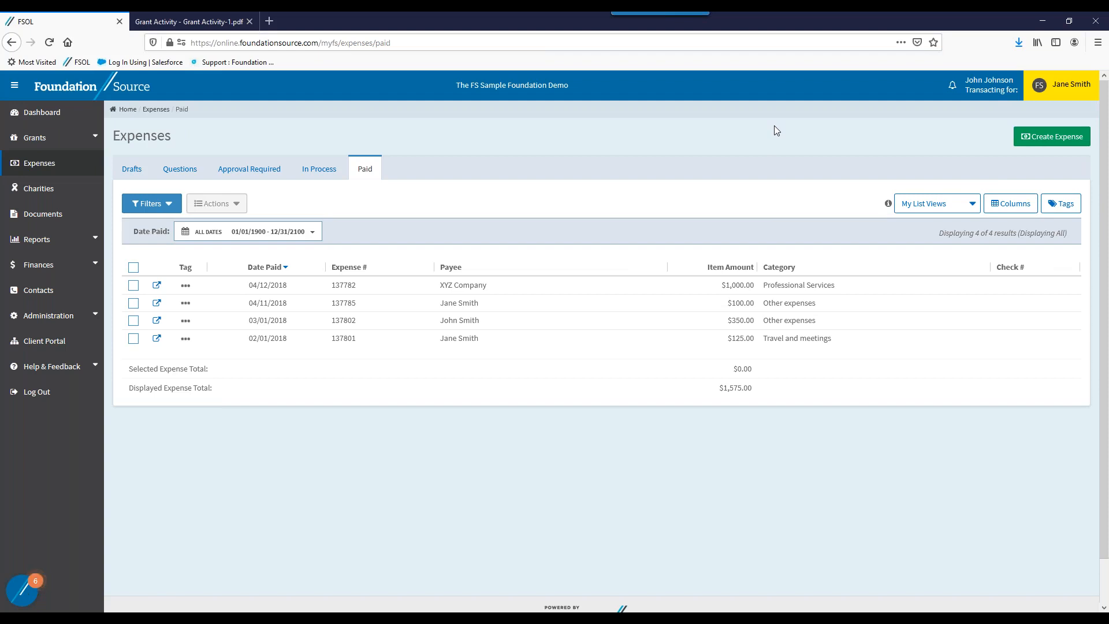
mouse_move(807, 141)
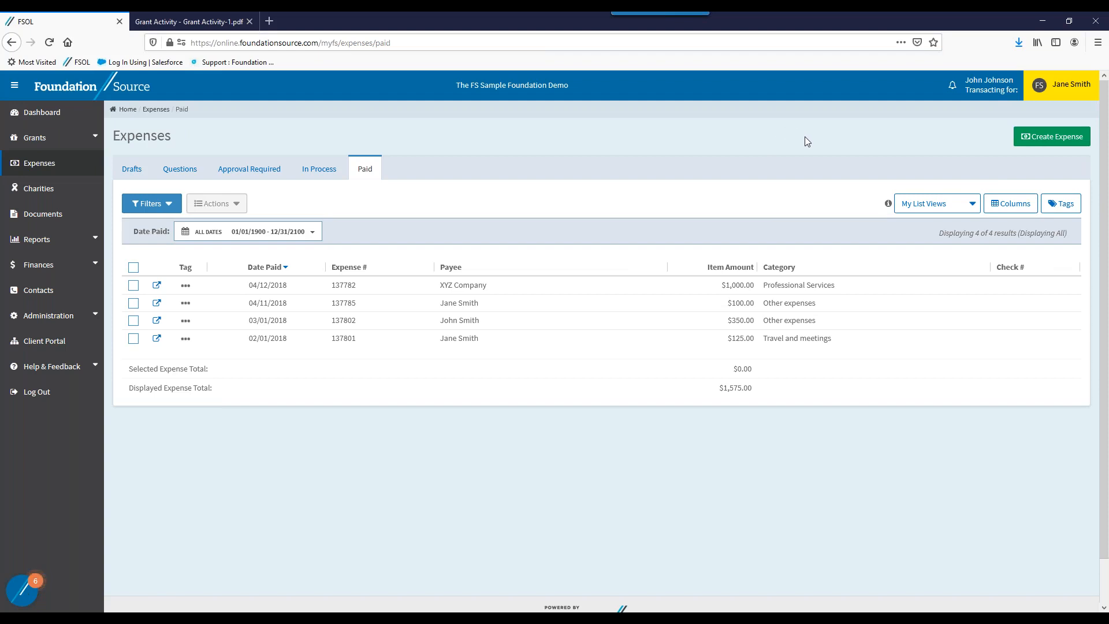
mouse_move(968, 164)
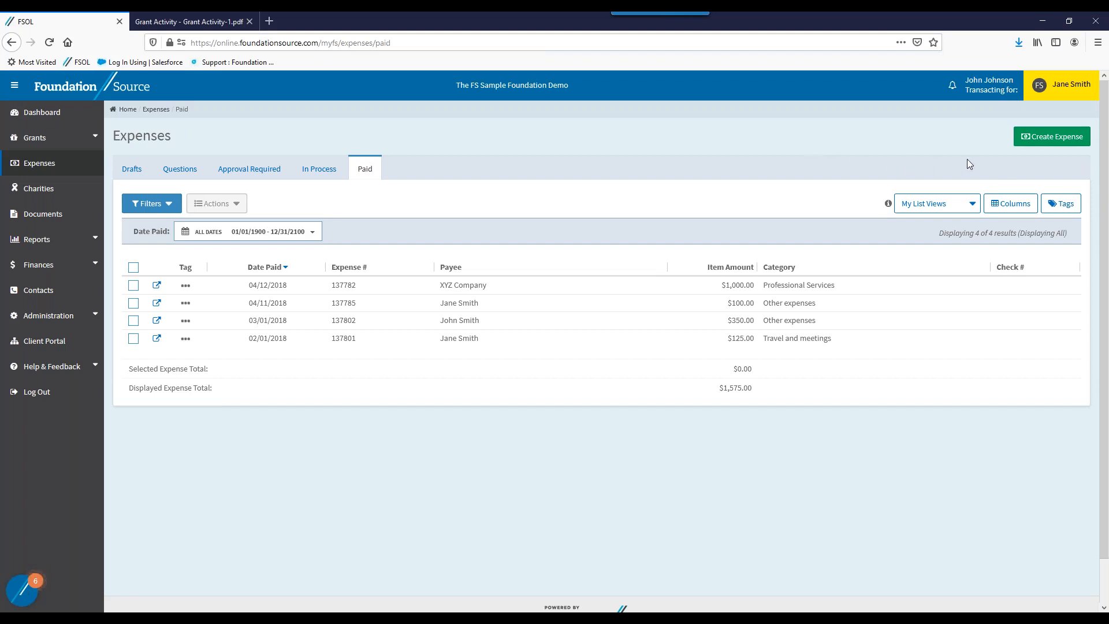
Start a blank New Expense form, then move on to the Documents page.
click(1051, 136)
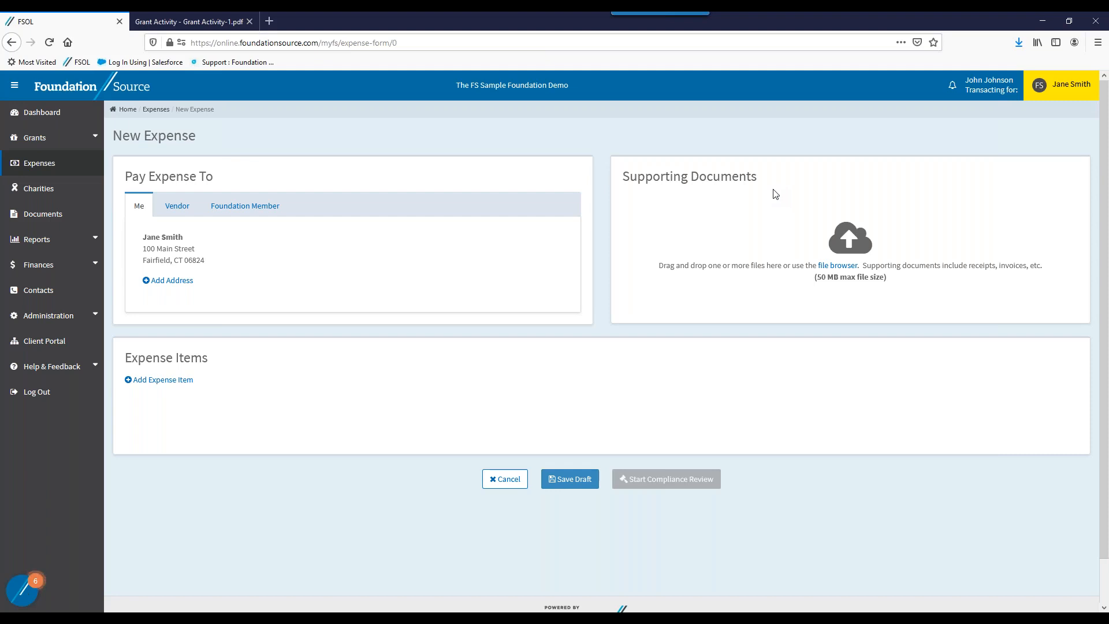
mouse_move(42, 213)
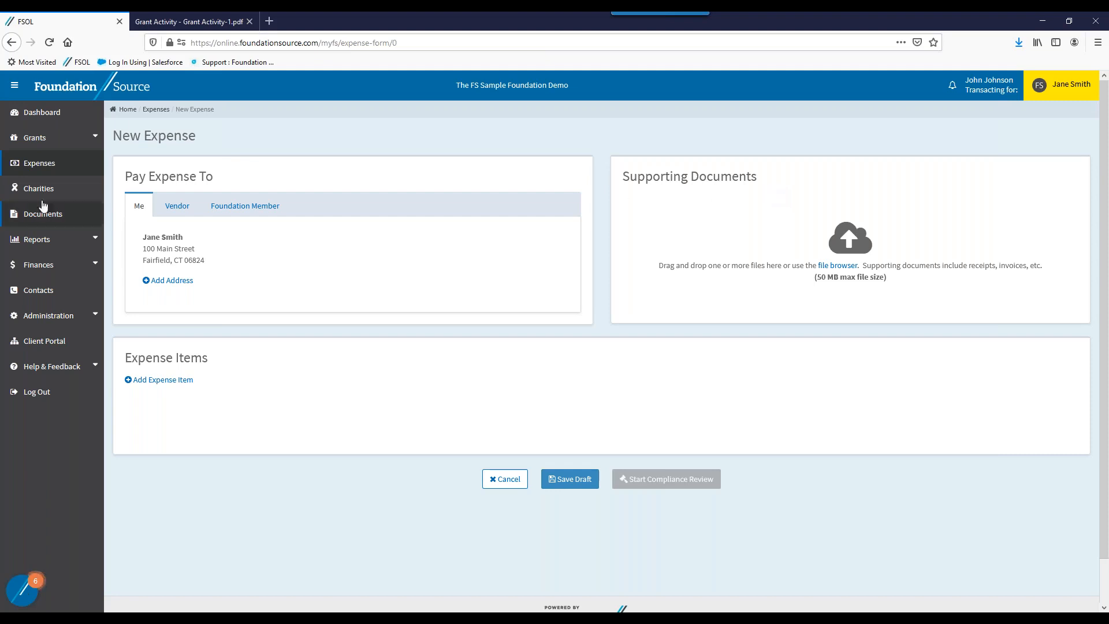
click(43, 214)
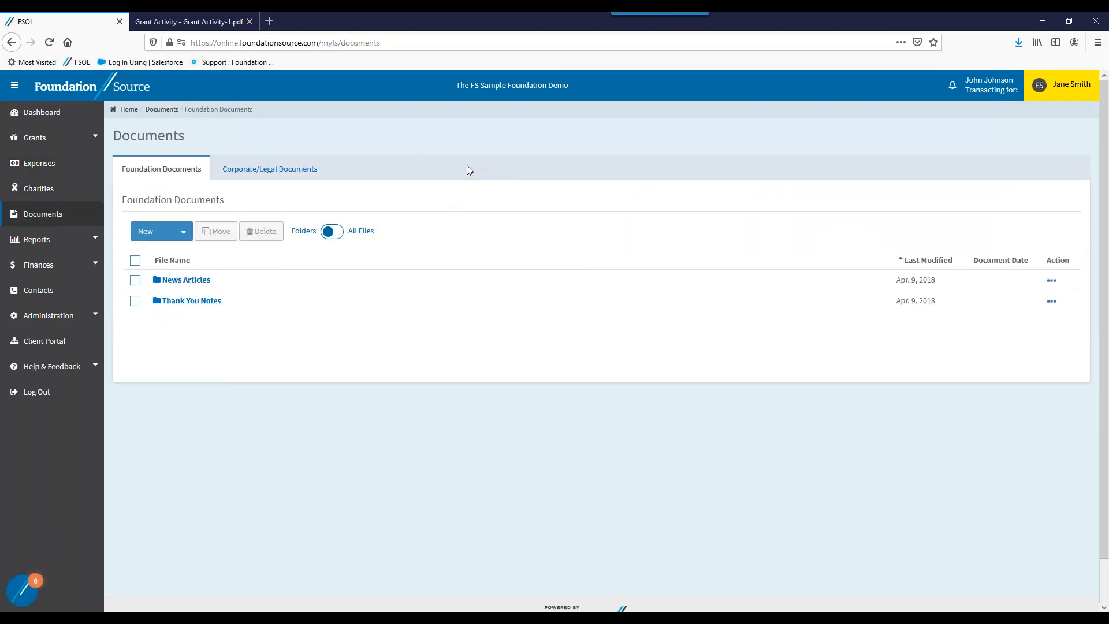
mouse_move(464, 171)
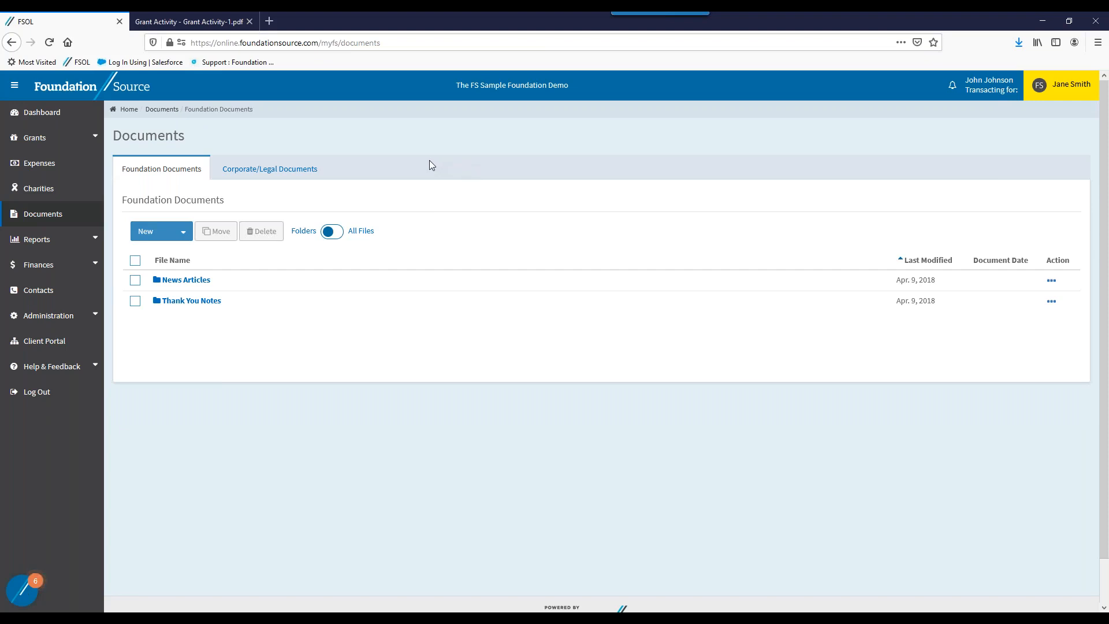
mouse_move(353, 190)
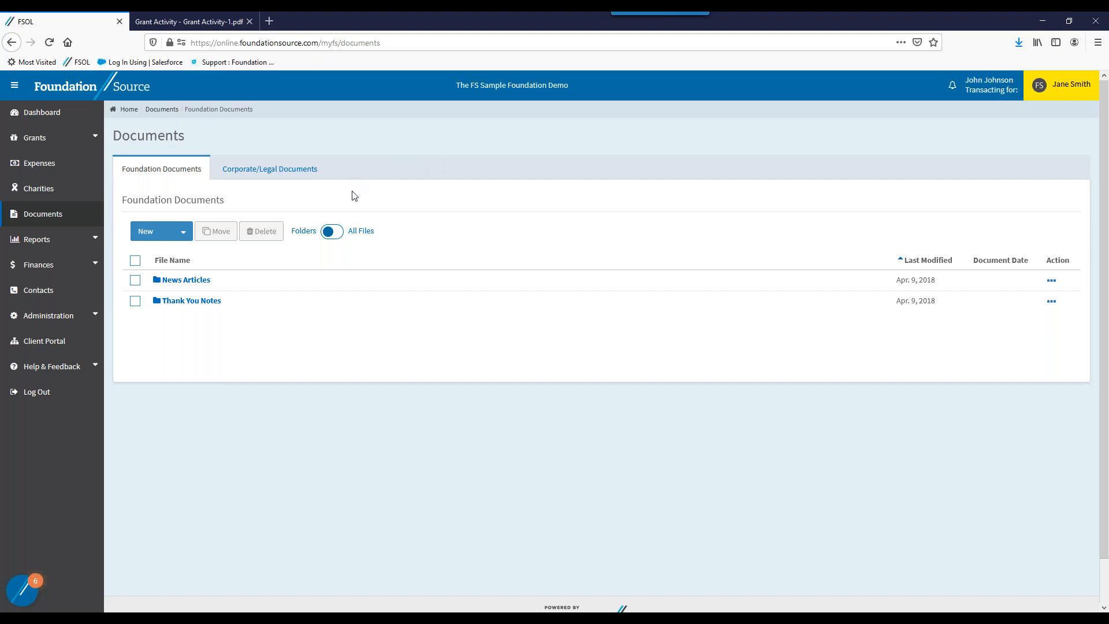
mouse_move(344, 194)
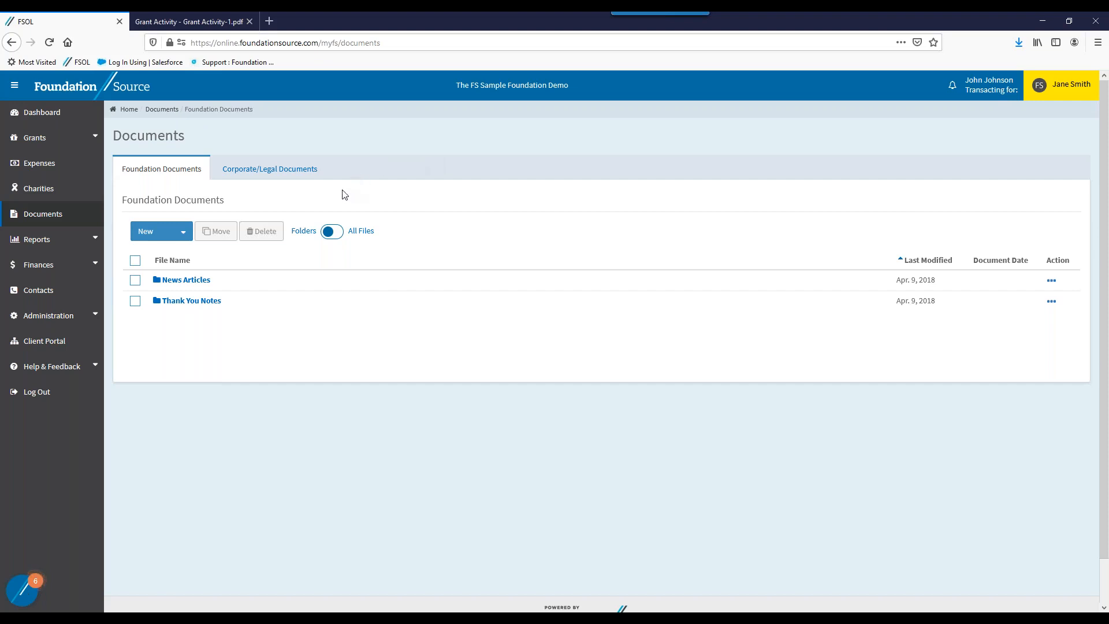
Show the Corporate/Legal Documents folders: Corporate, Miscellaneous, Tax and Tax-Exempt Documents.
click(269, 168)
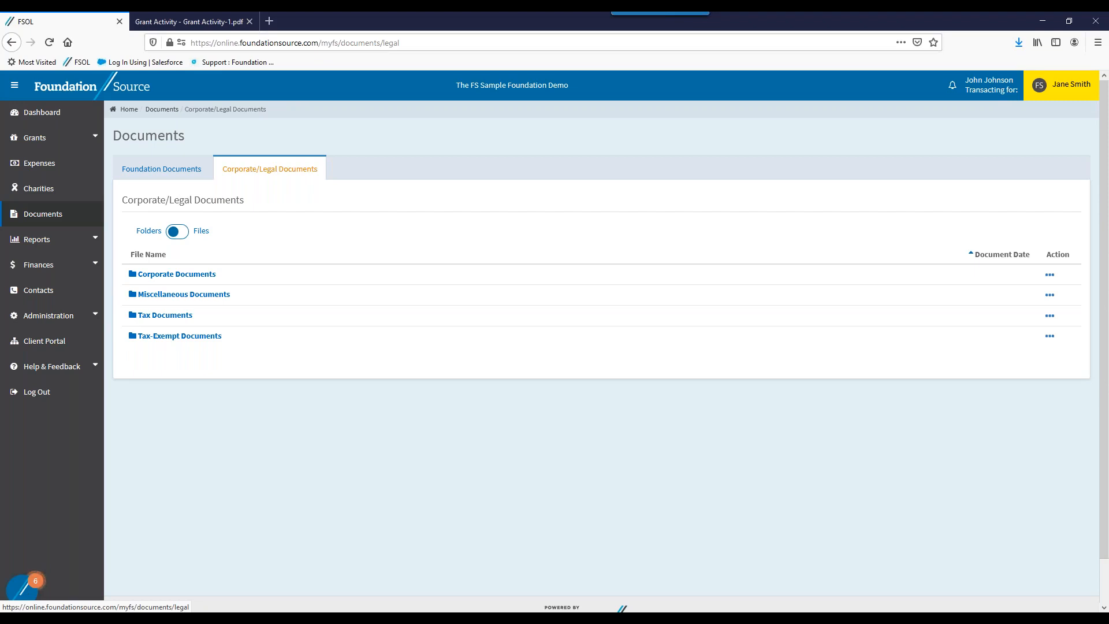
click(36, 239)
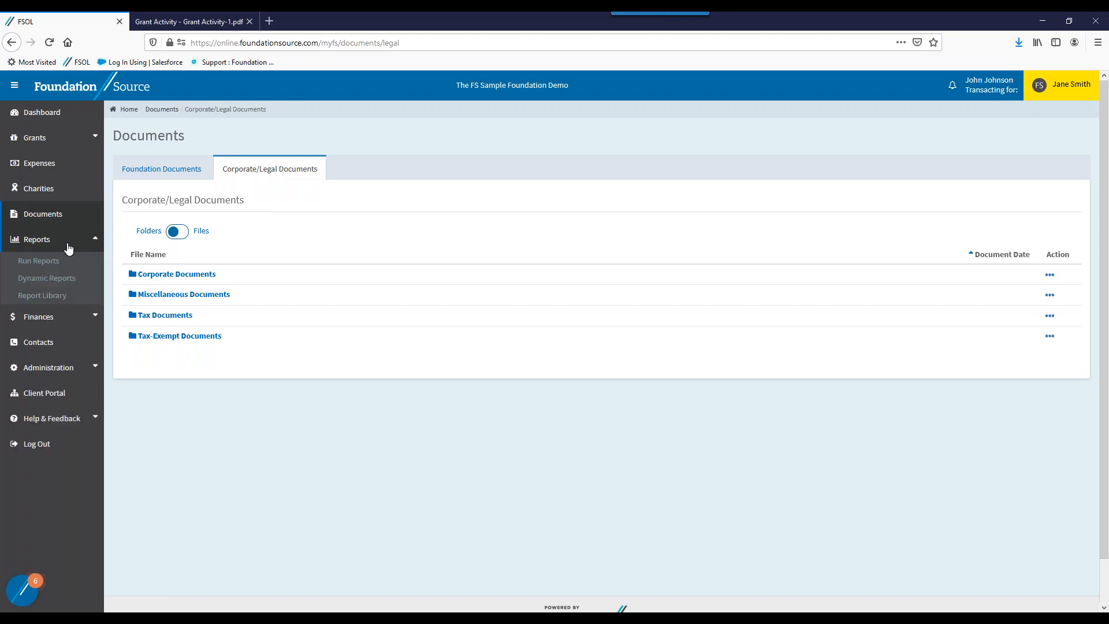
Browse the Run Reports page listing 25 standard Grant Activity and Financial reports.
click(39, 261)
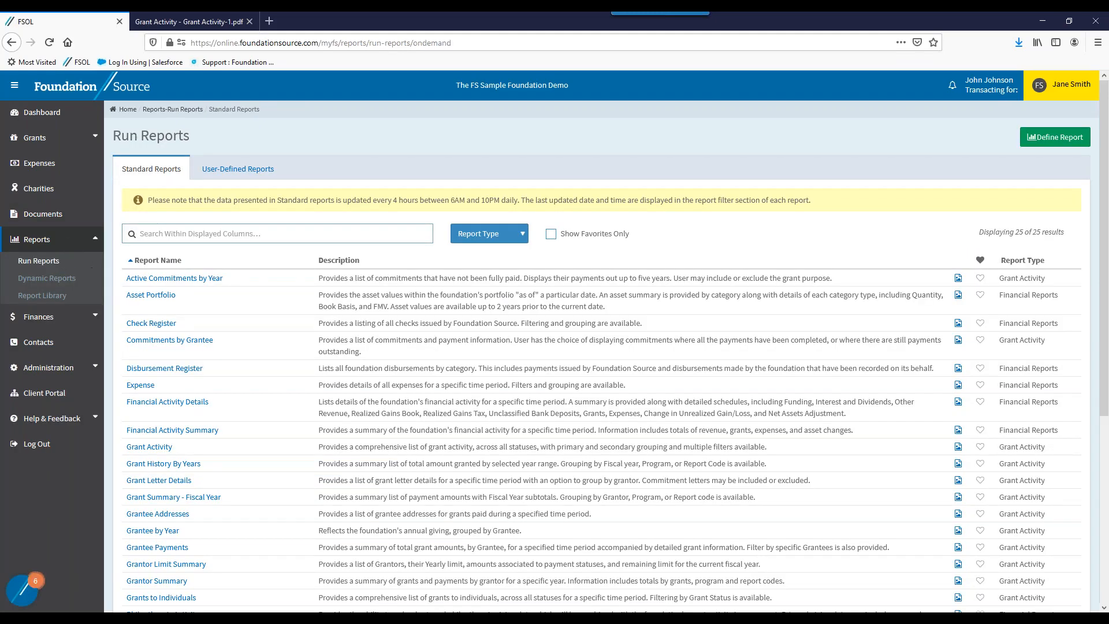
mouse_move(579, 408)
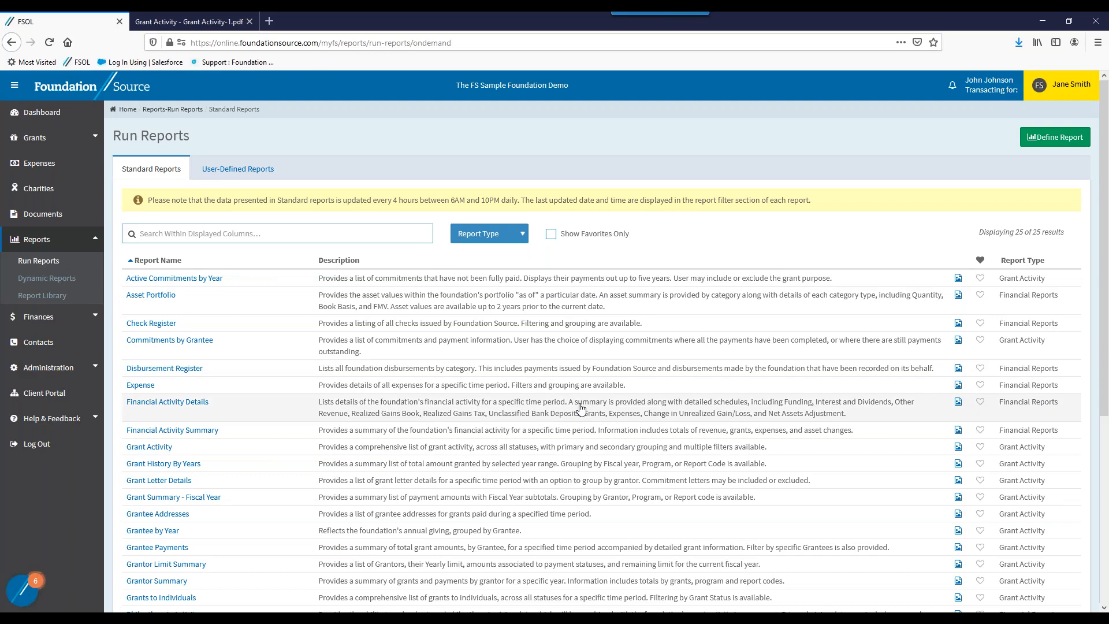
scroll(down, 3)
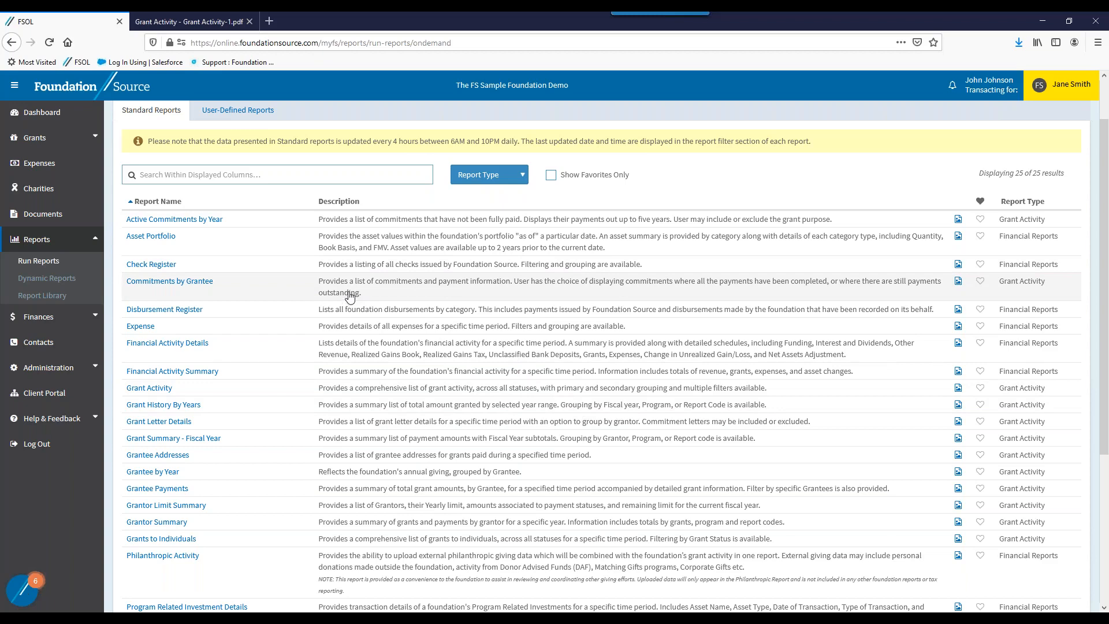
mouse_move(307, 309)
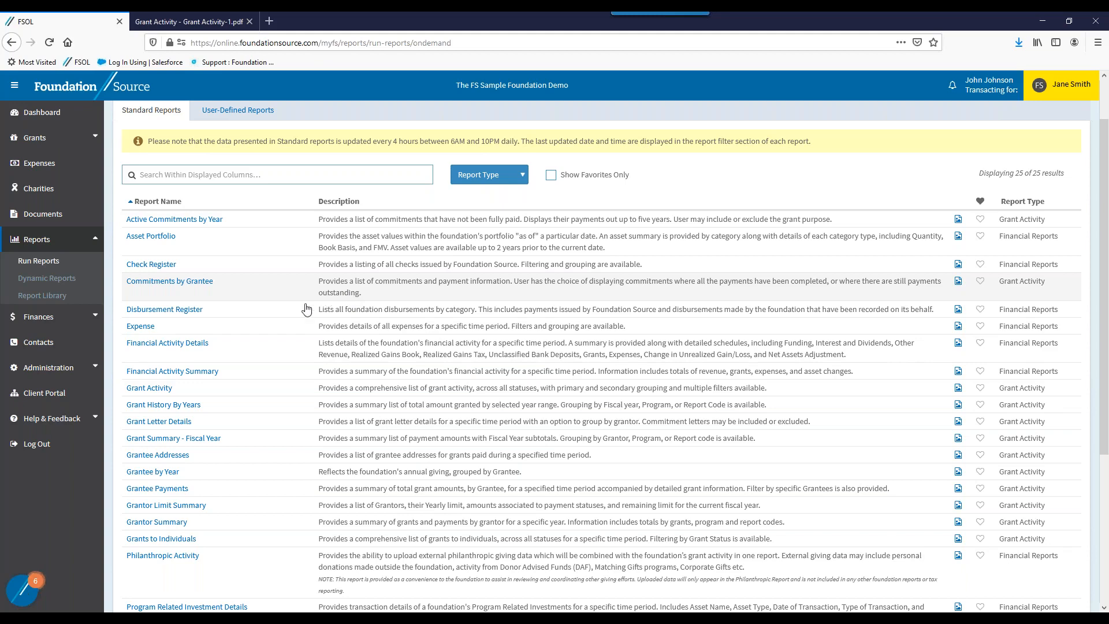
mouse_move(149, 388)
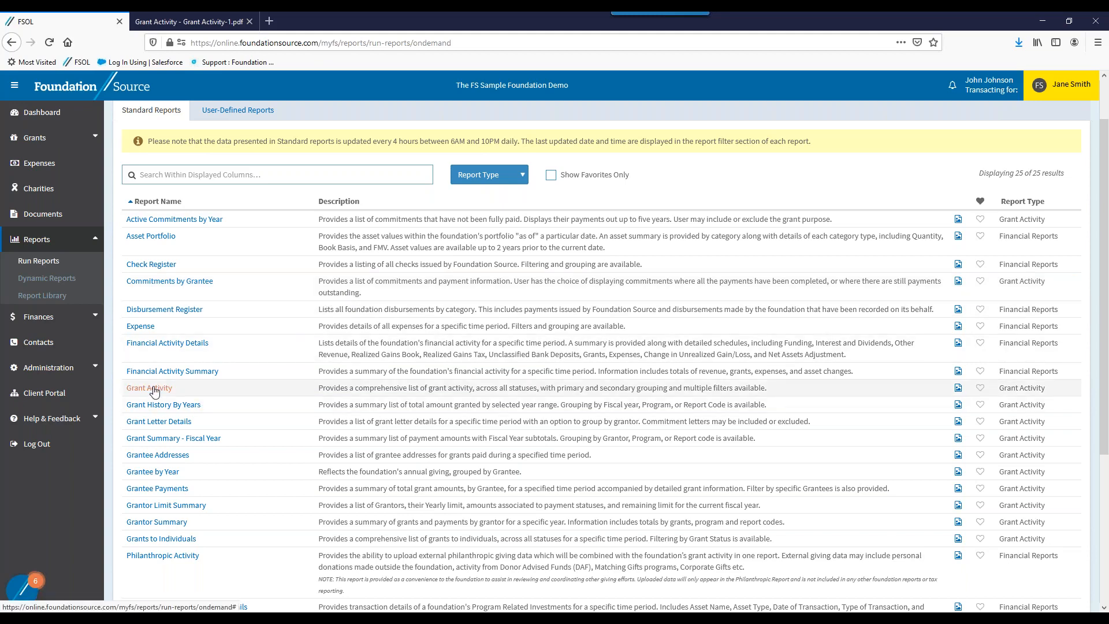
mouse_move(238, 267)
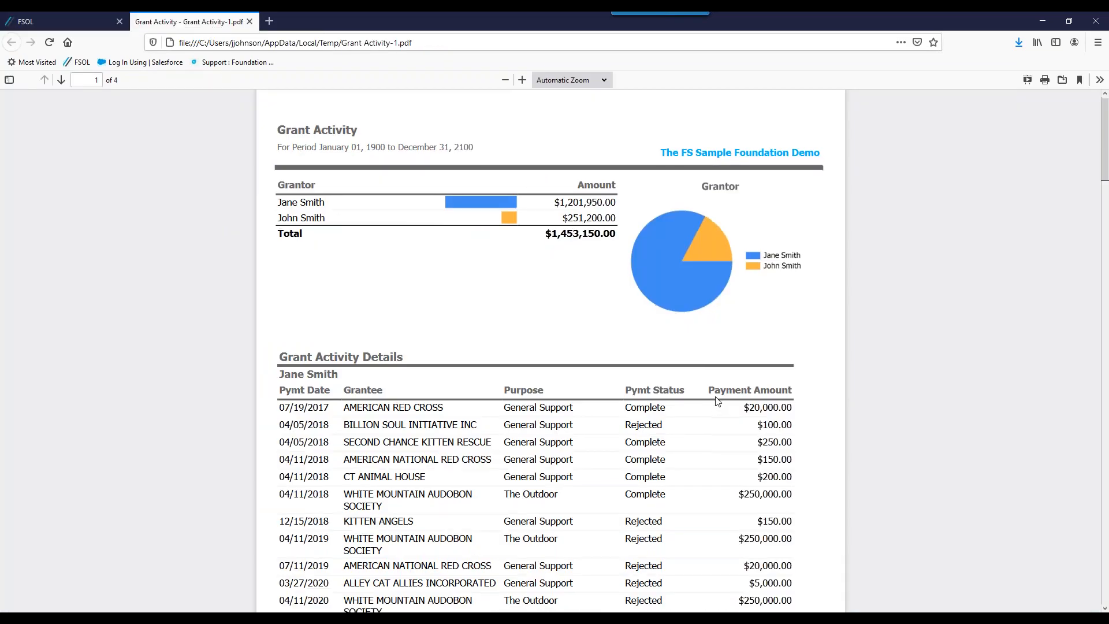
Scroll the Grant Activity PDF through grantor totals and payment details ($1,453,150 total).
scroll(down, 3)
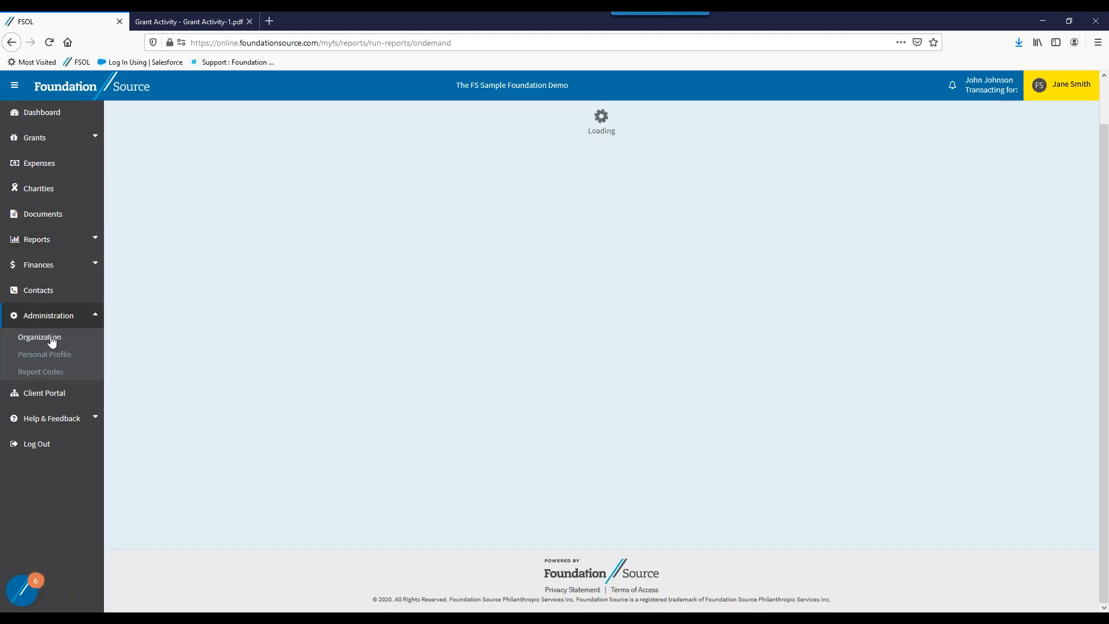
Review the Organization's Foundation Notifications settings, then return to the Home dashboard.
click(39, 336)
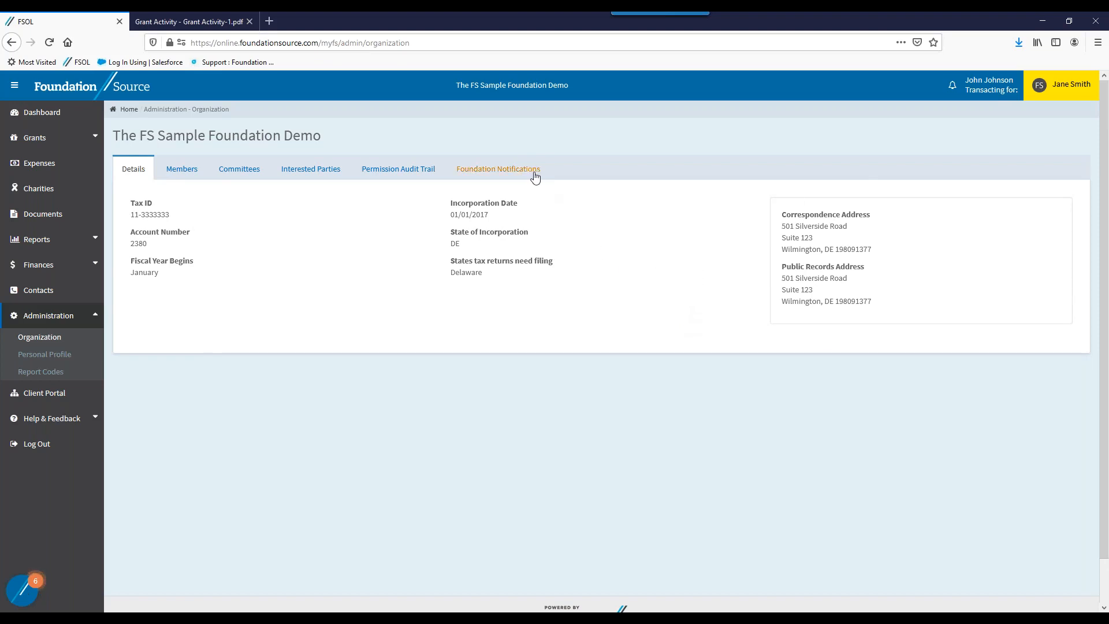
click(497, 168)
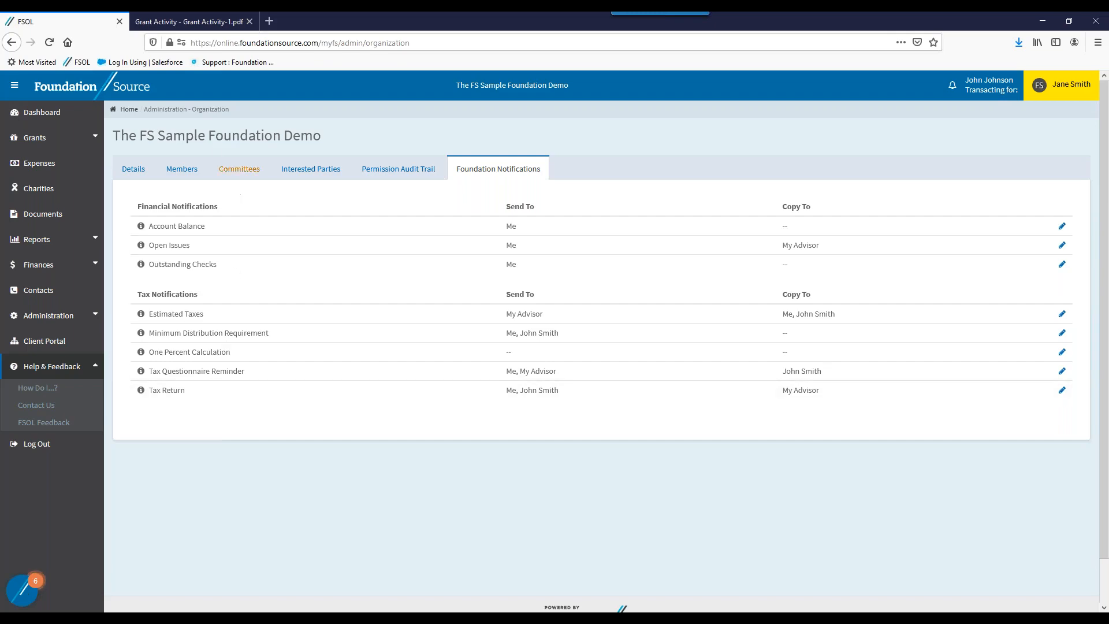
click(41, 112)
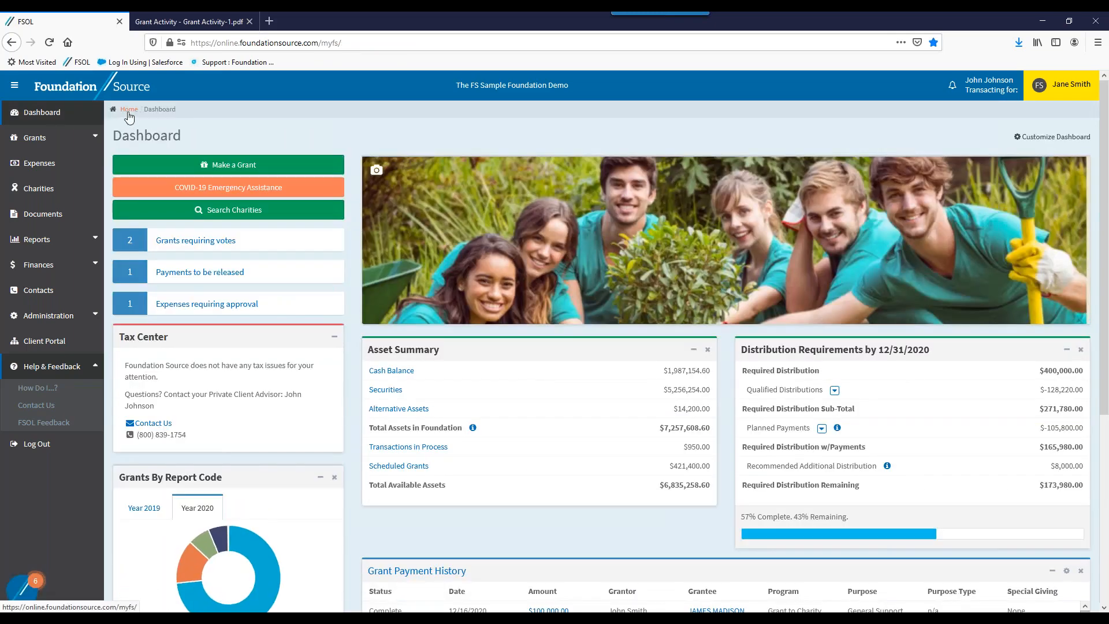
mouse_move(547, 143)
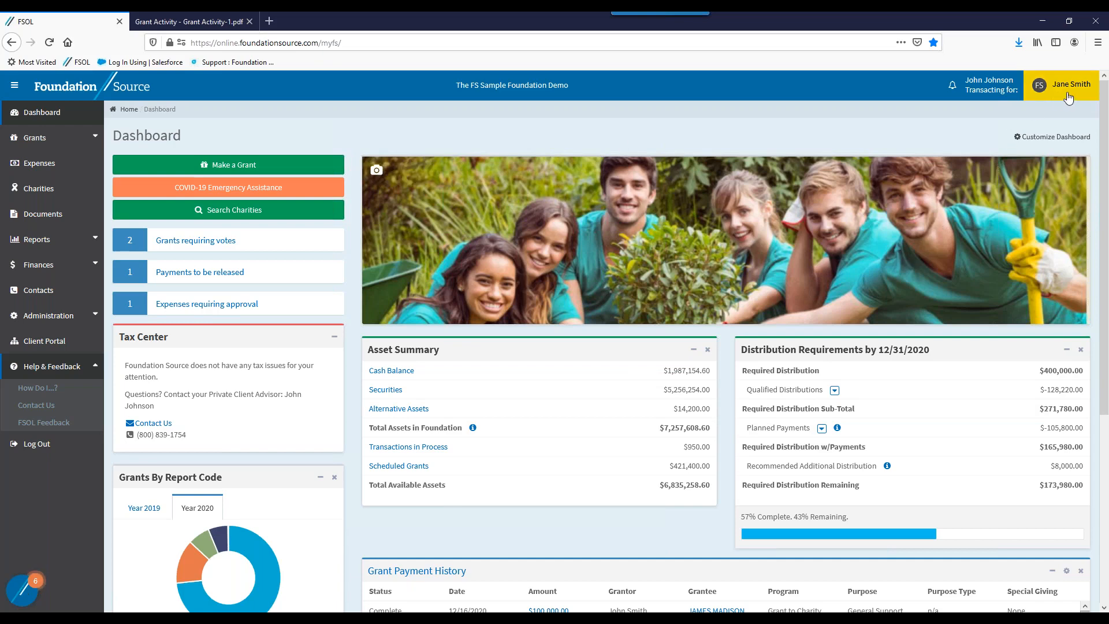
mouse_move(774, 131)
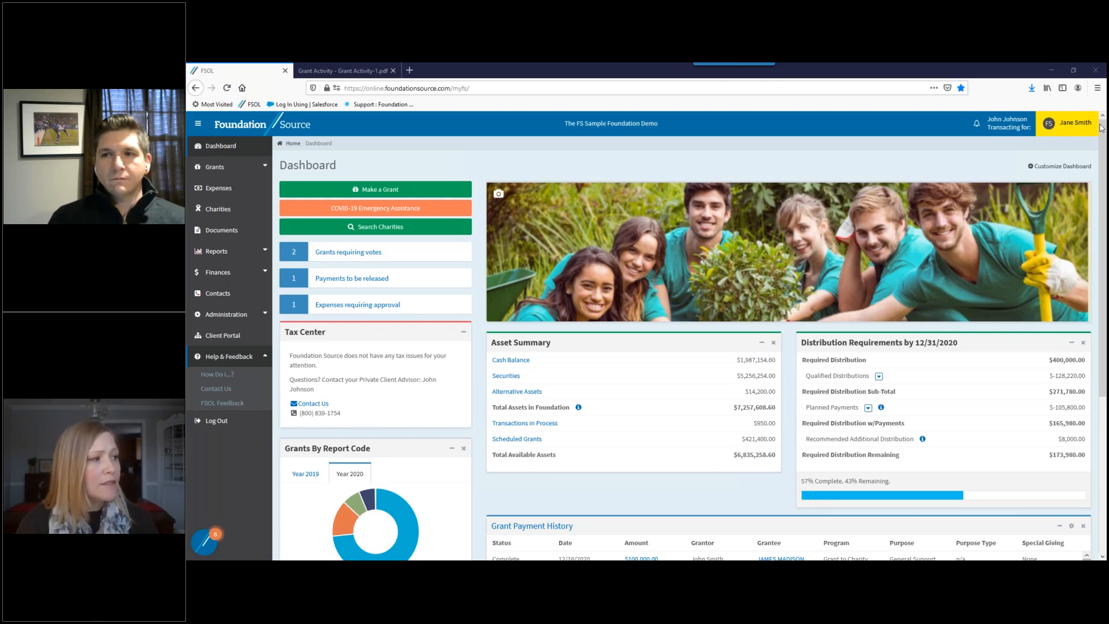
mouse_move(938, 197)
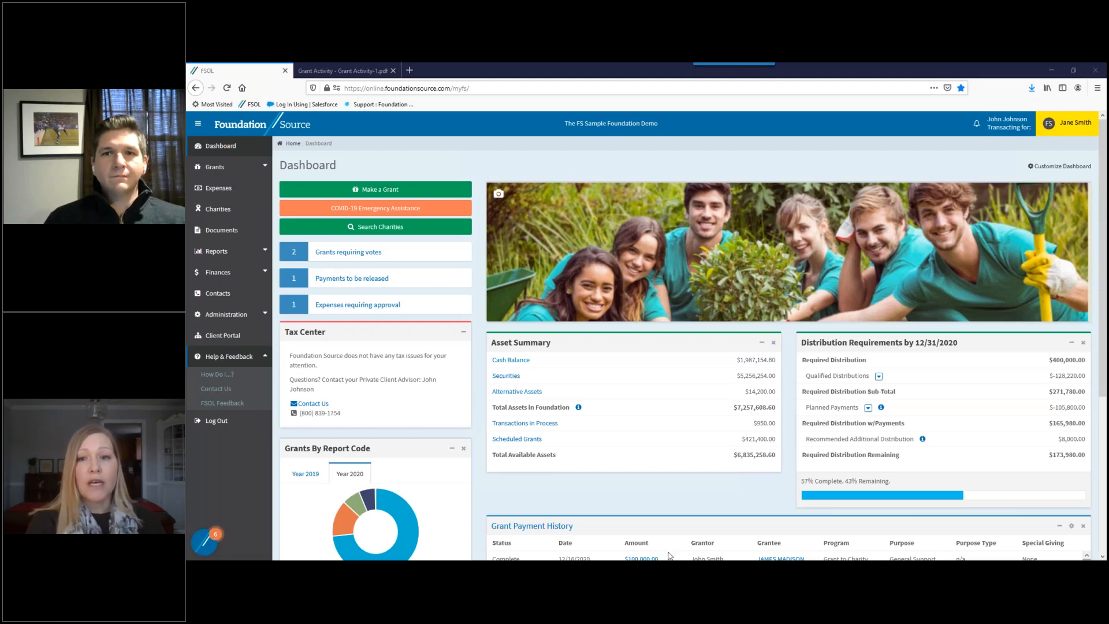
mouse_move(550, 68)
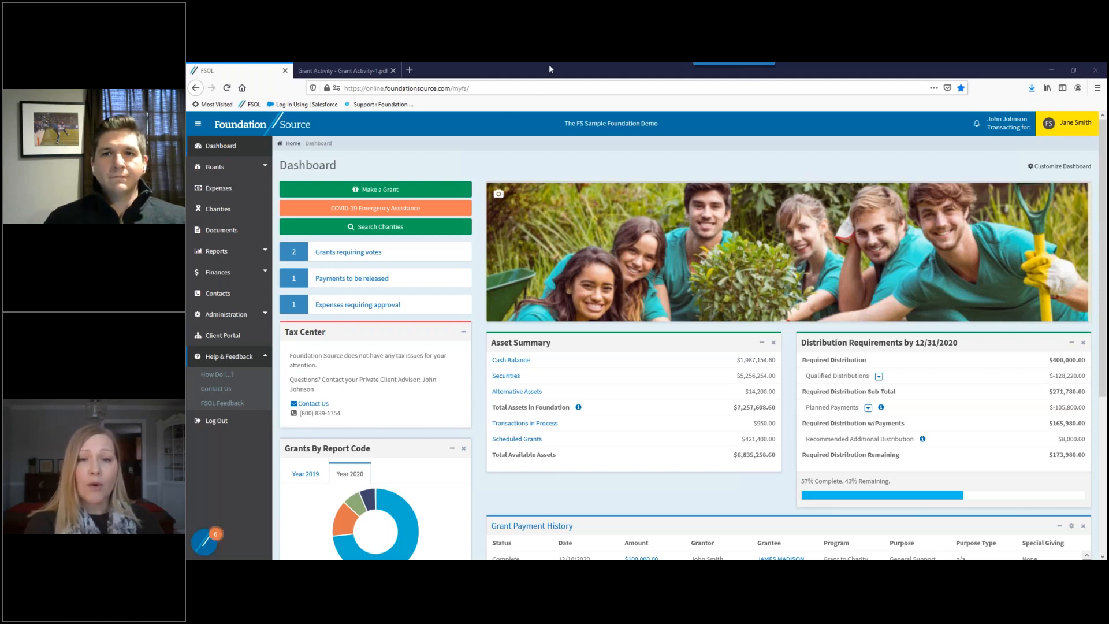